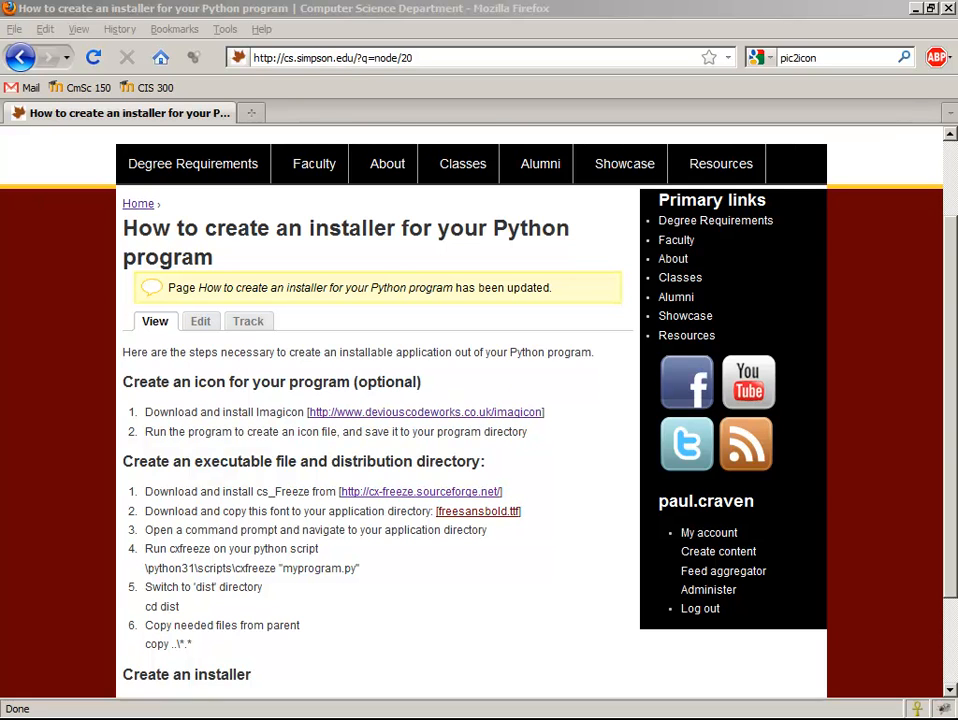
{"action": "mouse_move", "coordinate": [88, 153]}
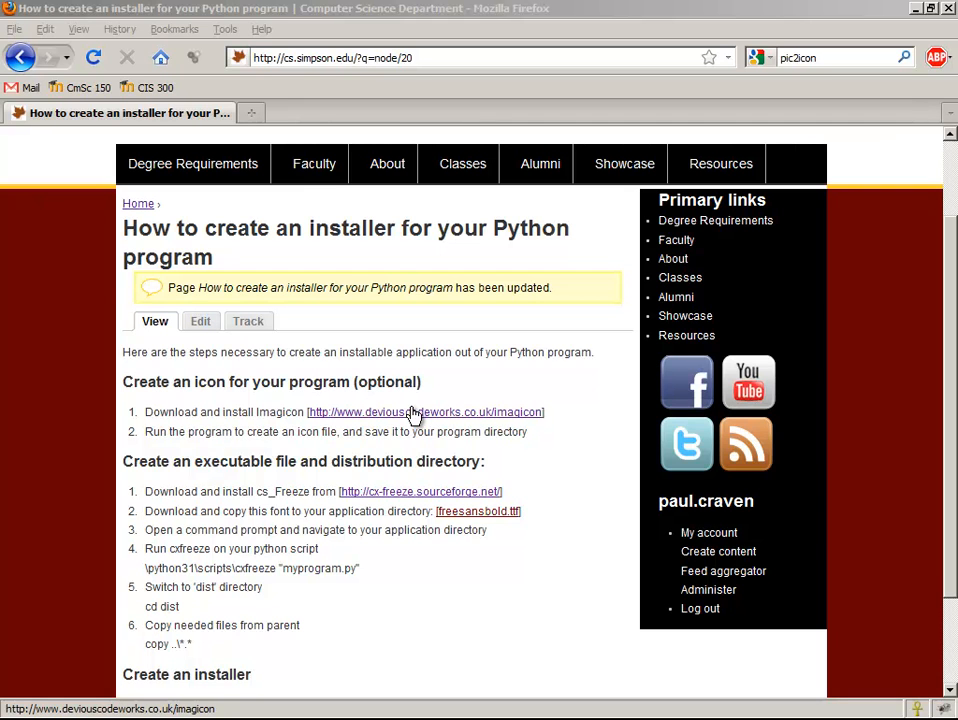
Download ImagiconSetup.exe from the Imagicon site and save it to the desktop
{"action": "left_click", "coordinate": [425, 412]}
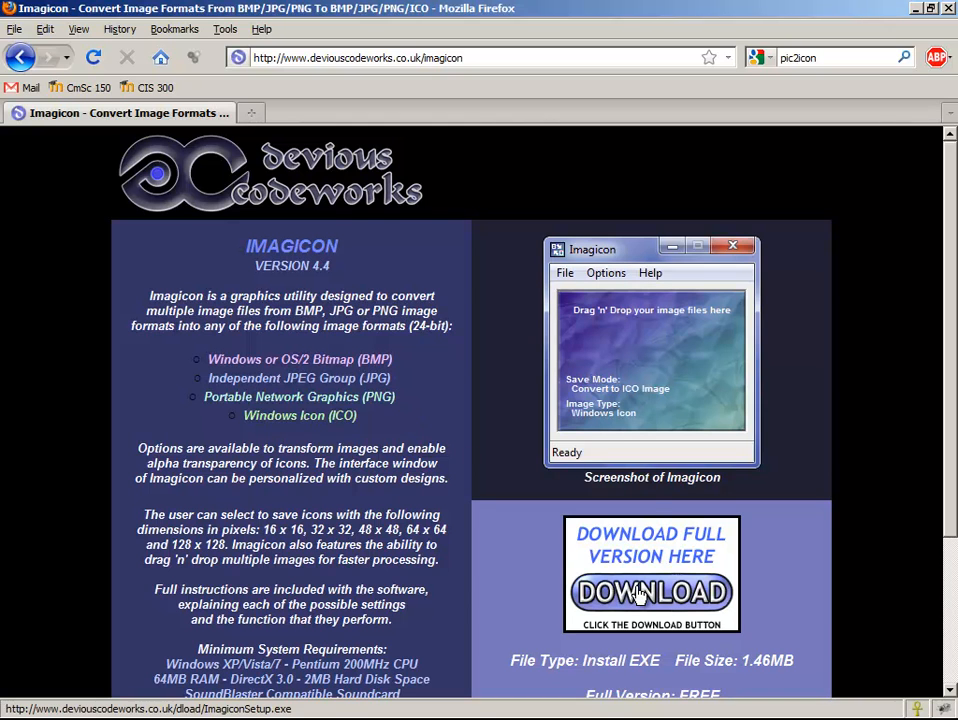
{"action": "left_click", "coordinate": [651, 592]}
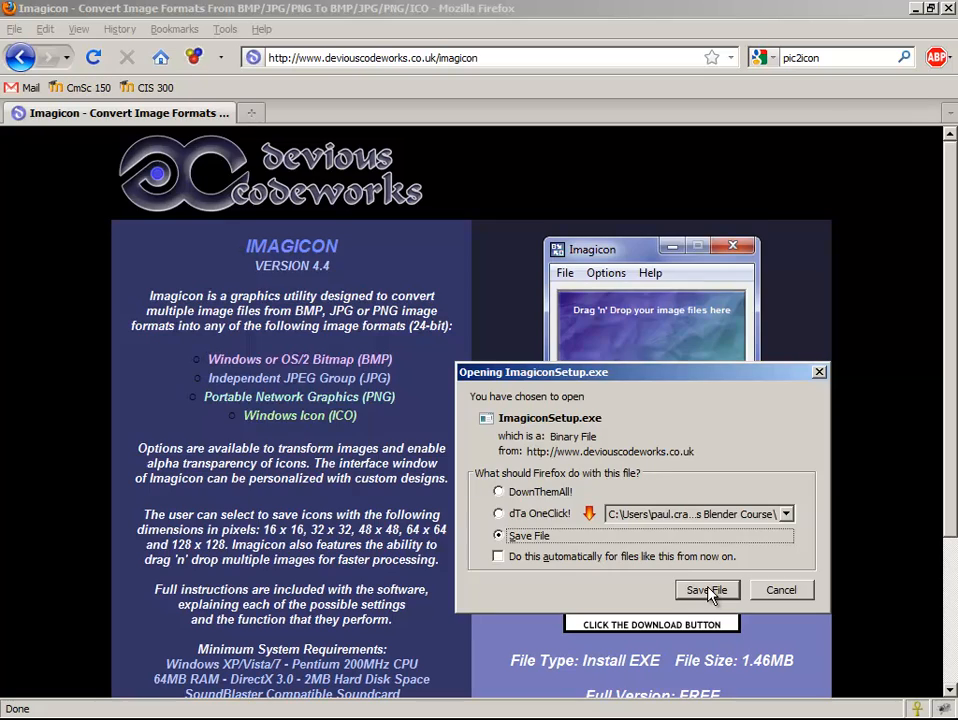
{"action": "left_click", "coordinate": [707, 590]}
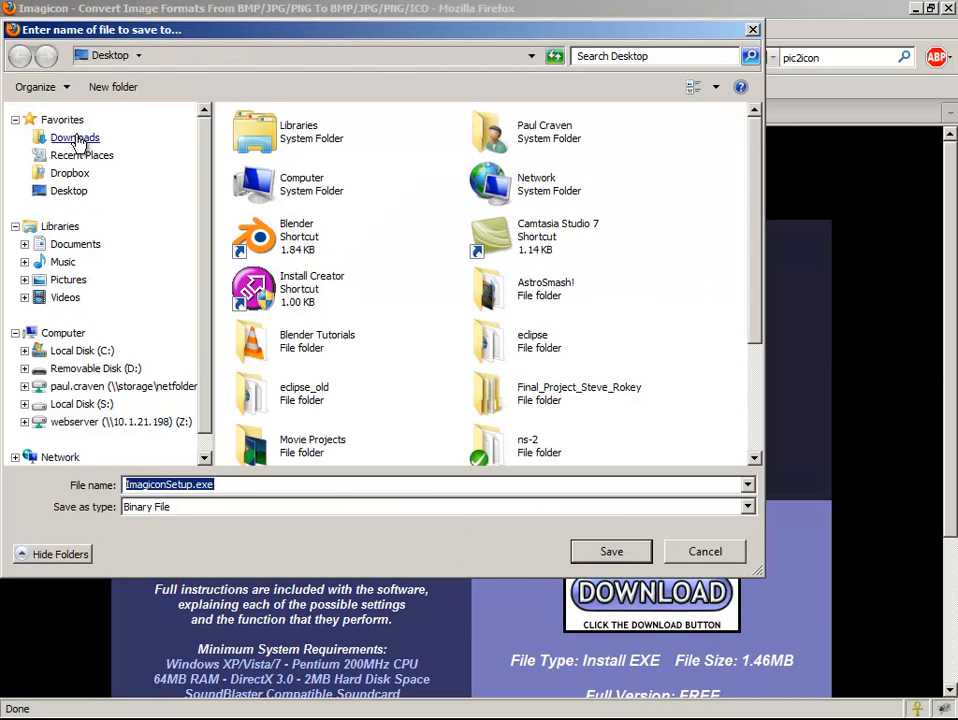
{"action": "left_click", "coordinate": [68, 190]}
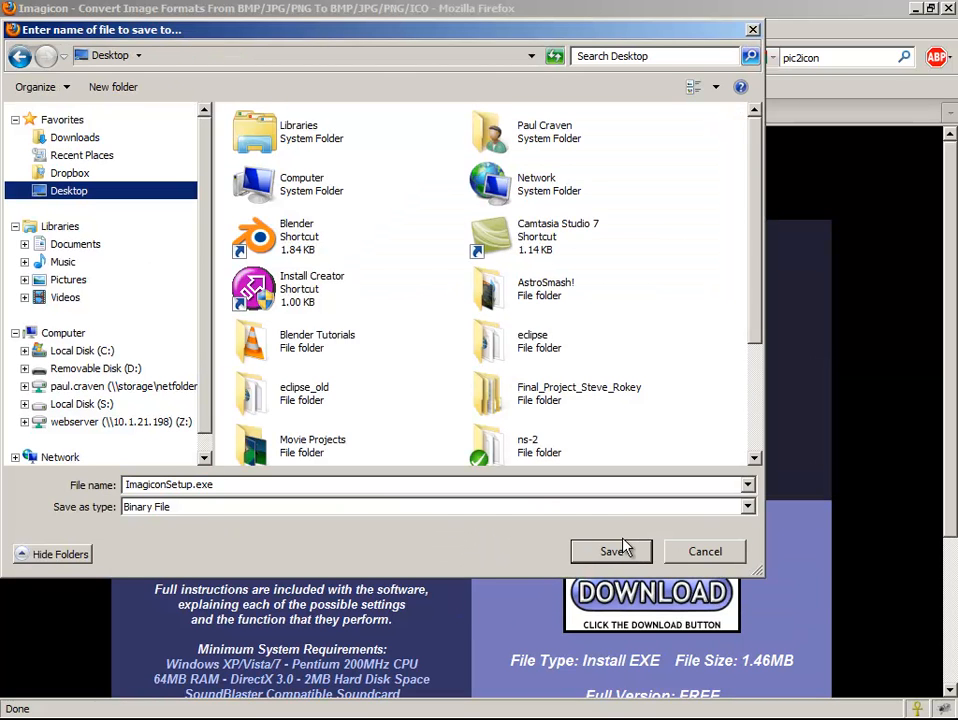
{"action": "left_click", "coordinate": [609, 551]}
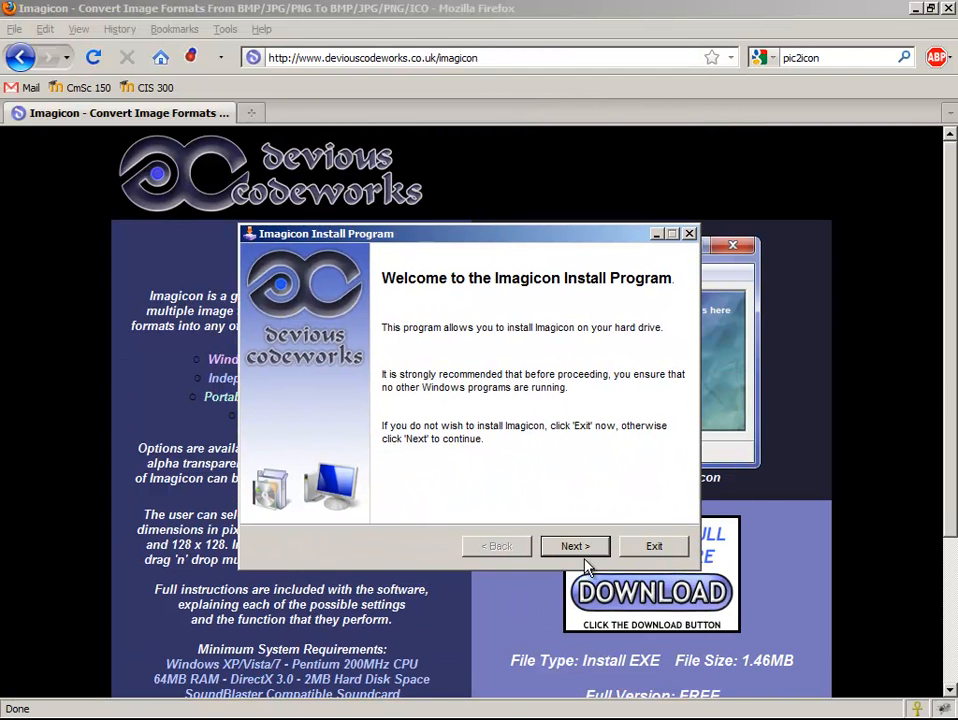
Run the Imagicon installer with the default Devious Codeworks folder, creating it, and launch Imagicon
{"action": "left_click", "coordinate": [574, 546]}
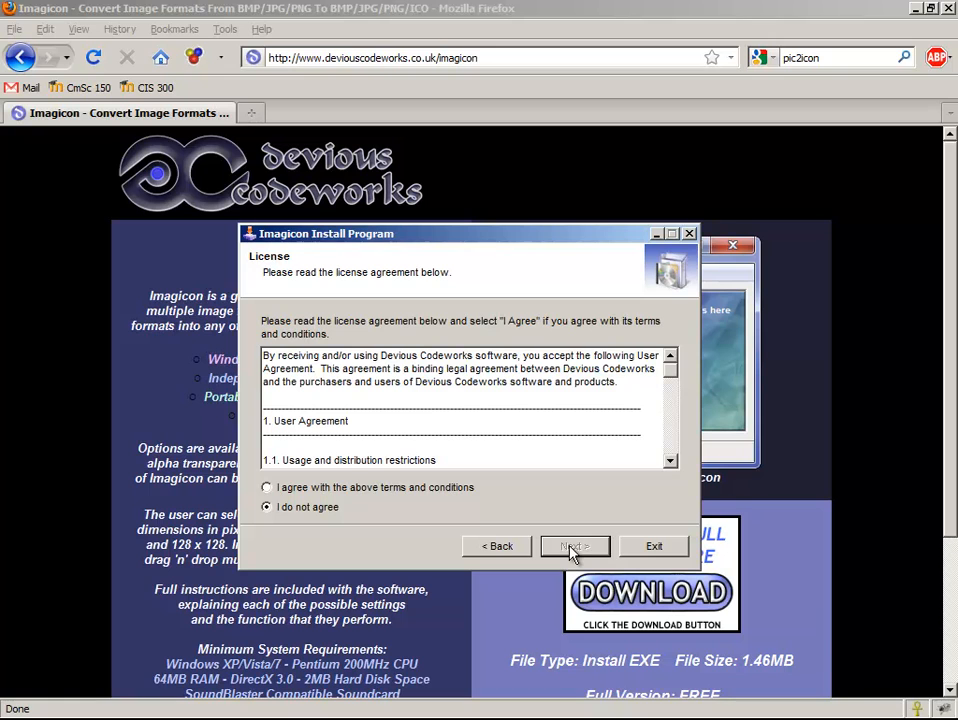
{"action": "left_click", "coordinate": [574, 546]}
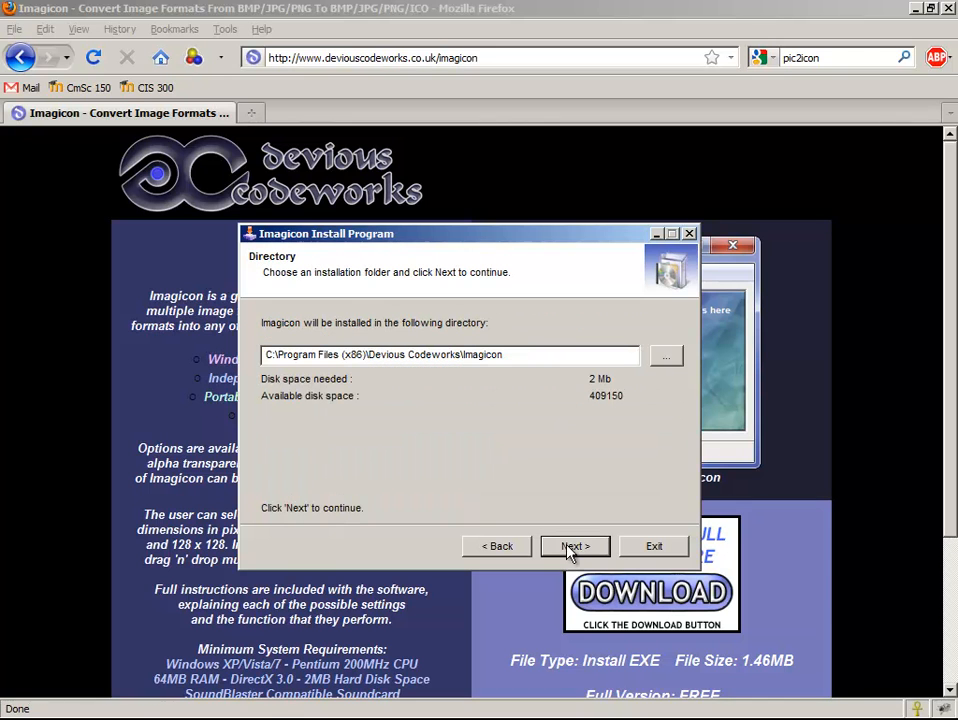
{"action": "left_click", "coordinate": [575, 546]}
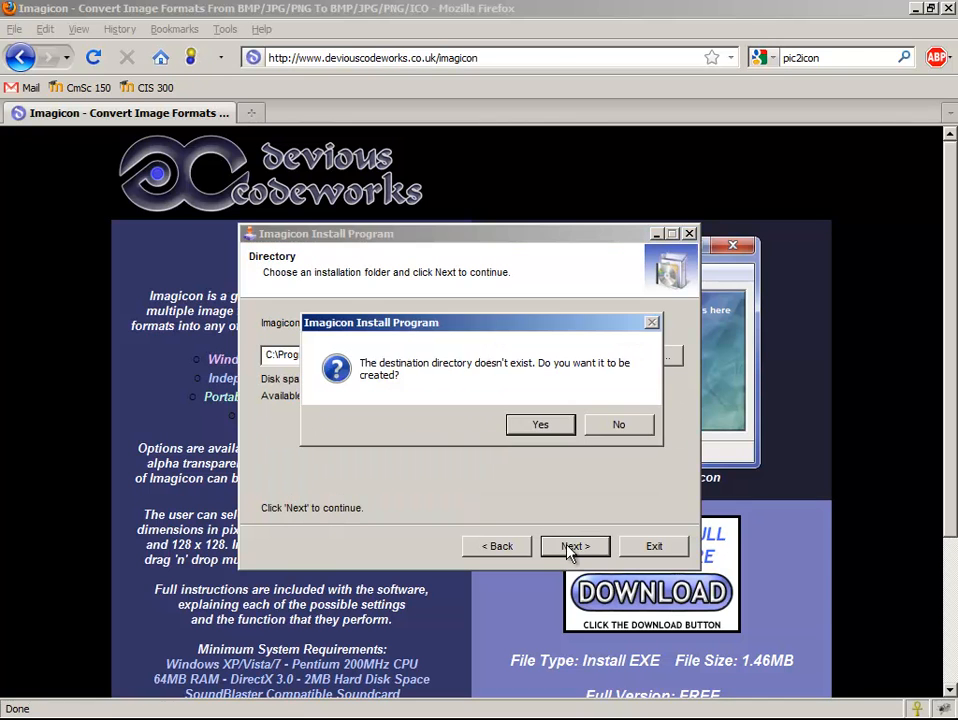
{"action": "left_click", "coordinate": [540, 424]}
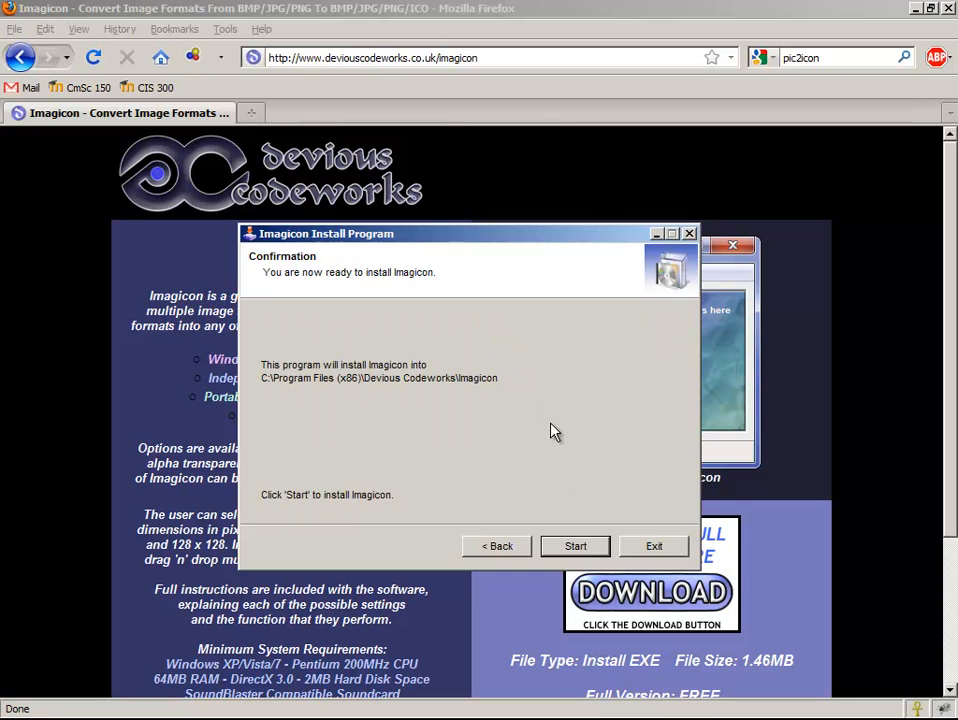
{"action": "left_click", "coordinate": [575, 546]}
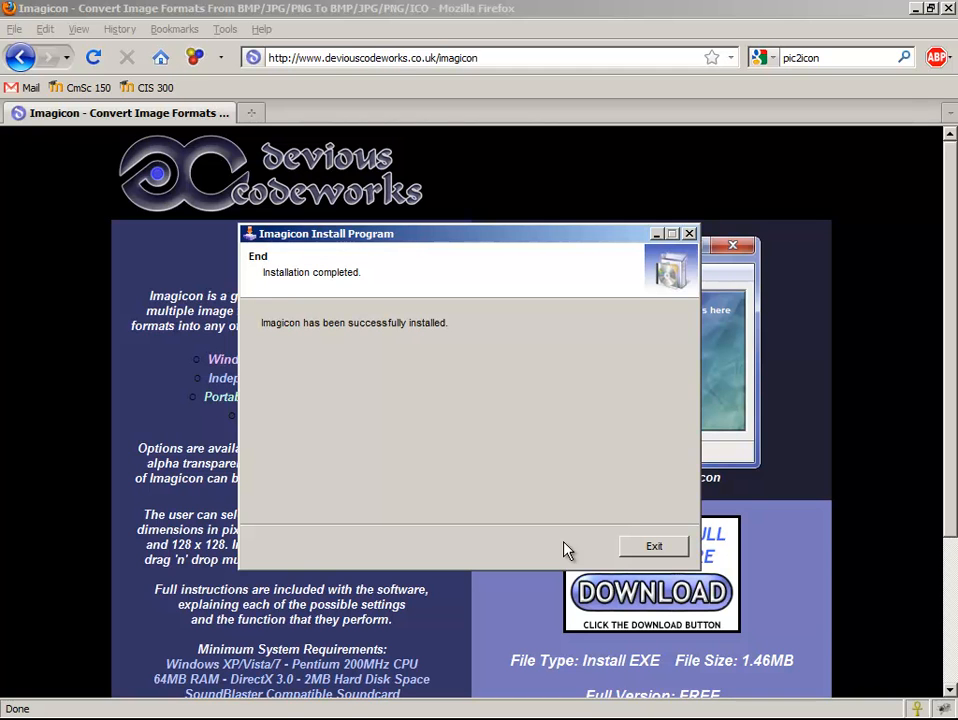
{"action": "left_click", "coordinate": [654, 546]}
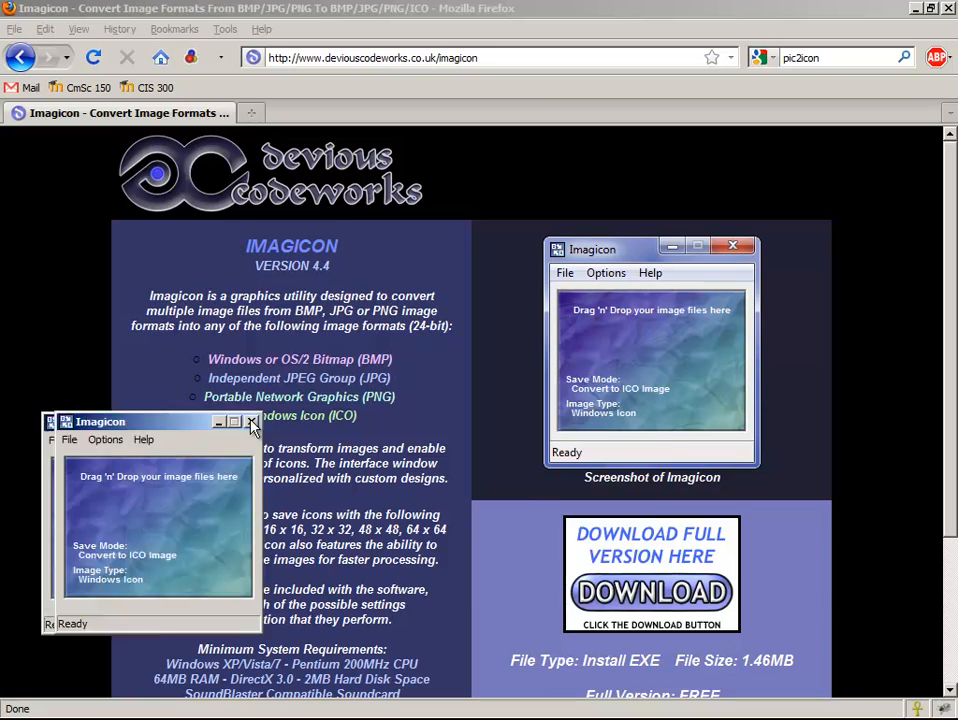
Convert Spaceship.png from the AstroSmash! folder into Spaceship.ico with Imagicon, then close it
{"action": "left_click_drag", "start_coordinate": [100, 421], "coordinate": [497, 388]}
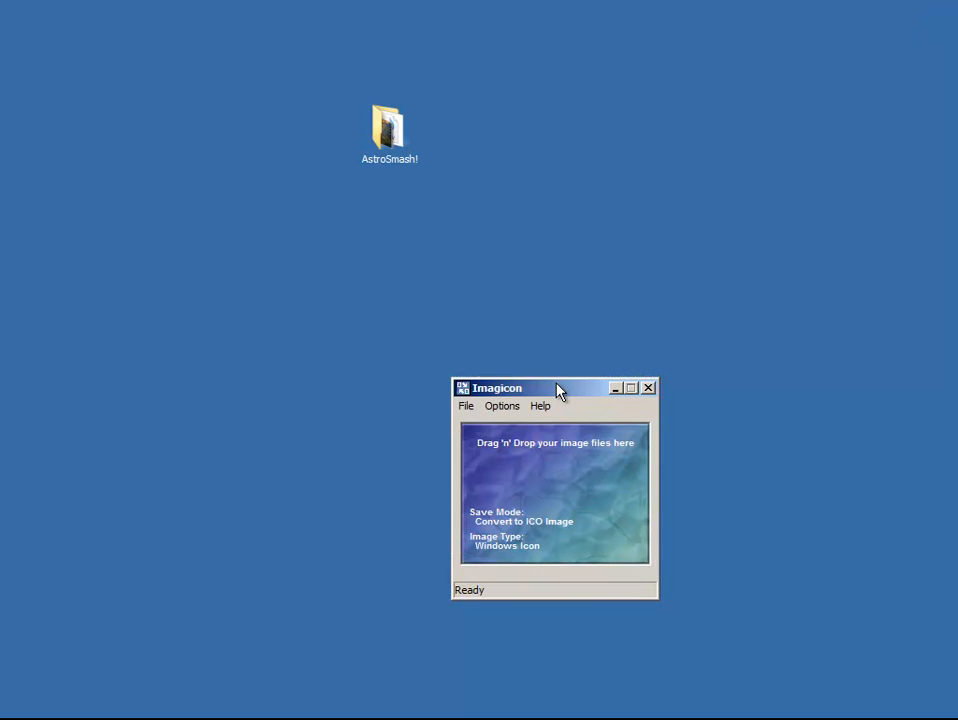
{"action": "left_click_drag", "start_coordinate": [555, 388], "coordinate": [700, 163]}
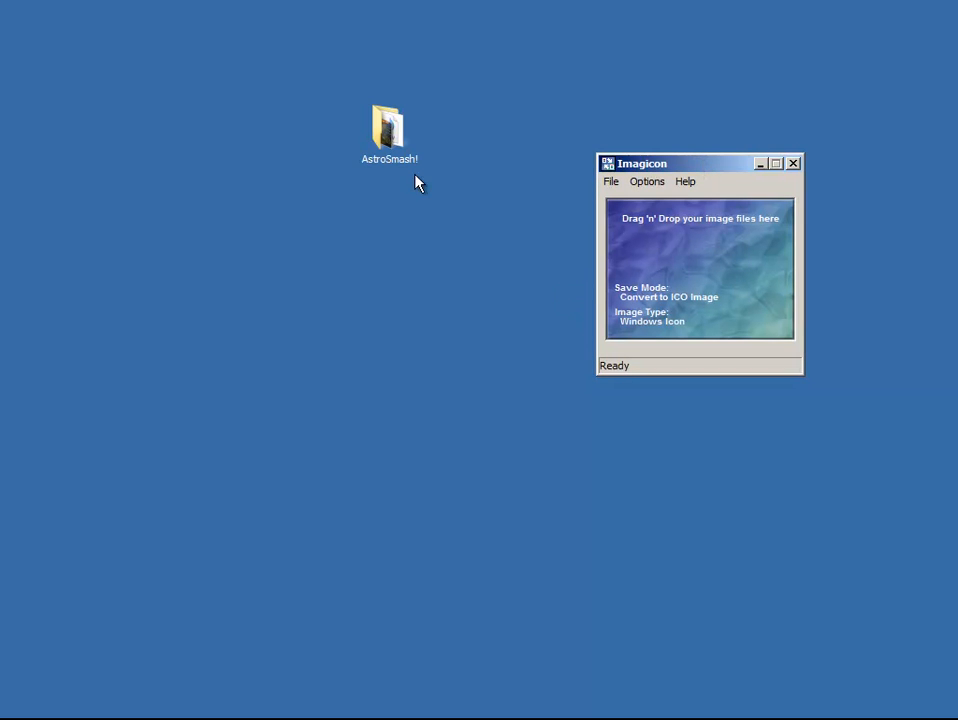
{"action": "mouse_move", "coordinate": [382, 138]}
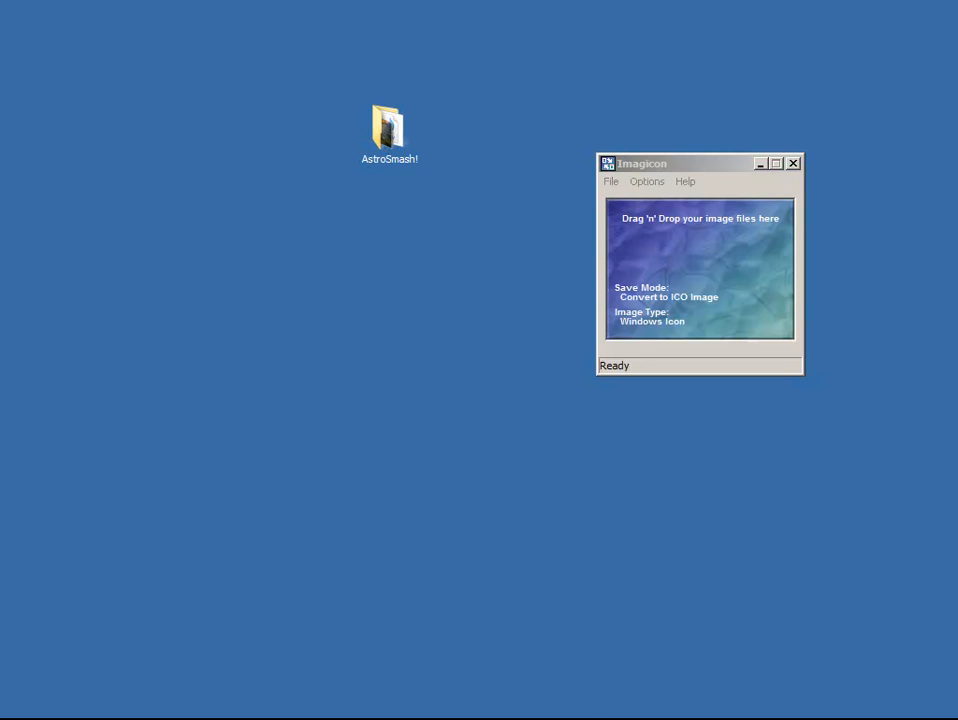
{"action": "double_click", "coordinate": [389, 120]}
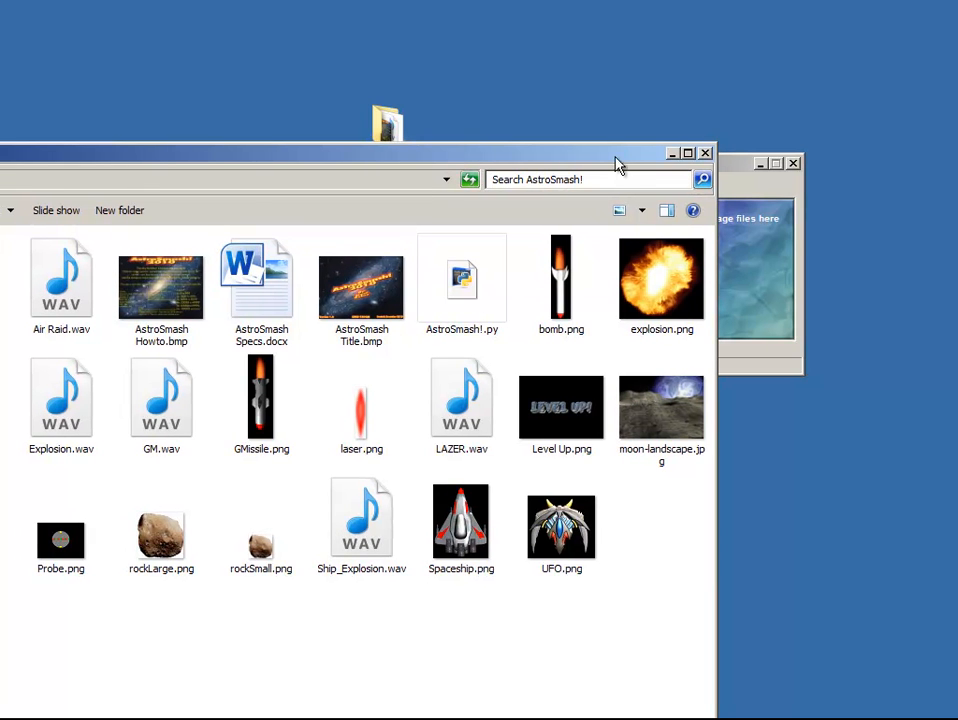
{"action": "mouse_move", "coordinate": [717, 142]}
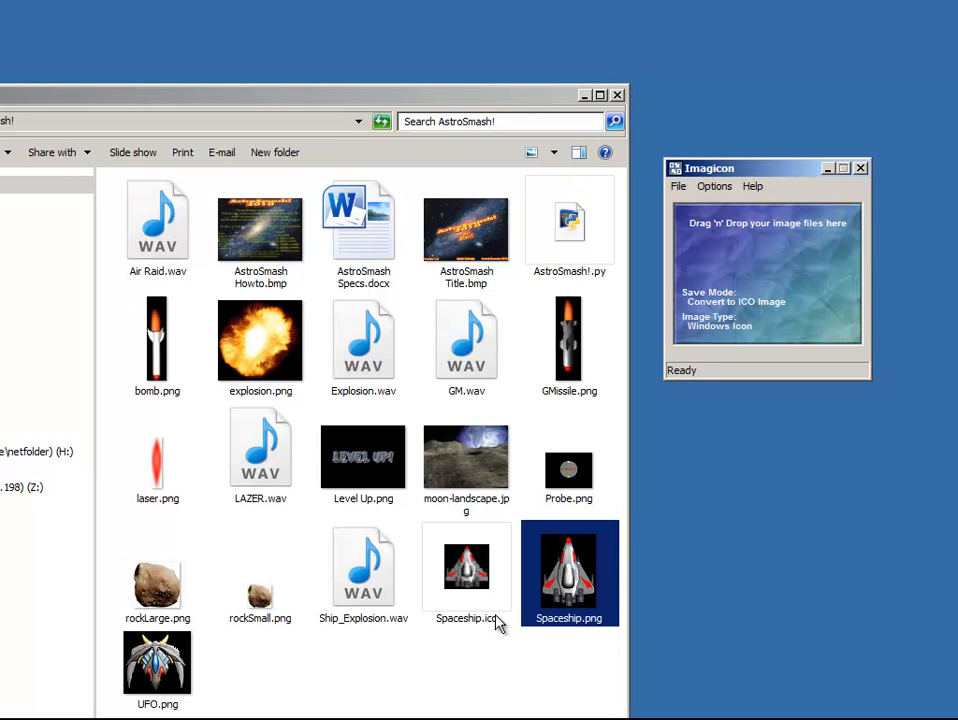
{"action": "mouse_move", "coordinate": [857, 180]}
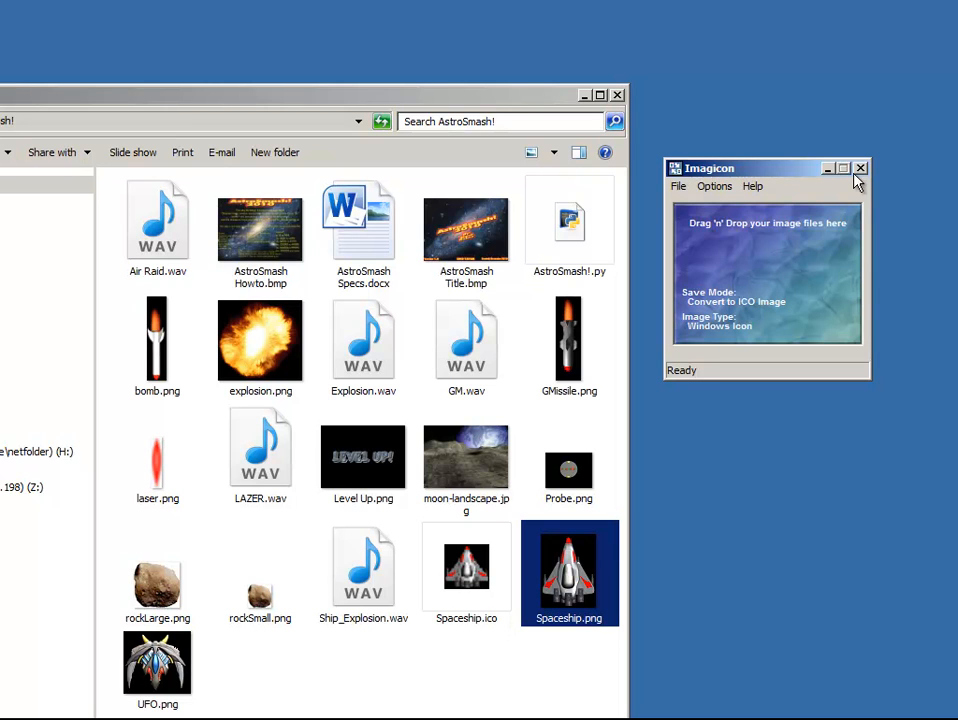
{"action": "left_click", "coordinate": [859, 168]}
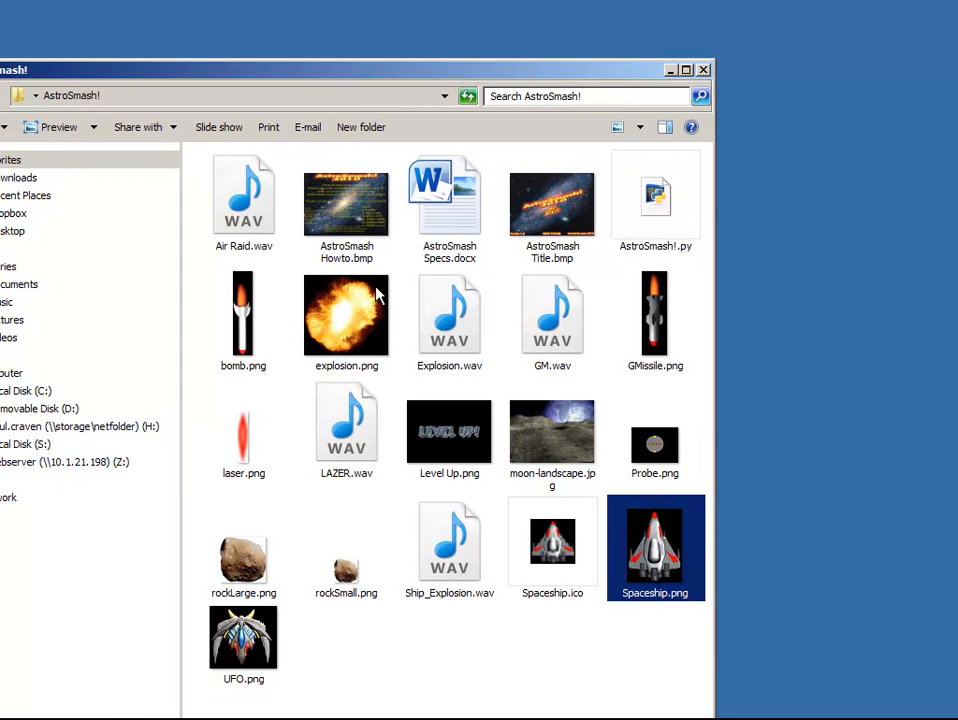
{"action": "mouse_move", "coordinate": [389, 364]}
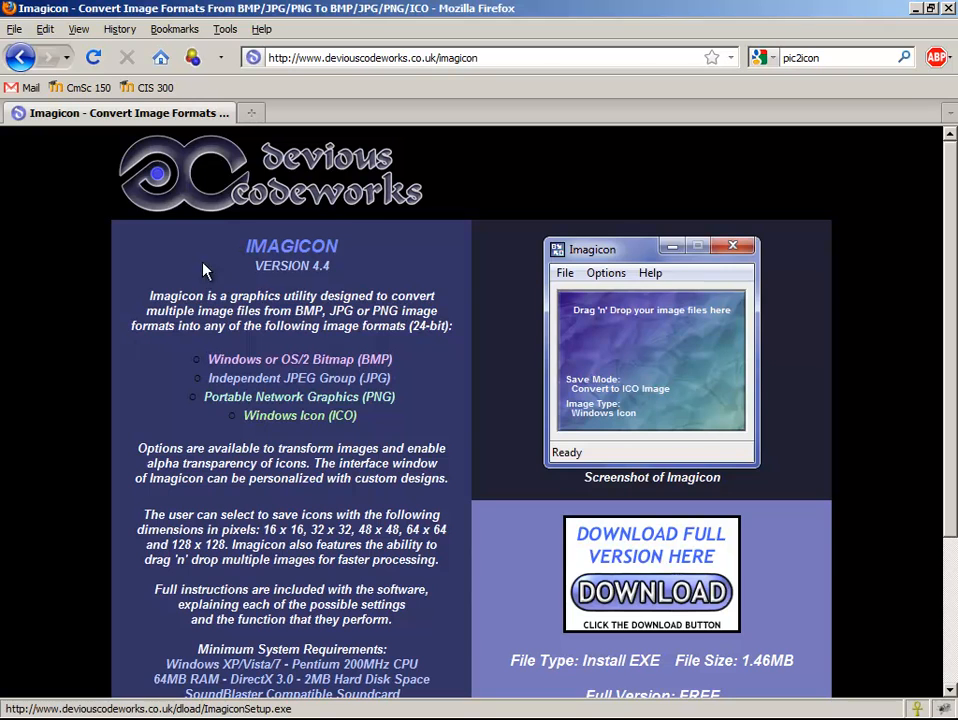
Save the cx_Freeze 4.2.1 Windows installer for Python 3.1 from SourceForge to the desktop
{"action": "left_click", "coordinate": [19, 54]}
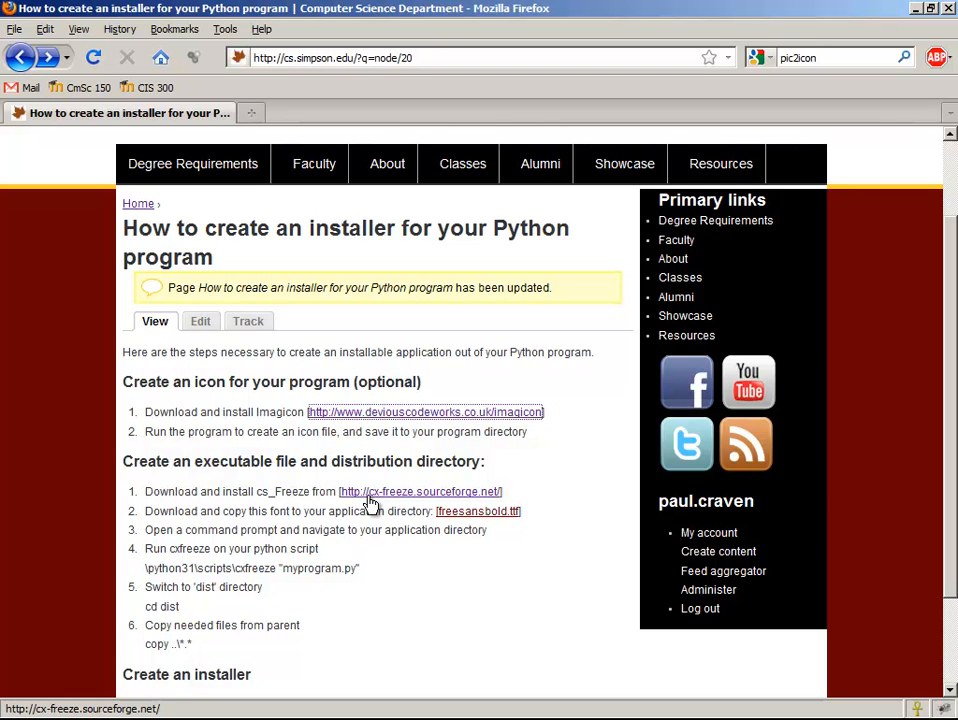
{"action": "left_click", "coordinate": [420, 491]}
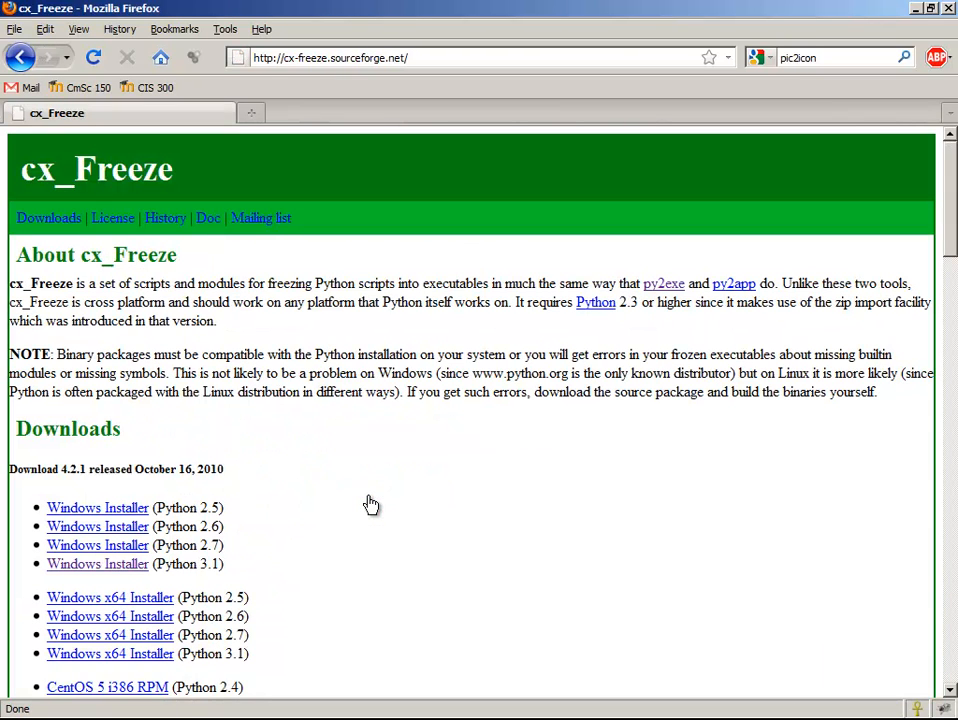
{"action": "mouse_move", "coordinate": [118, 588]}
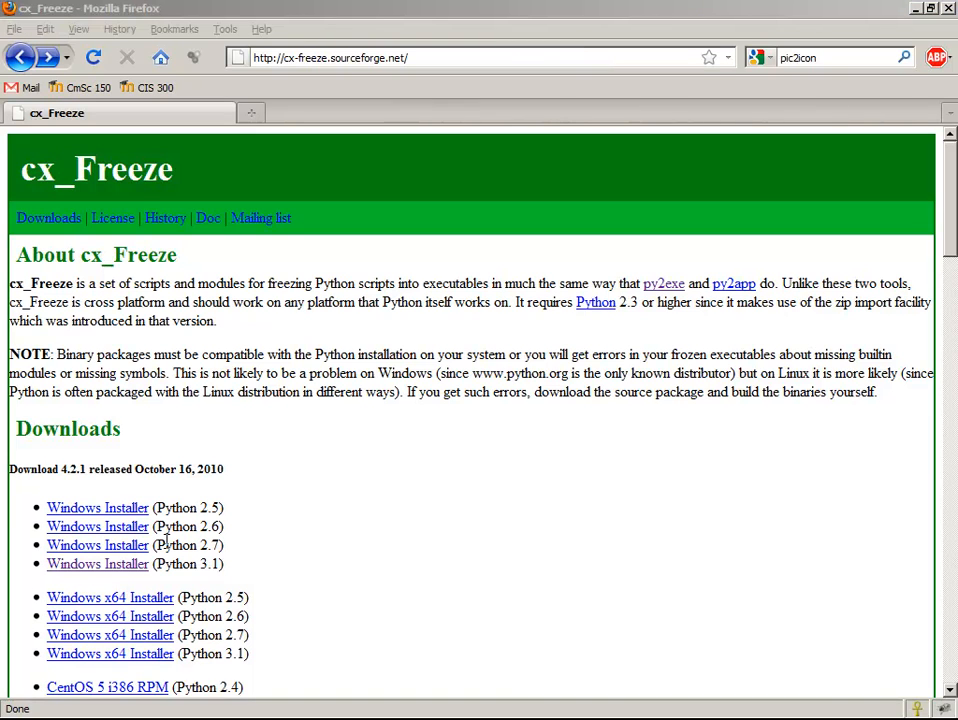
{"action": "mouse_move", "coordinate": [90, 602]}
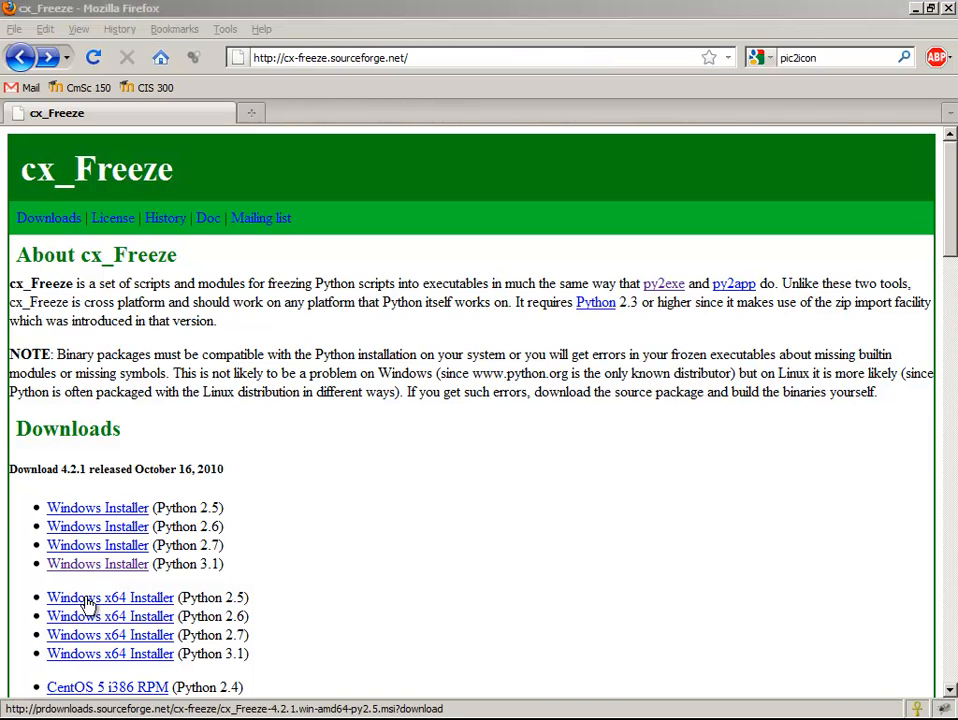
{"action": "mouse_move", "coordinate": [93, 571]}
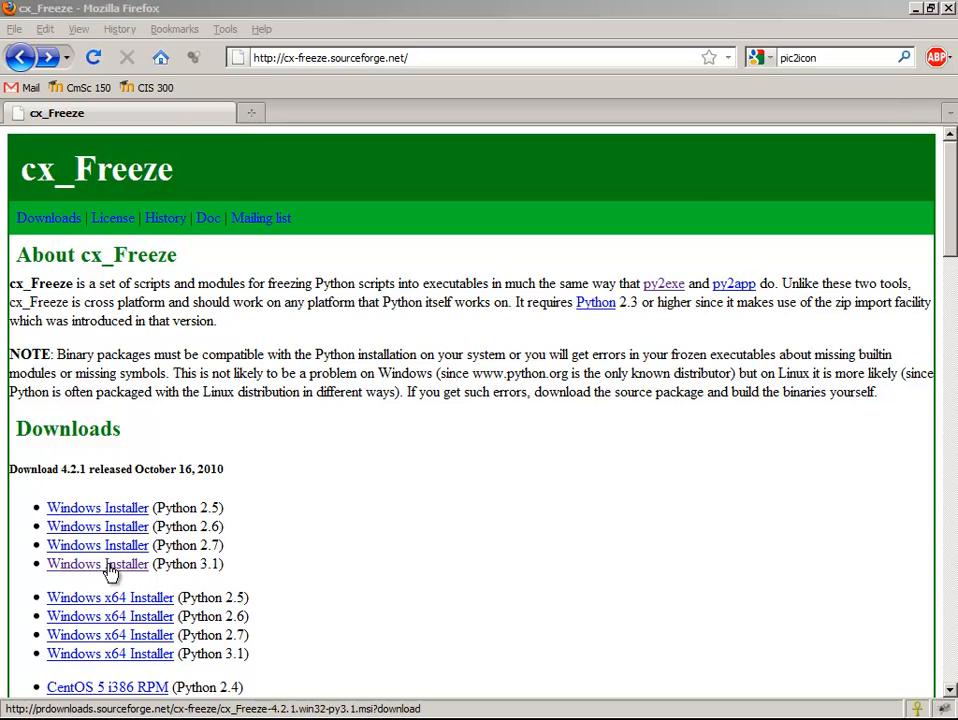
{"action": "mouse_move", "coordinate": [96, 572]}
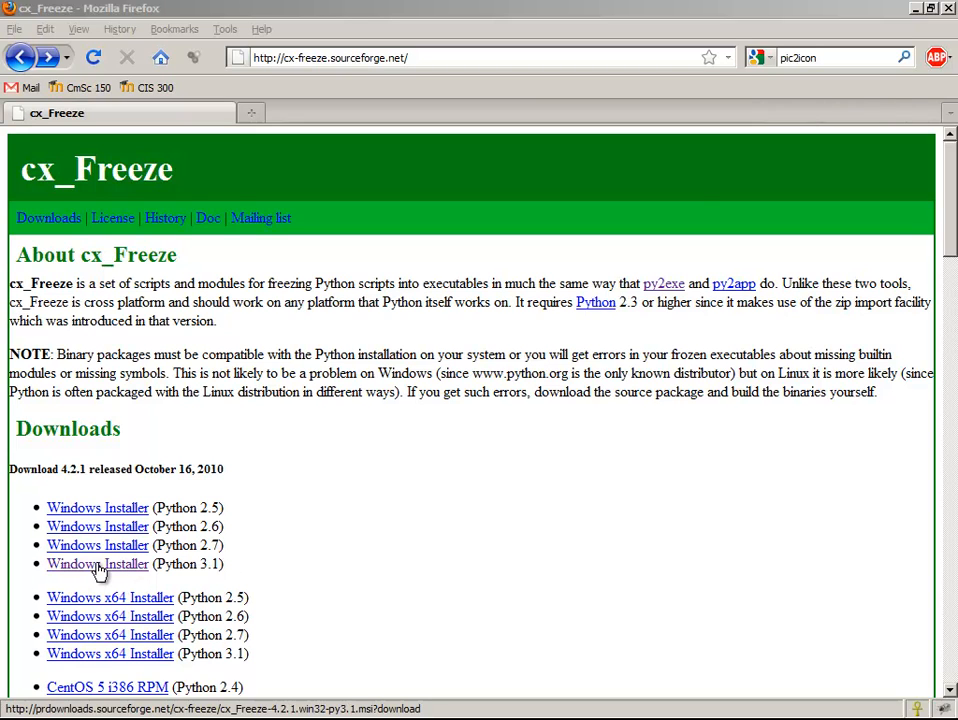
{"action": "left_click", "coordinate": [97, 564]}
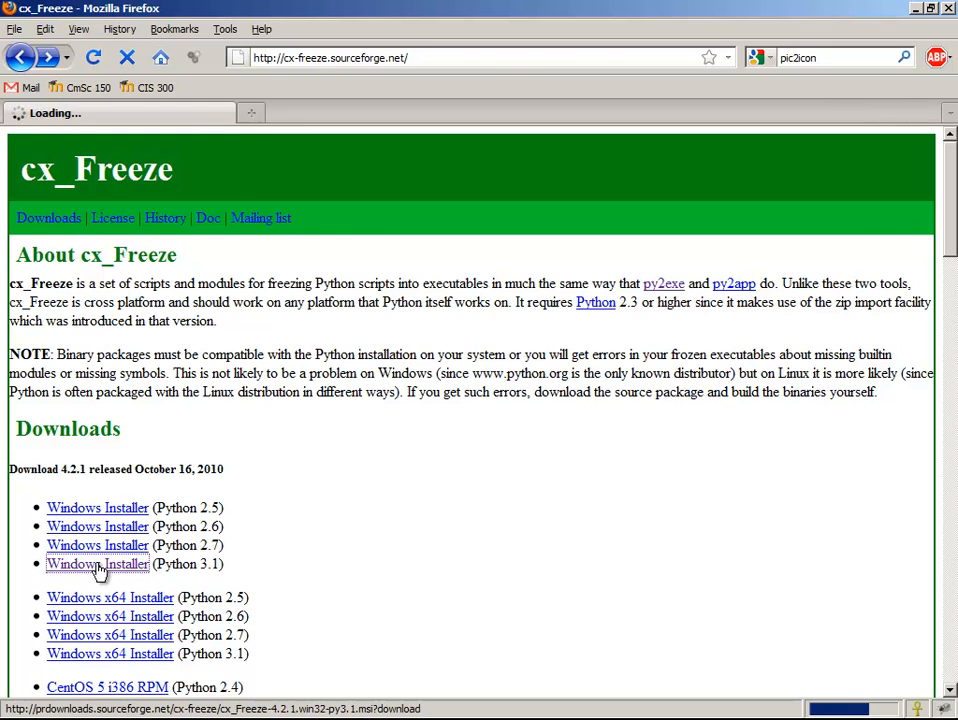
{"action": "left_click", "coordinate": [97, 564]}
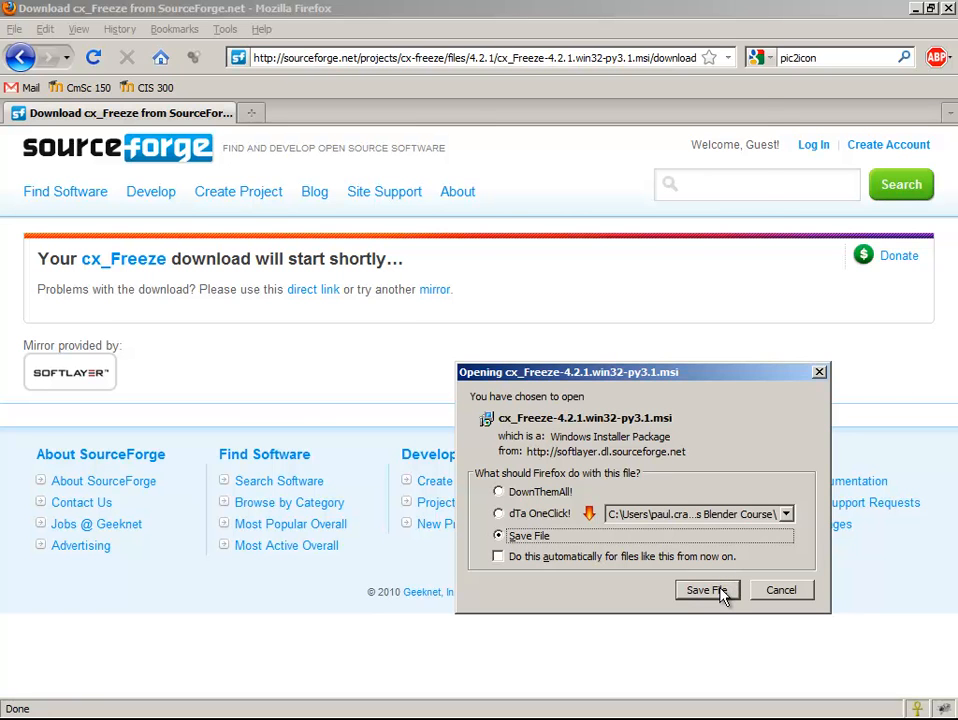
{"action": "left_click", "coordinate": [706, 590]}
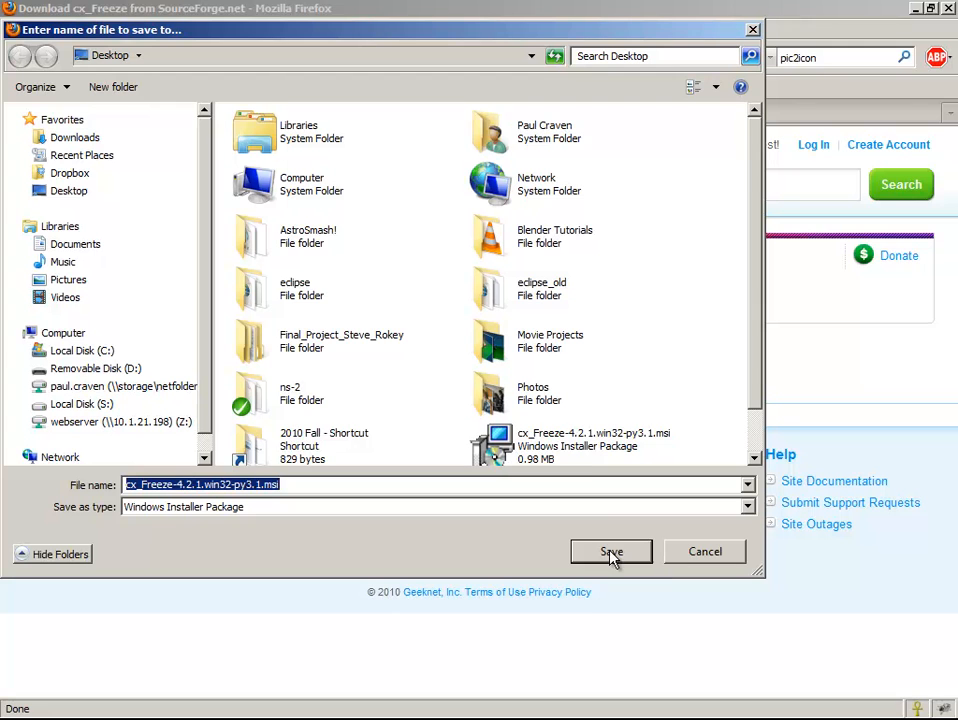
{"action": "left_click", "coordinate": [584, 437]}
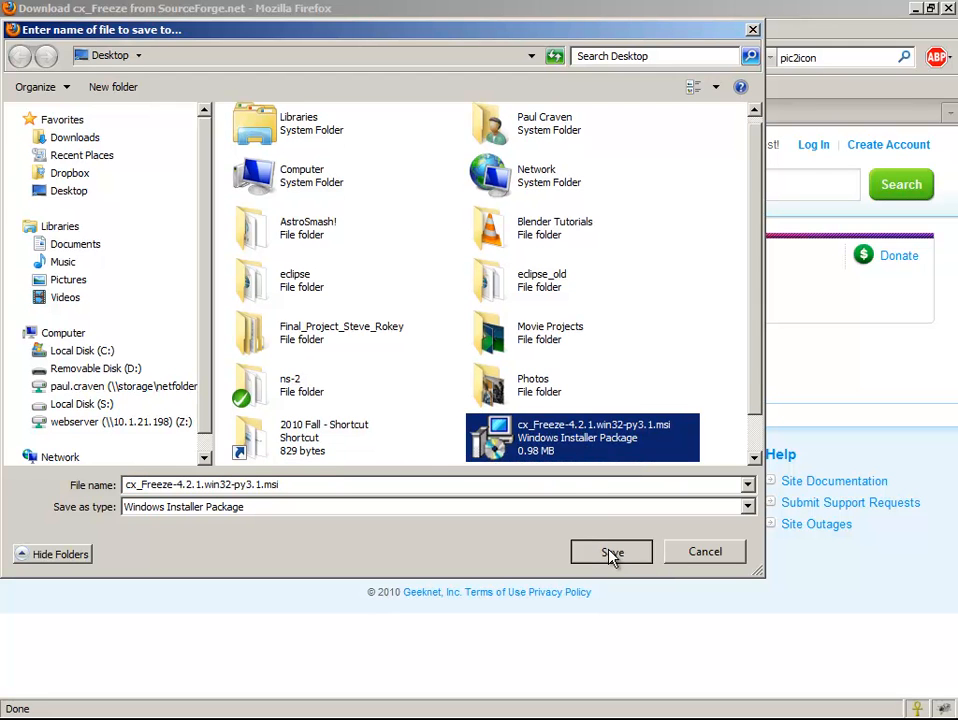
{"action": "left_click", "coordinate": [611, 552]}
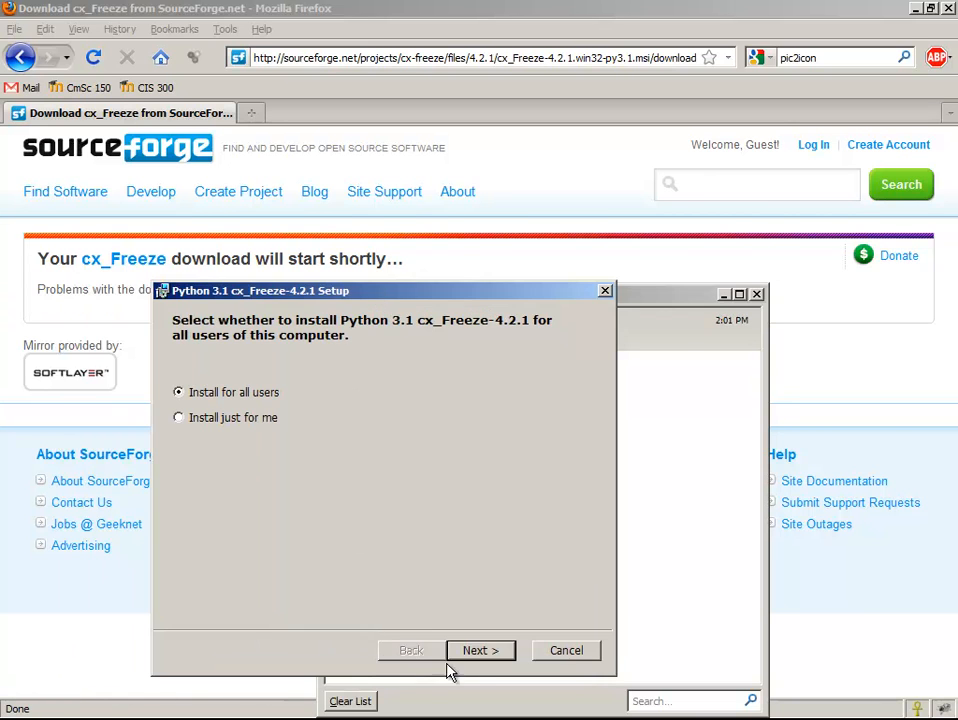
Install cx_Freeze for all users into the registered Python 3.1, close Downloads and go back to the tutorial
{"action": "left_click", "coordinate": [480, 650]}
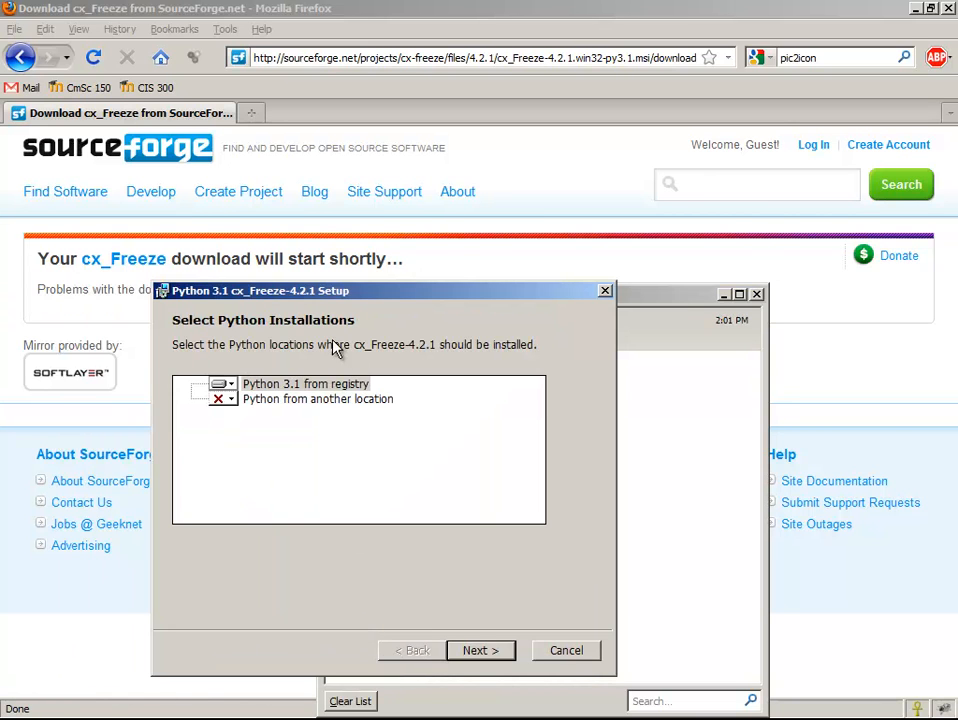
{"action": "mouse_move", "coordinate": [295, 360]}
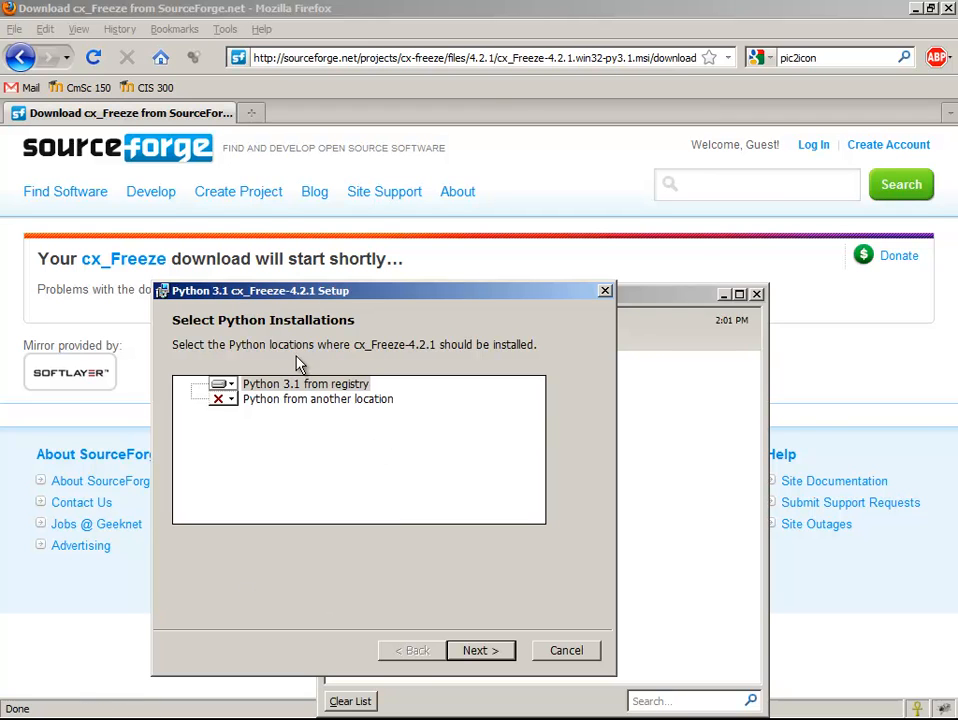
{"action": "mouse_move", "coordinate": [480, 650]}
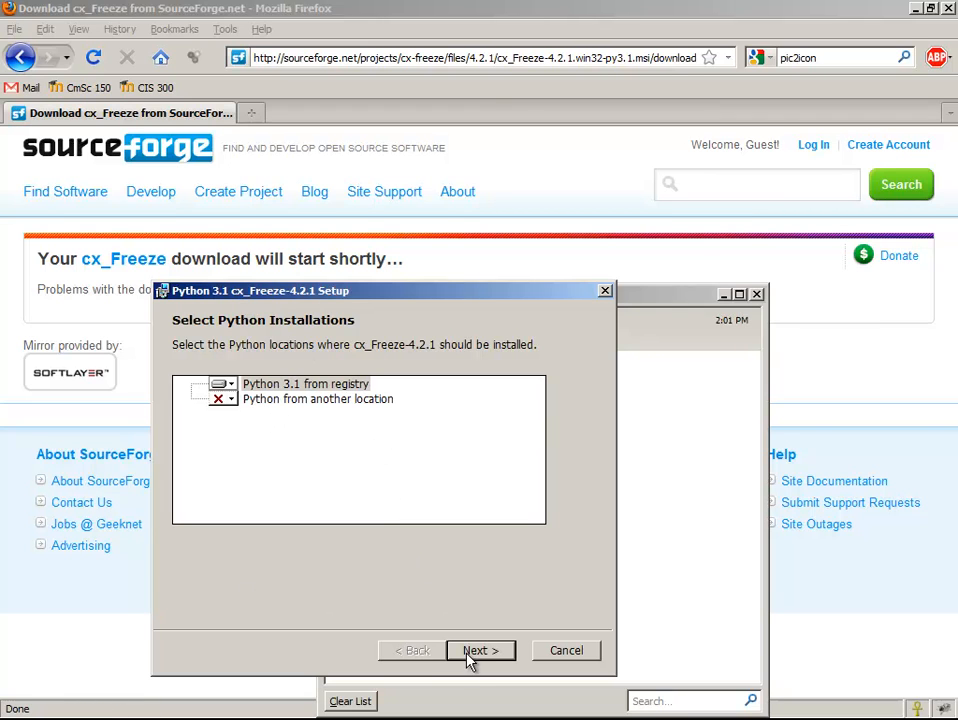
{"action": "left_click", "coordinate": [480, 650]}
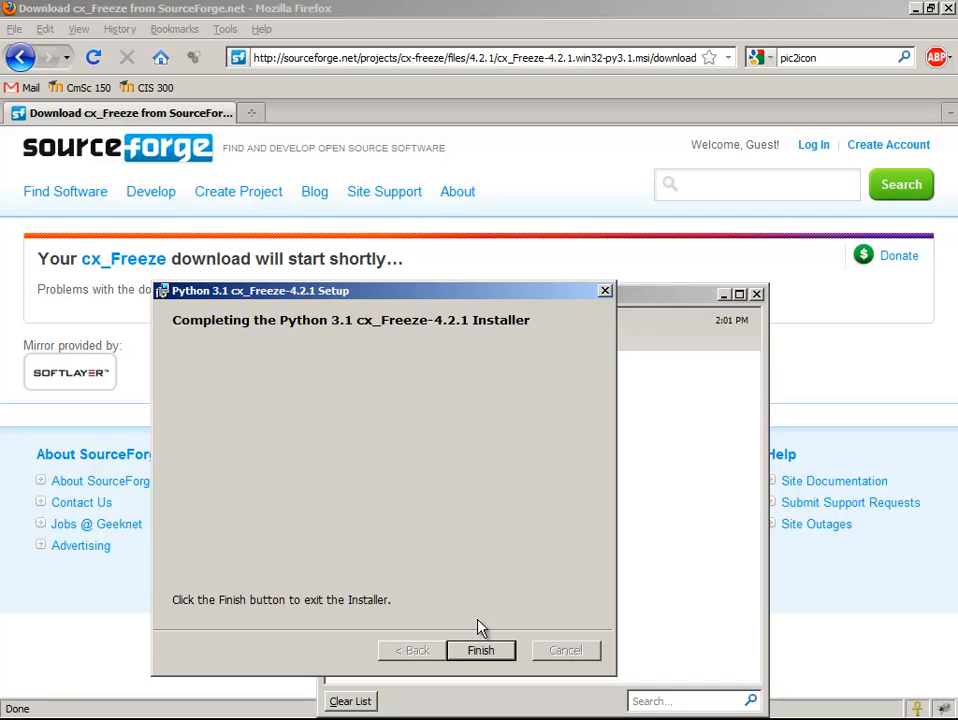
{"action": "left_click", "coordinate": [480, 650]}
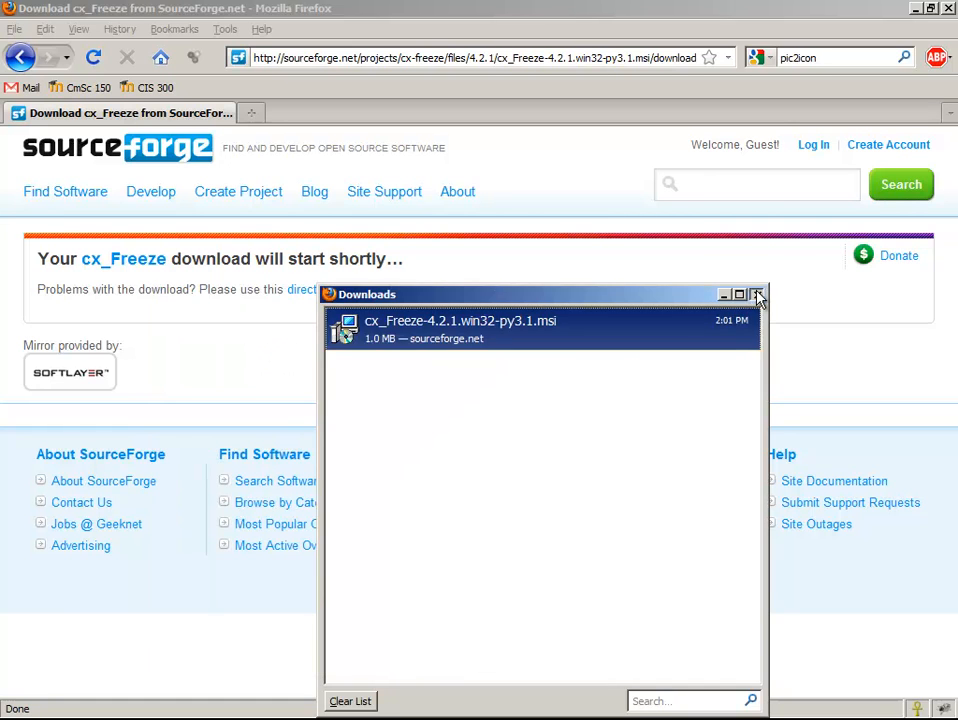
{"action": "left_click", "coordinate": [758, 293]}
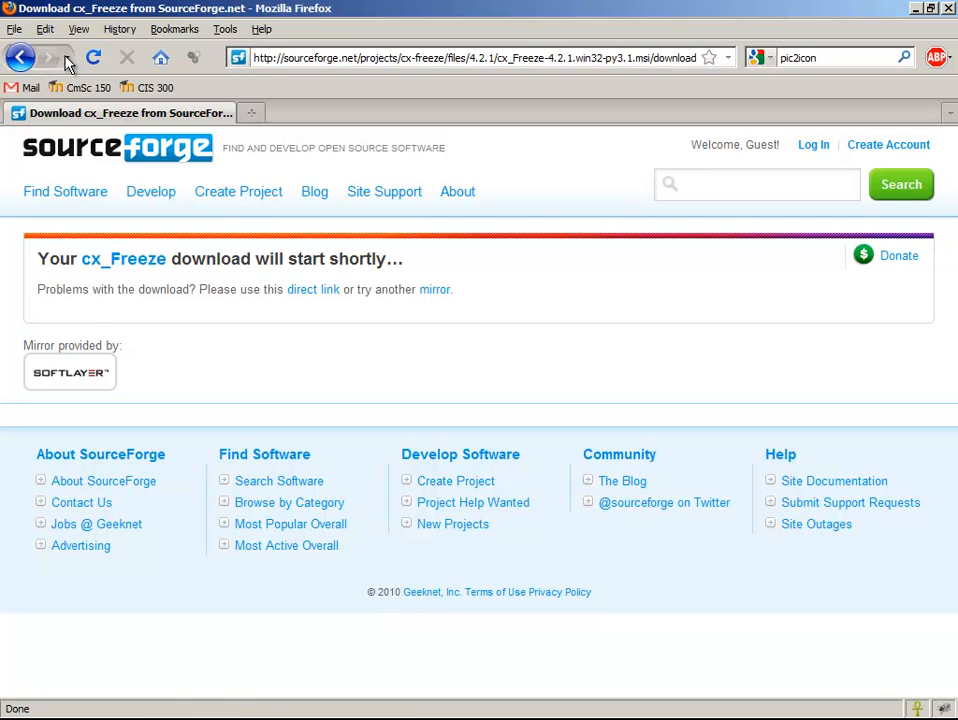
{"action": "left_click", "coordinate": [23, 52]}
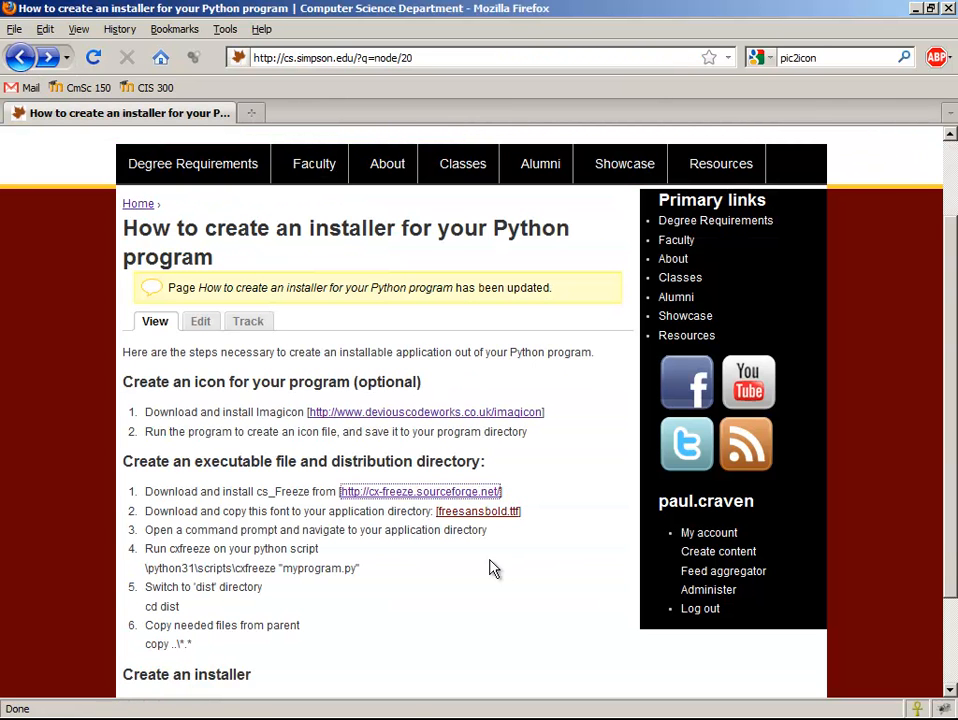
{"action": "mouse_move", "coordinate": [427, 531]}
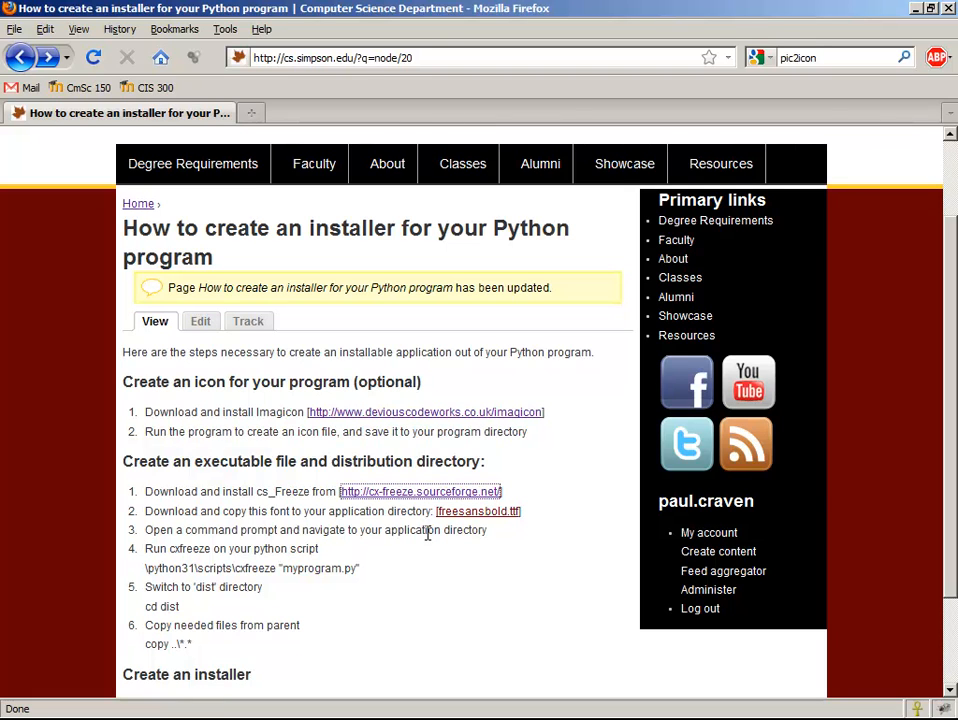
{"action": "mouse_move", "coordinate": [461, 530]}
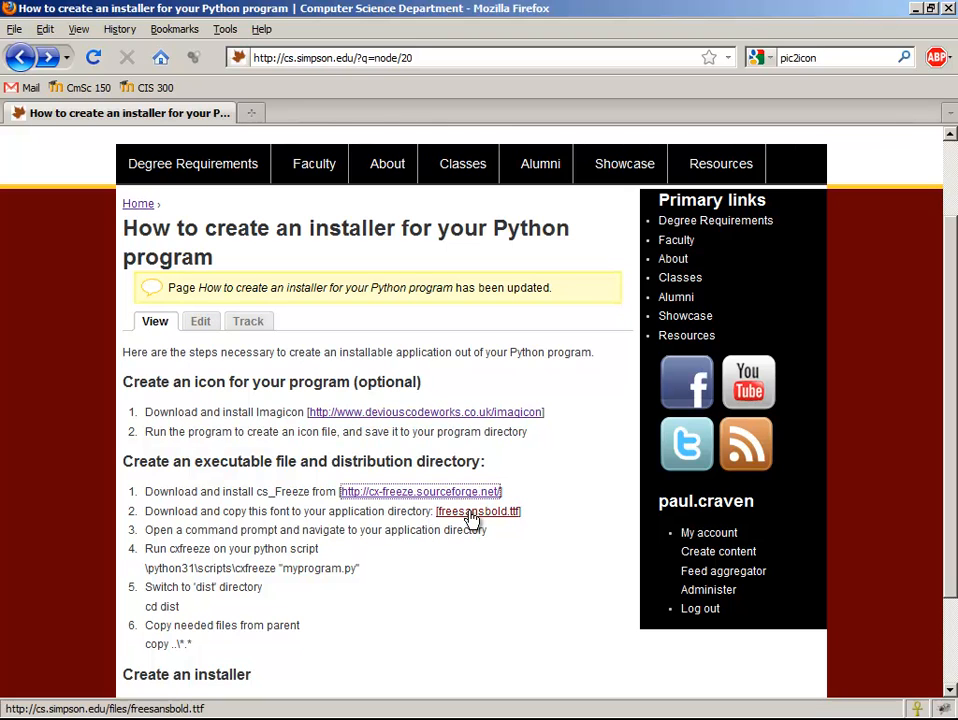
Save the freesansbold.ttf link into the AstroSmash! folder via Save Link As
{"action": "right_click", "coordinate": [474, 511]}
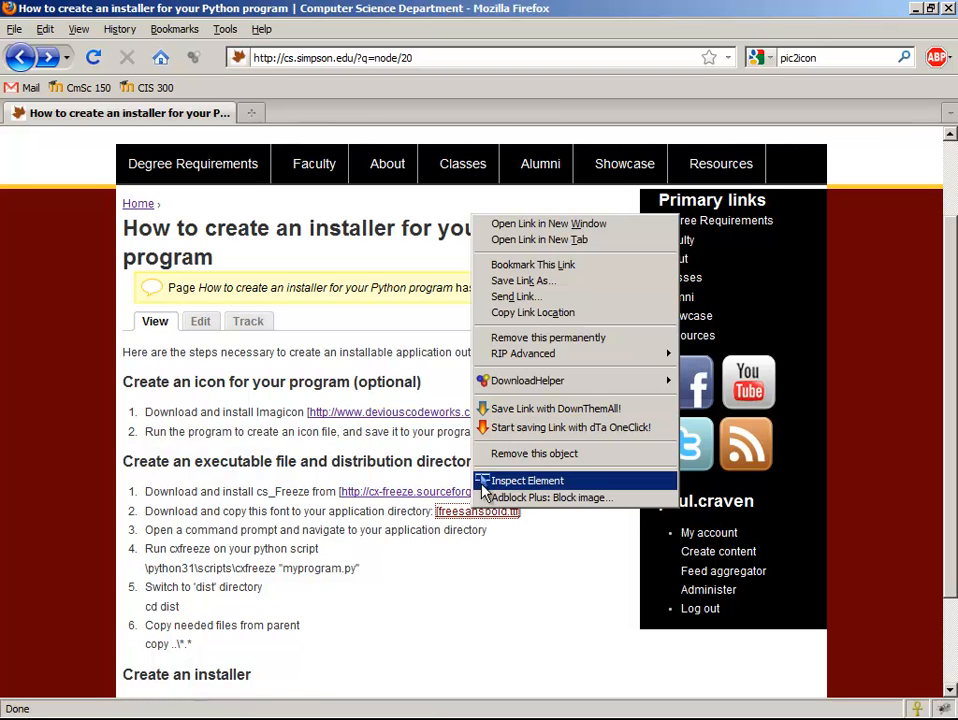
{"action": "mouse_move", "coordinate": [533, 296]}
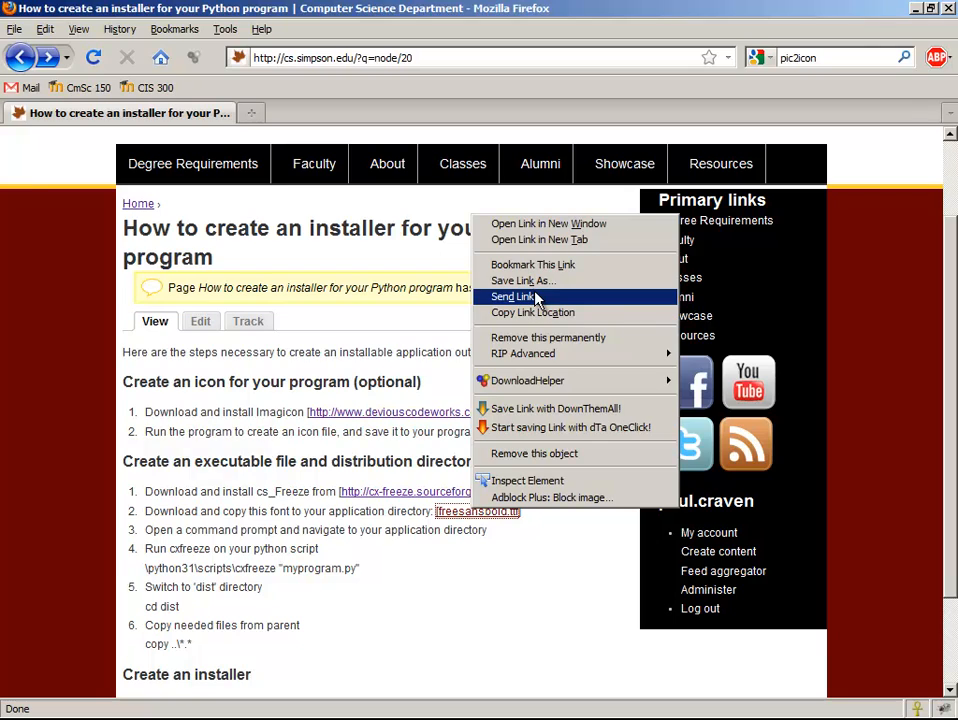
{"action": "left_click", "coordinate": [521, 280]}
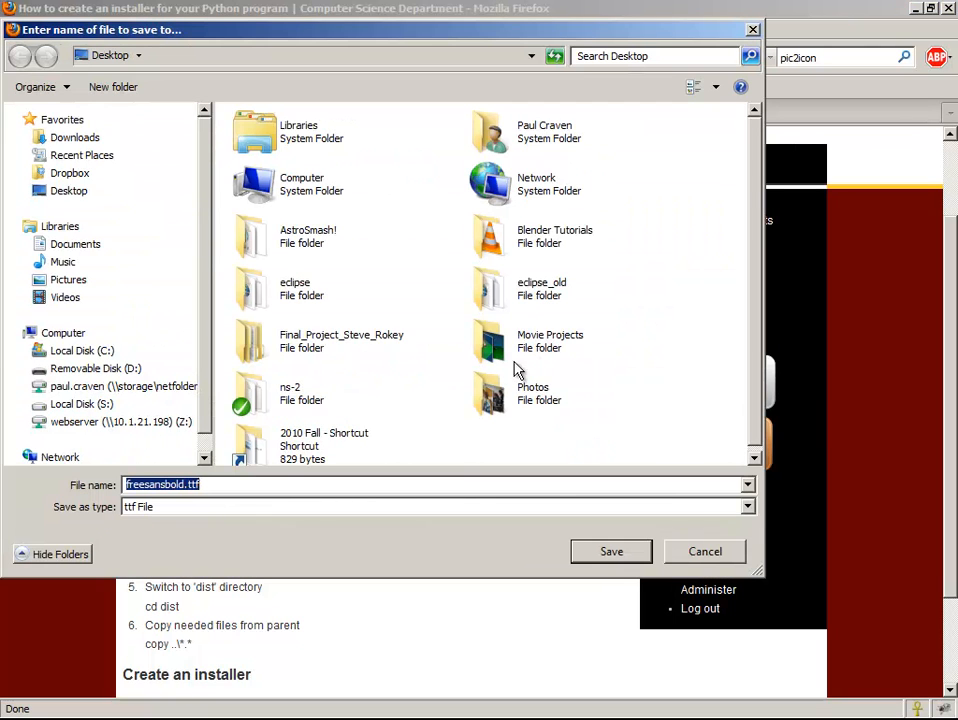
{"action": "mouse_move", "coordinate": [336, 245]}
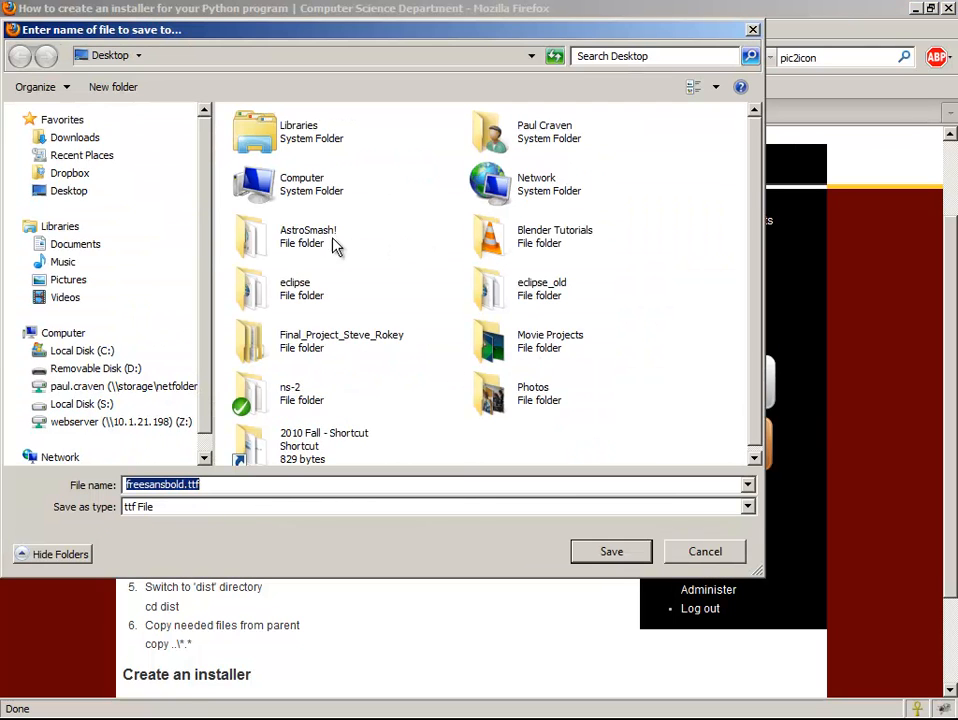
{"action": "double_click", "coordinate": [308, 235]}
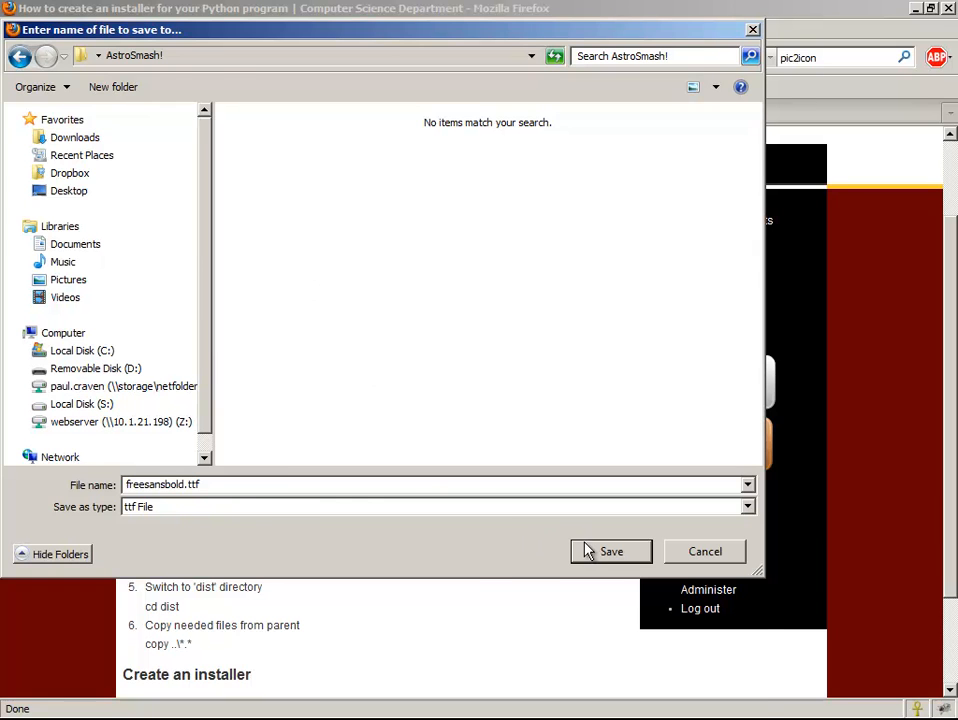
{"action": "left_click", "coordinate": [610, 551]}
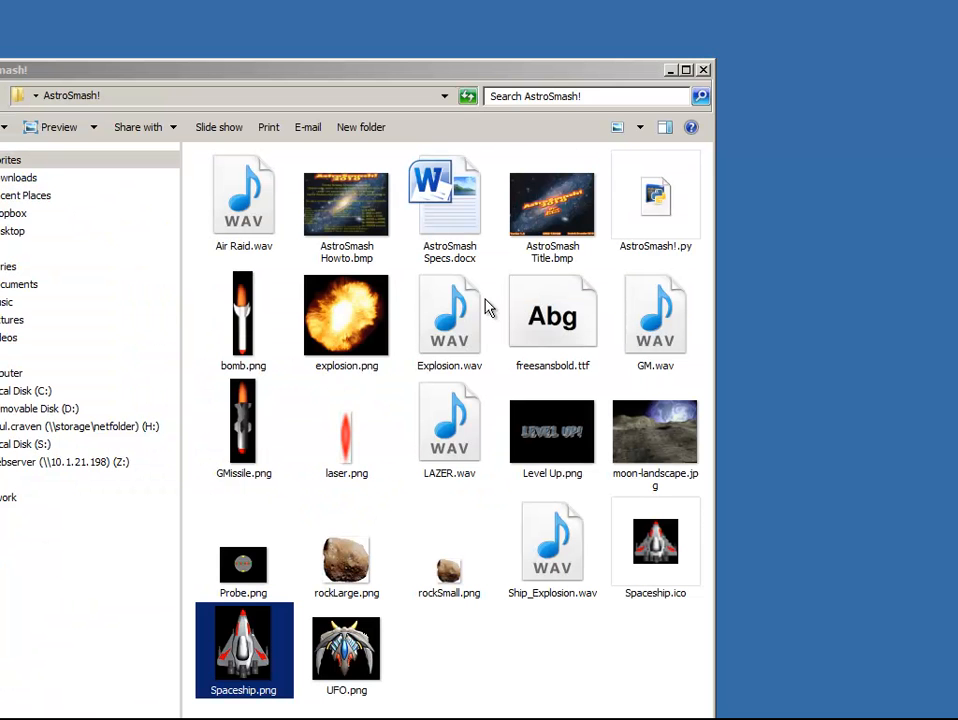
{"action": "mouse_move", "coordinate": [363, 523]}
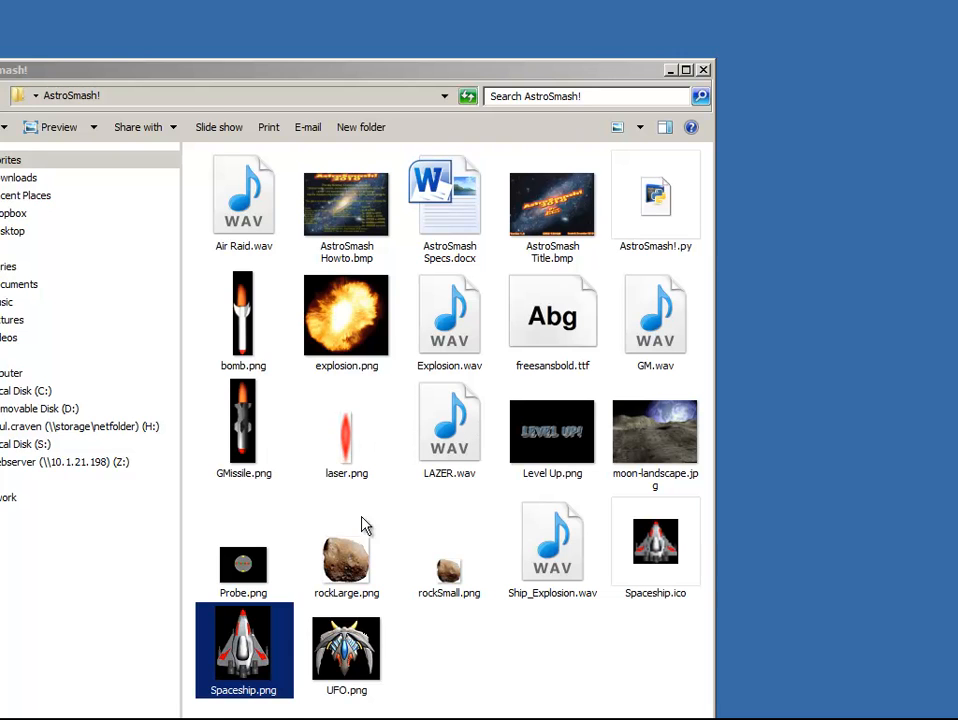
Select the AstroSmash!.py script in the AstroSmash! folder
{"action": "left_click", "coordinate": [655, 200]}
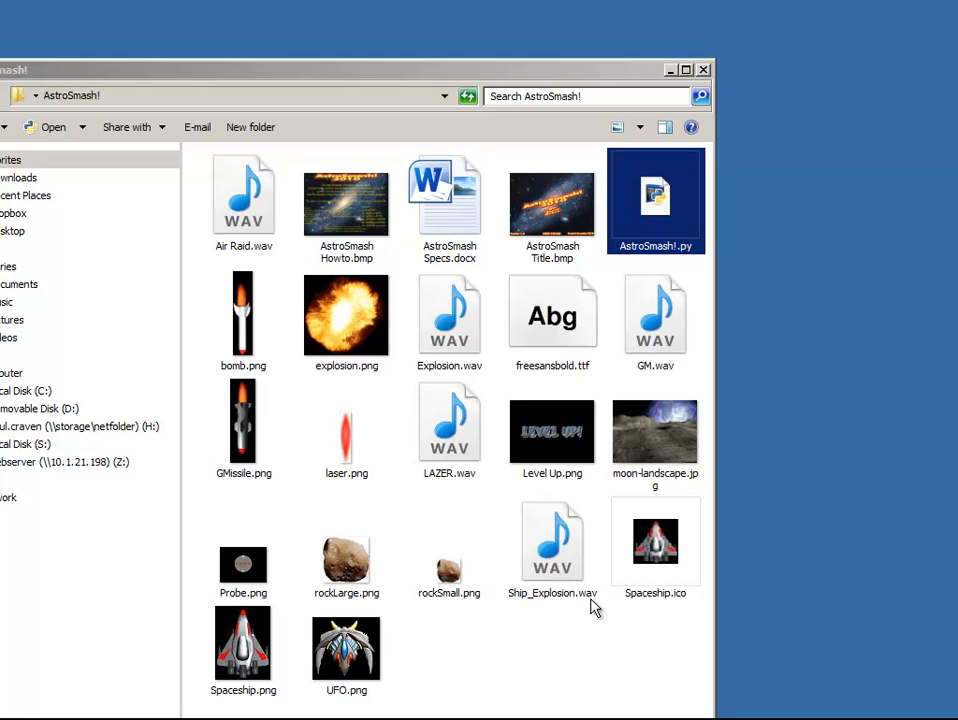
{"action": "mouse_move", "coordinate": [660, 188]}
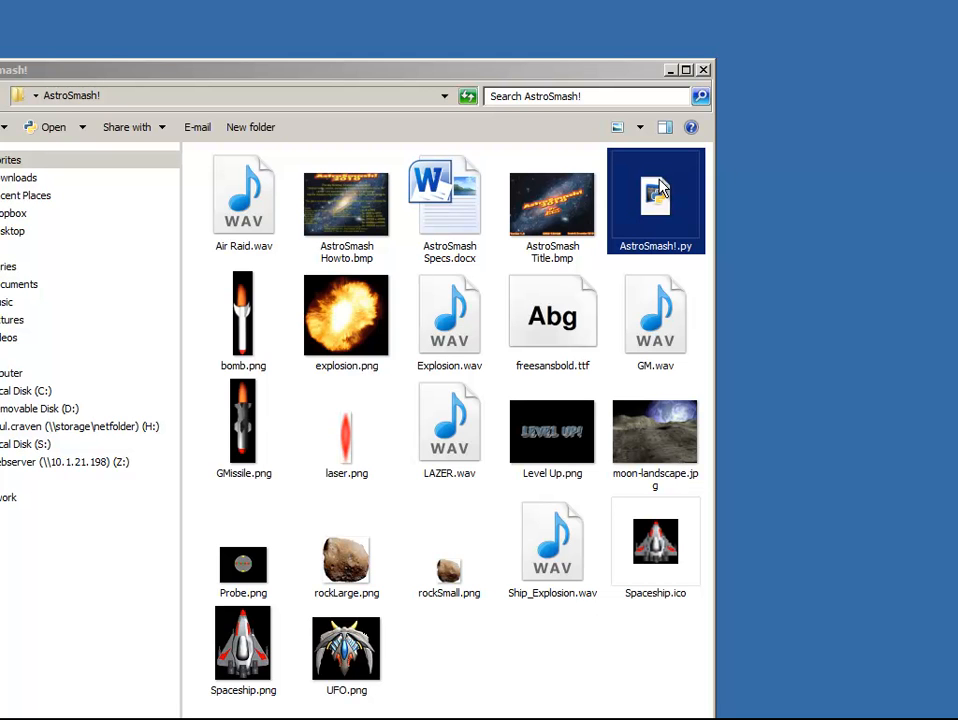
{"action": "mouse_move", "coordinate": [687, 211]}
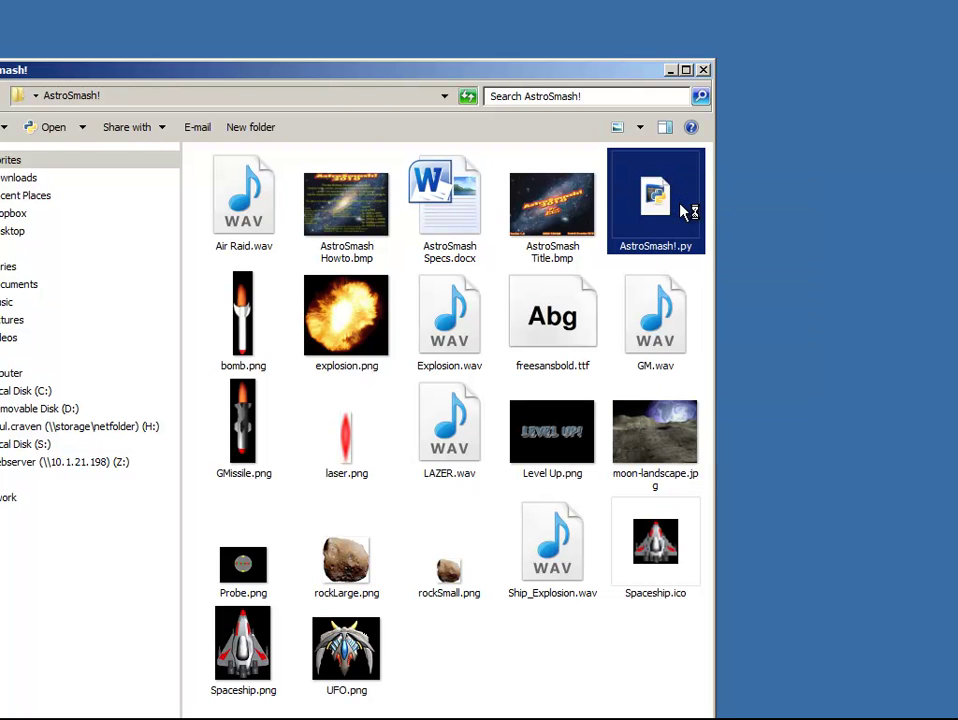
Edit AstroSmash!.py so the pygame.font.Font lines use 'freesansbold.ttf' instead of None
{"action": "double_click", "coordinate": [654, 195]}
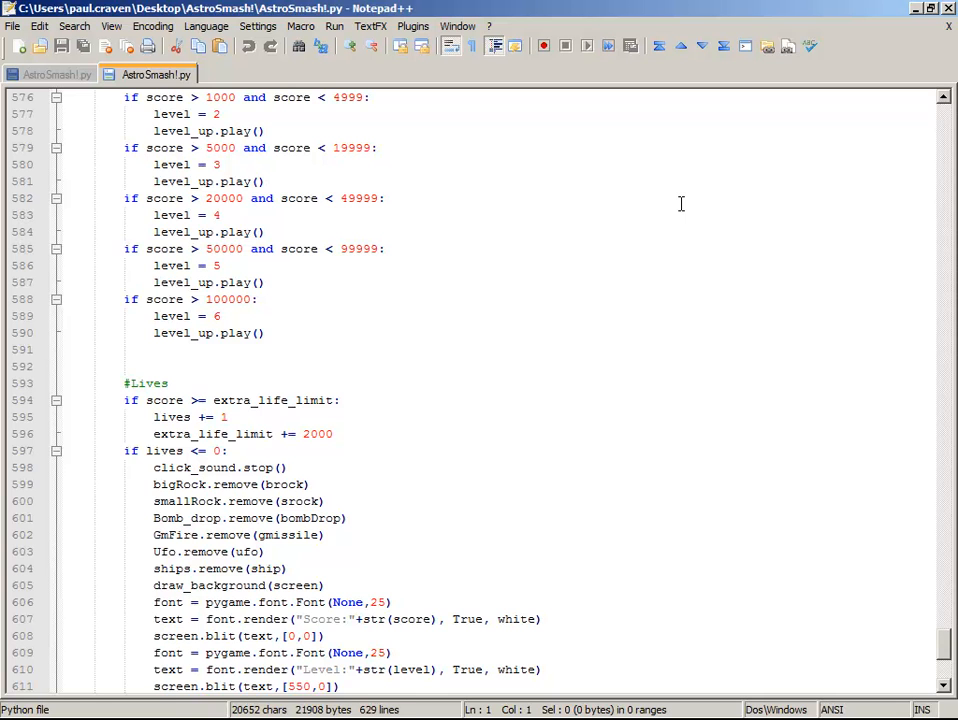
{"action": "key", "text": "ctrl+f"}
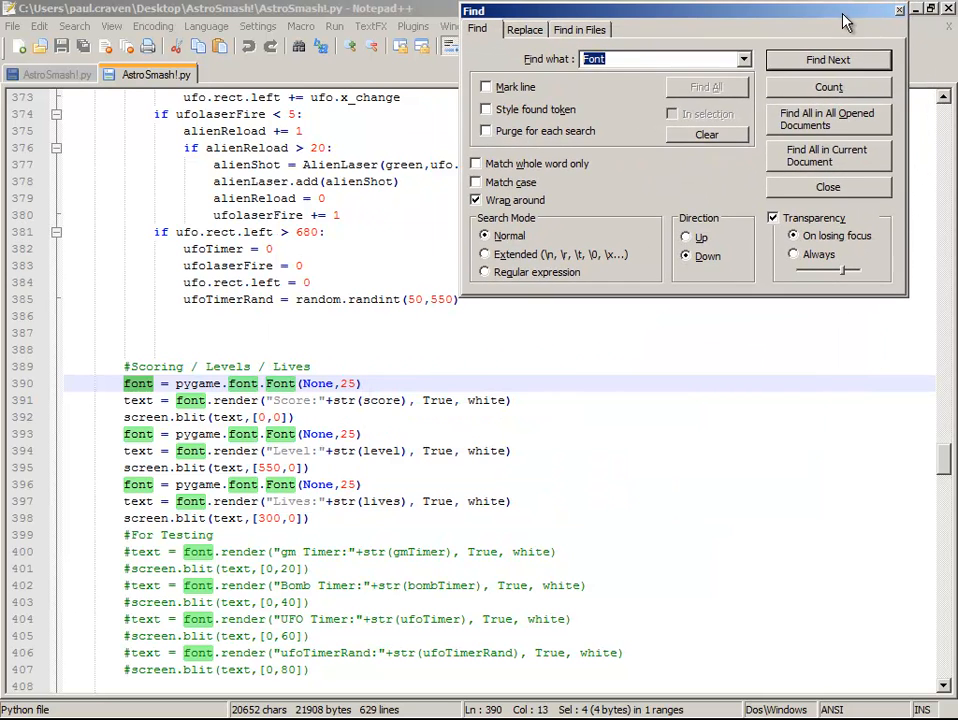
{"action": "left_click", "coordinate": [827, 187]}
{"action": "type", "text": "'freesansbold"}
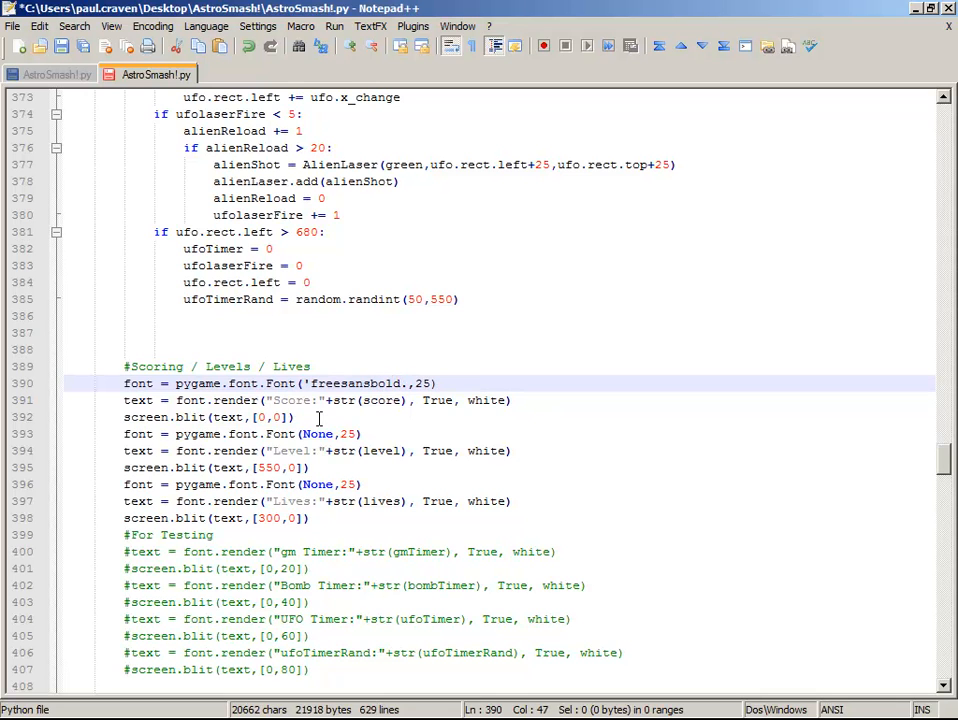
{"action": "type", "text": ".ttf'"}
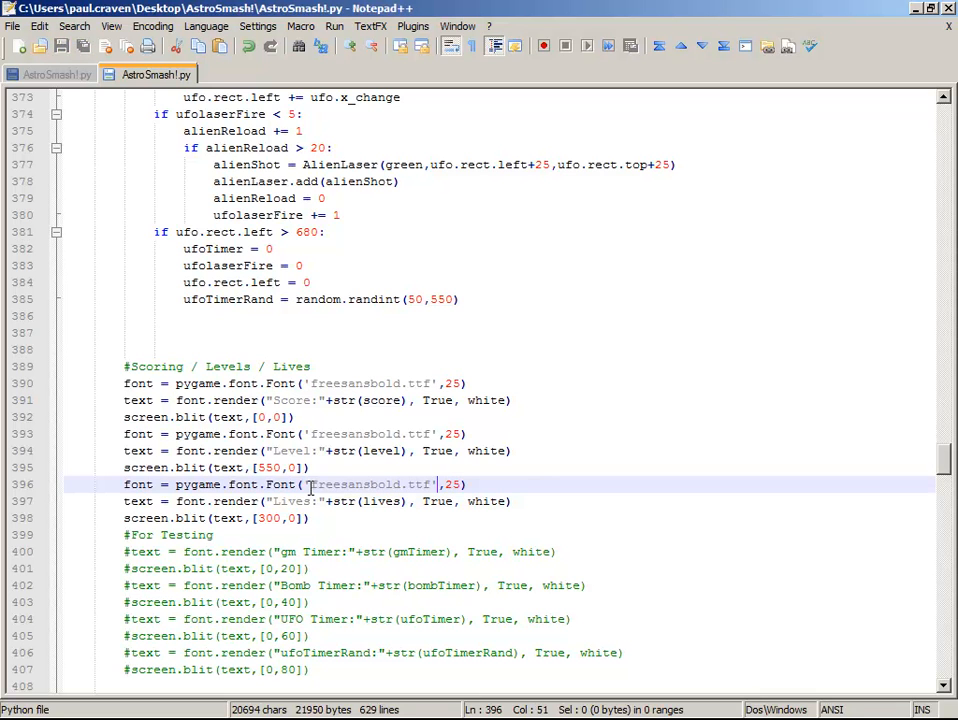
{"action": "mouse_move", "coordinate": [943, 139]}
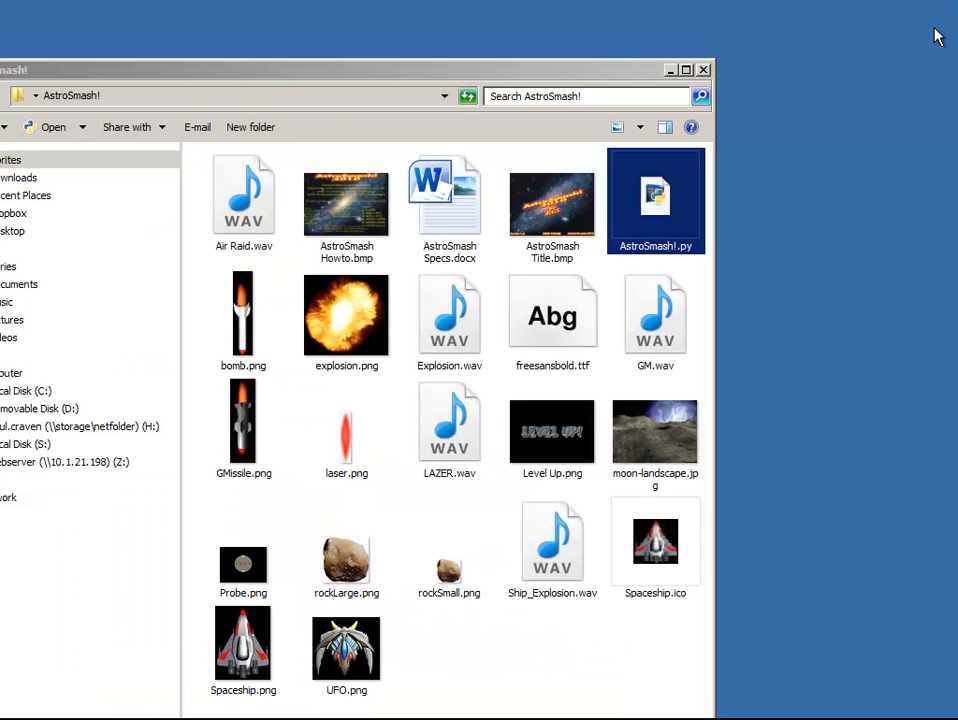
{"action": "mouse_move", "coordinate": [660, 201]}
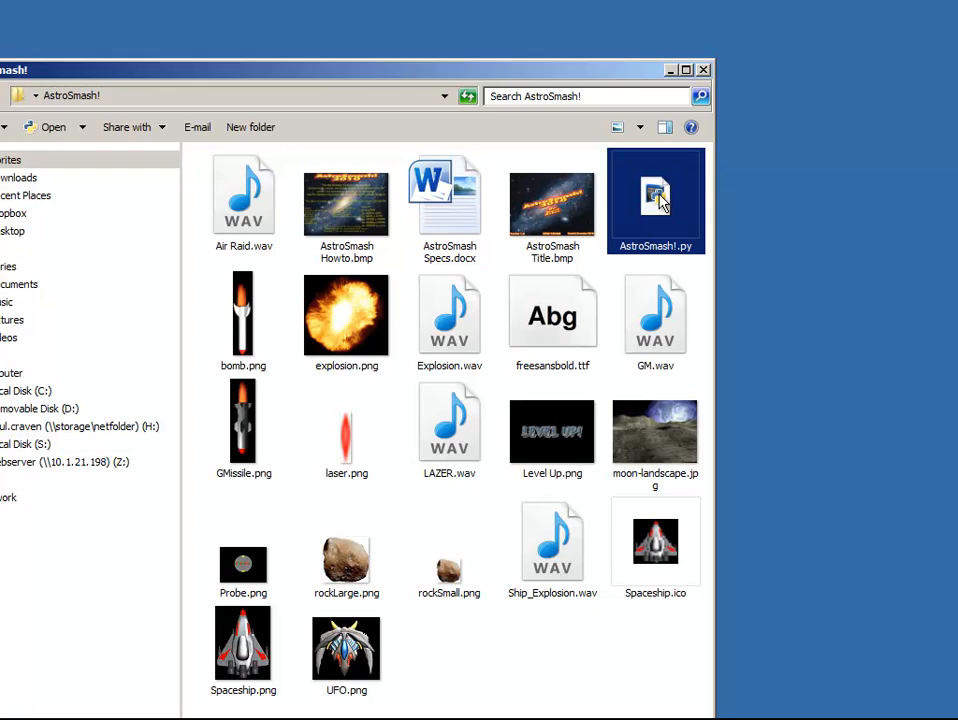
Run the edited AstroSmash!.py game to check the new font
{"action": "double_click", "coordinate": [657, 197]}
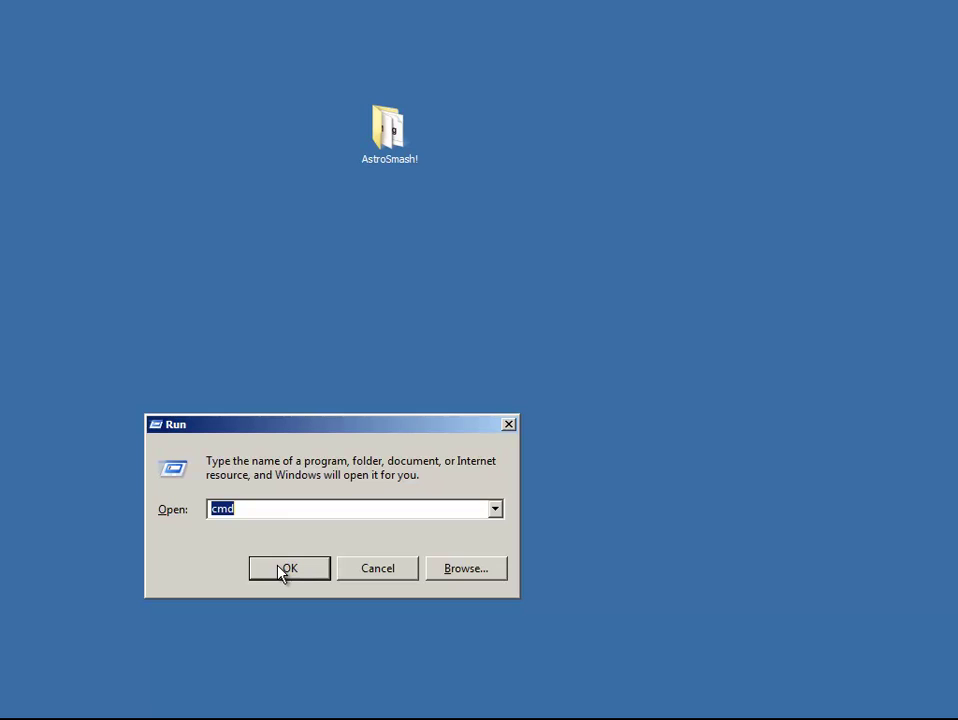
Launch a Command Prompt from the Run dialog with cmd
{"action": "left_click", "coordinate": [289, 568]}
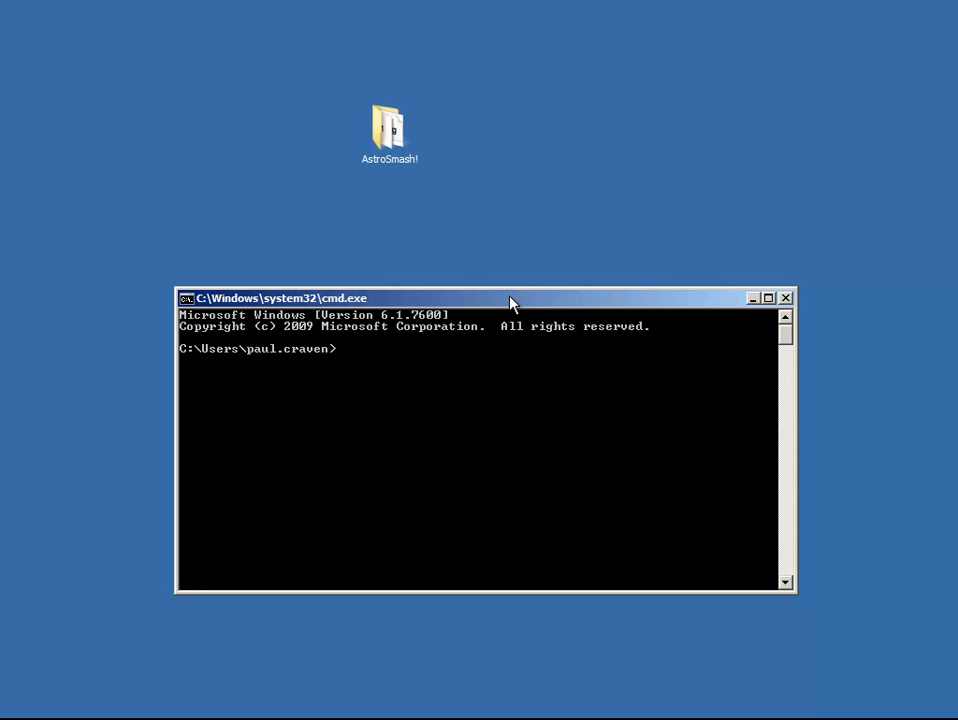
{"action": "mouse_move", "coordinate": [203, 356]}
{"action": "type", "text": "h:"}
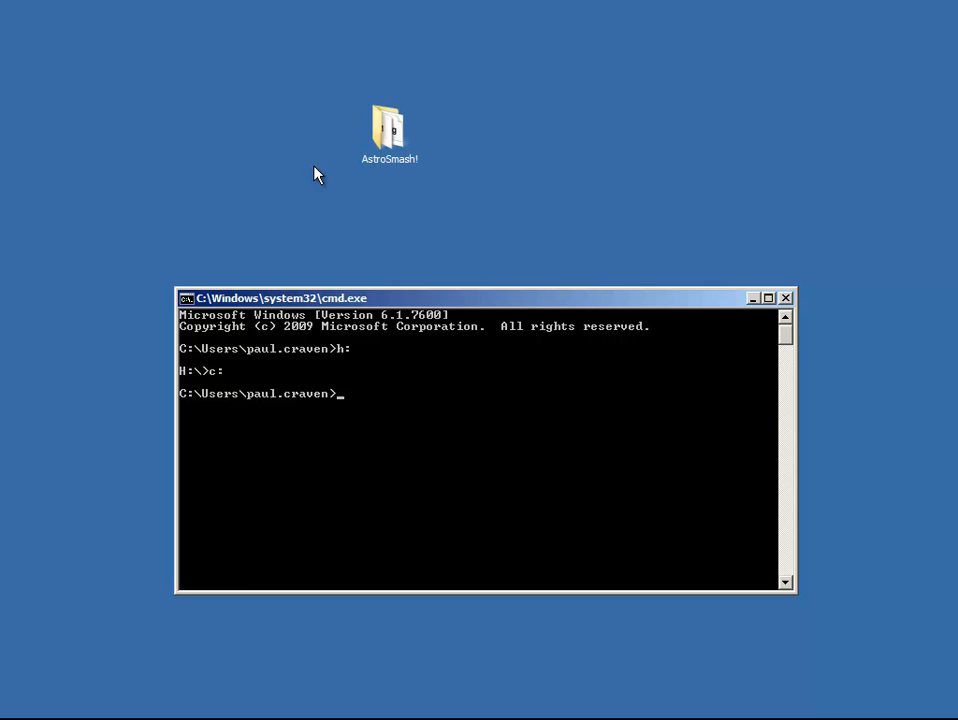
Change directory to Desktop and then into the "AstroSmash!" game folder
{"action": "type", "text": "cd"}
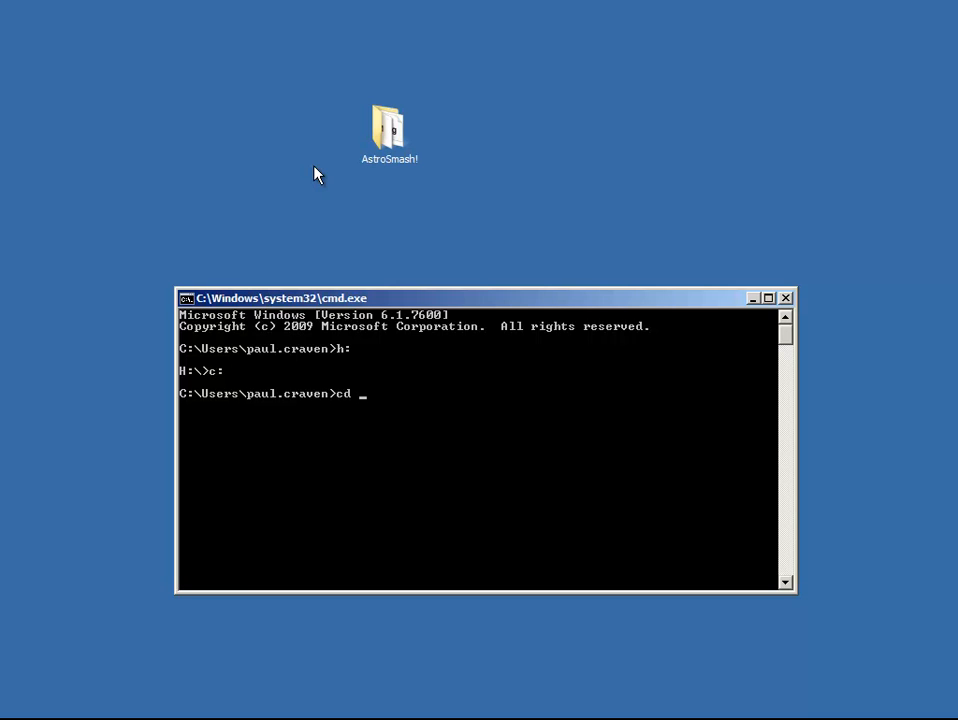
{"action": "key", "text": "BackSpace"}
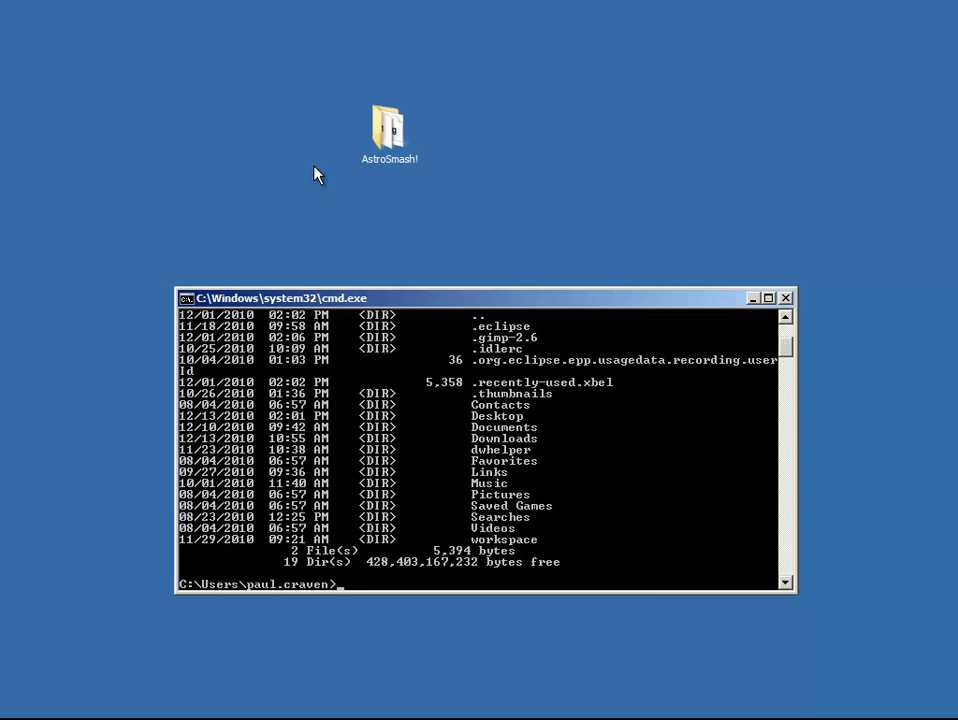
{"action": "type", "text": "di"}
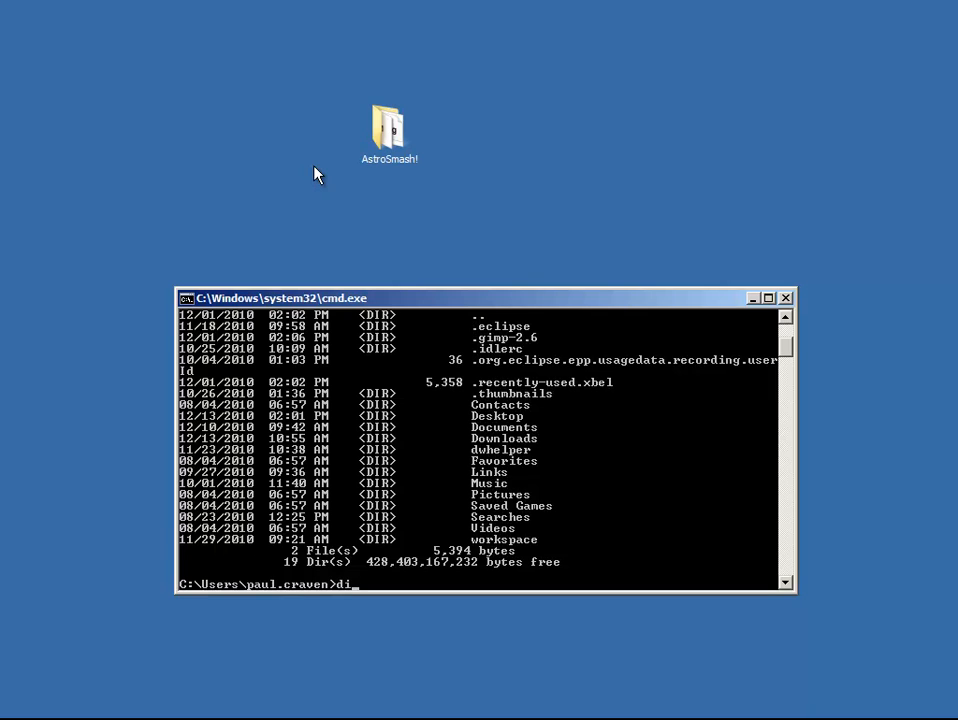
{"action": "type", "text": "cd"}
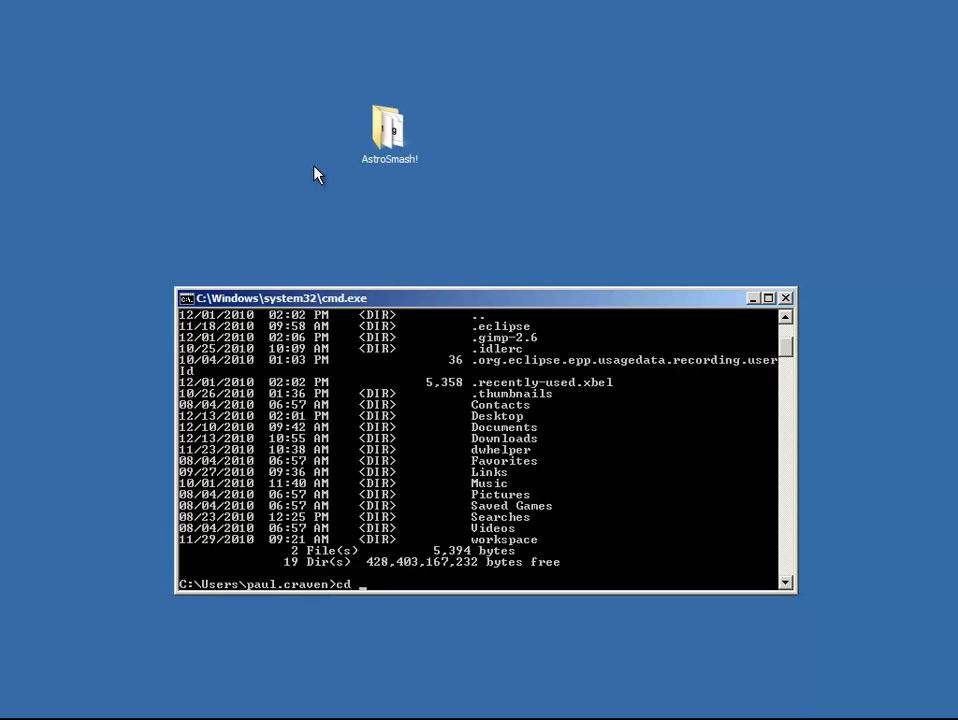
{"action": "type", "text": "Des"}
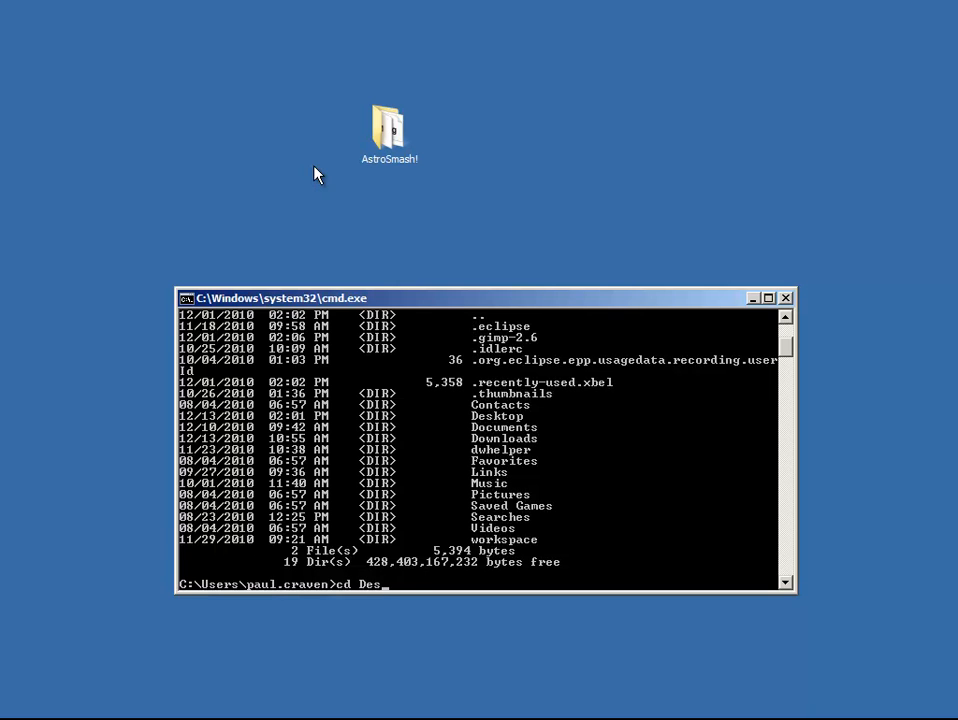
{"action": "type", "text": "ktop"}
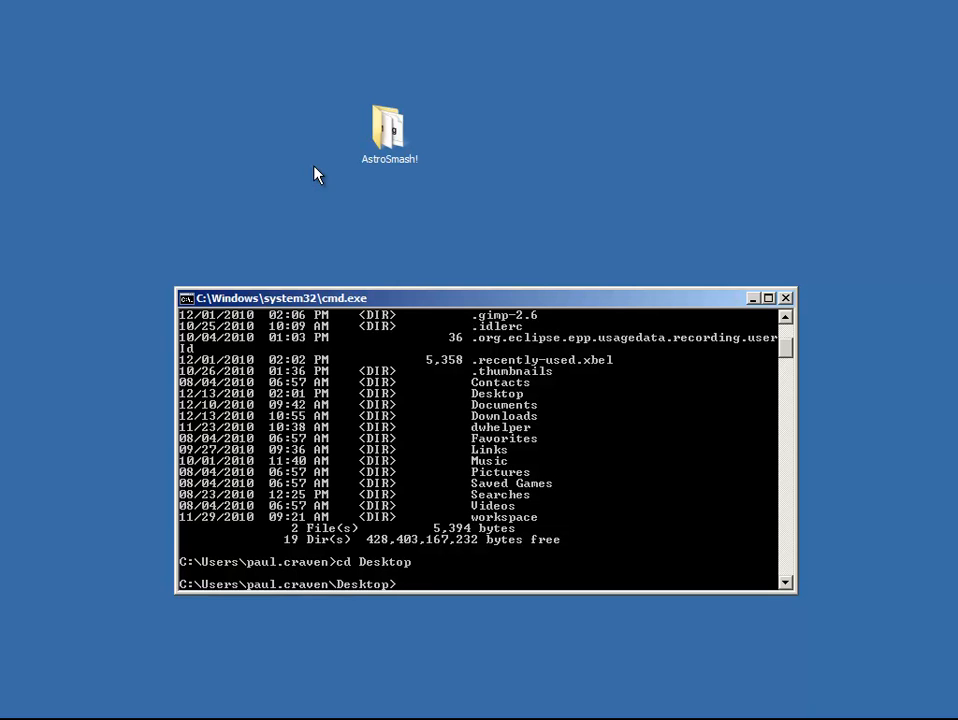
{"action": "type", "text": "cd"}
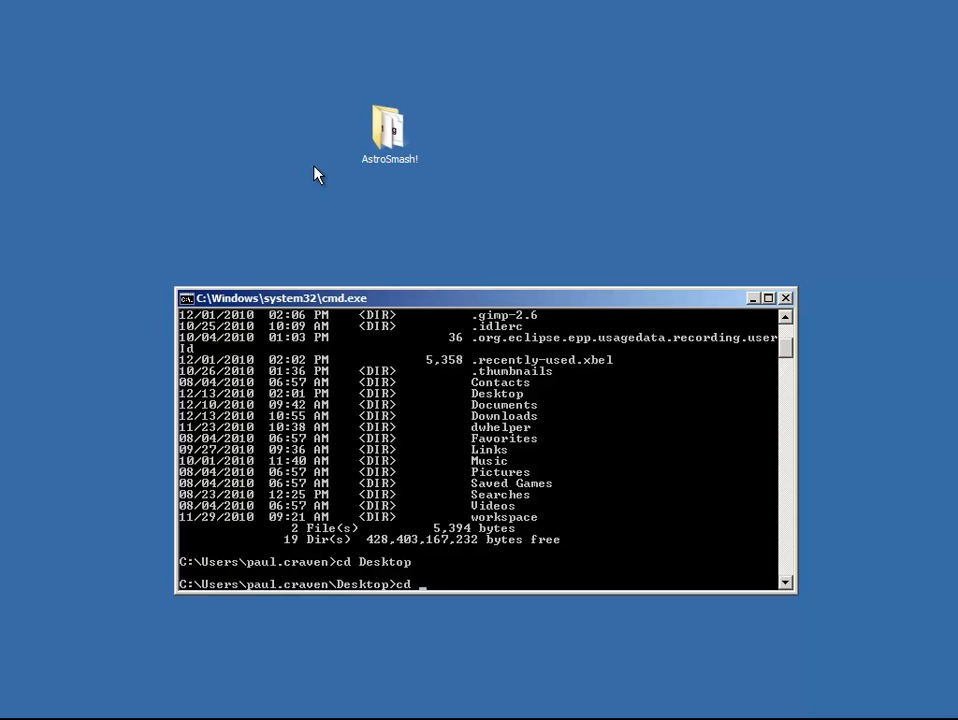
{"action": "type", "text": "\"AstroSmash!\""}
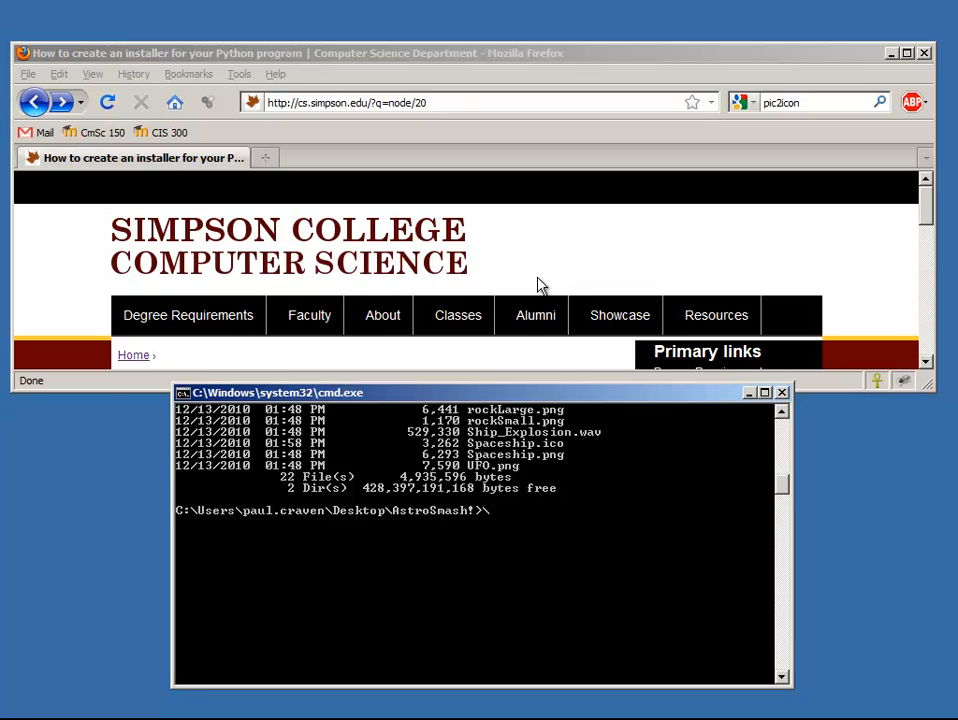
Run python31\scripts\cxfreeze on "AstroSmash!.py" to build the standalone executable
{"action": "scroll", "scroll_direction": "down", "scroll_amount": 3}
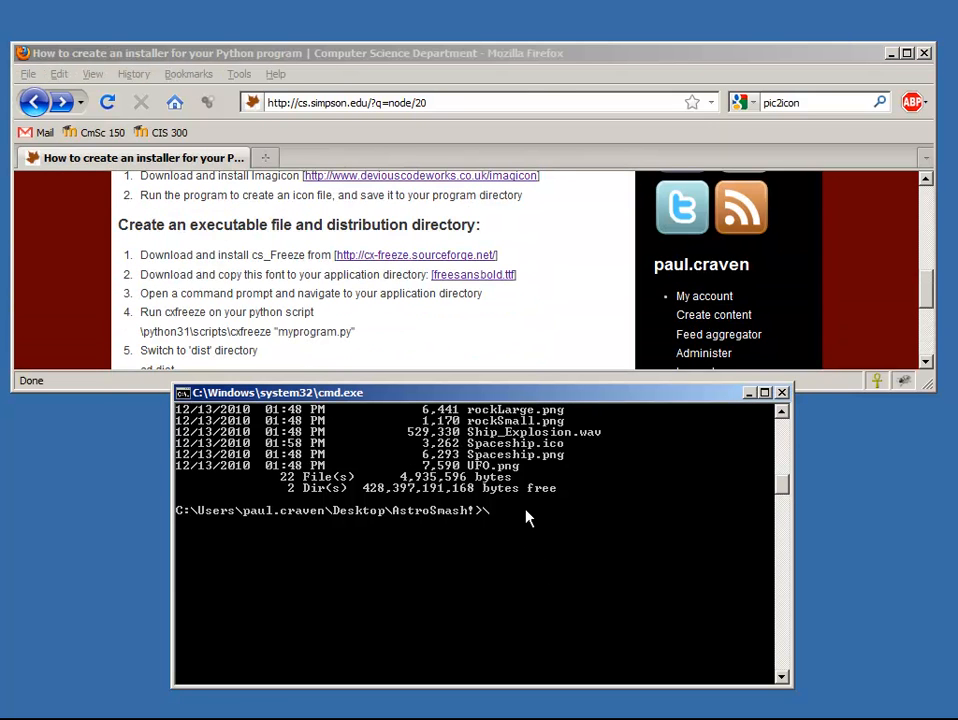
{"action": "type", "text": "pyth"}
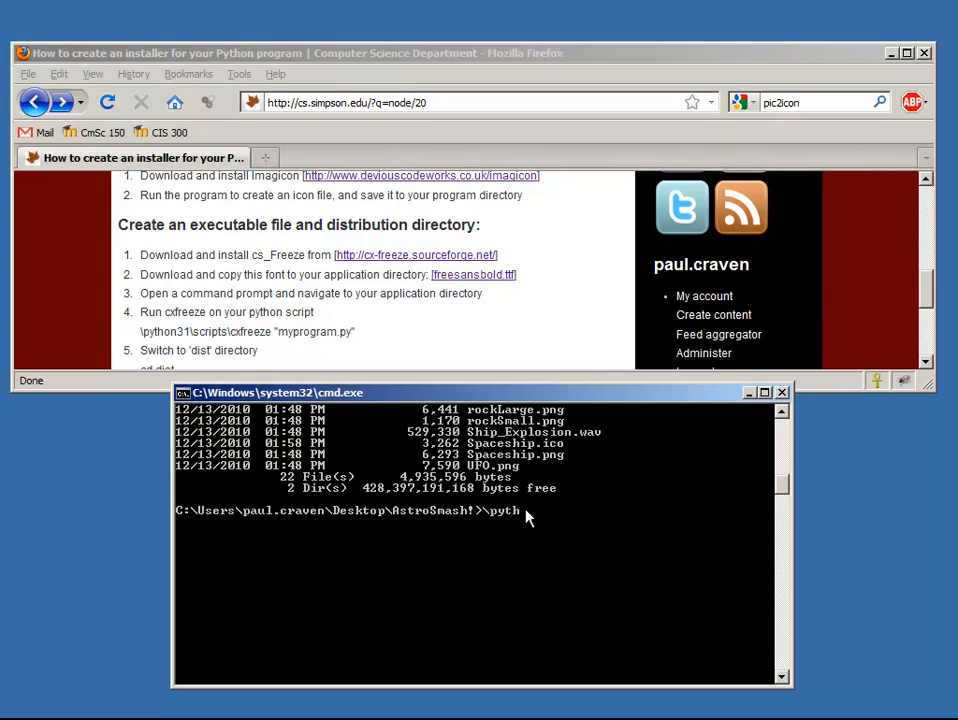
{"action": "type", "text": "on31\\"}
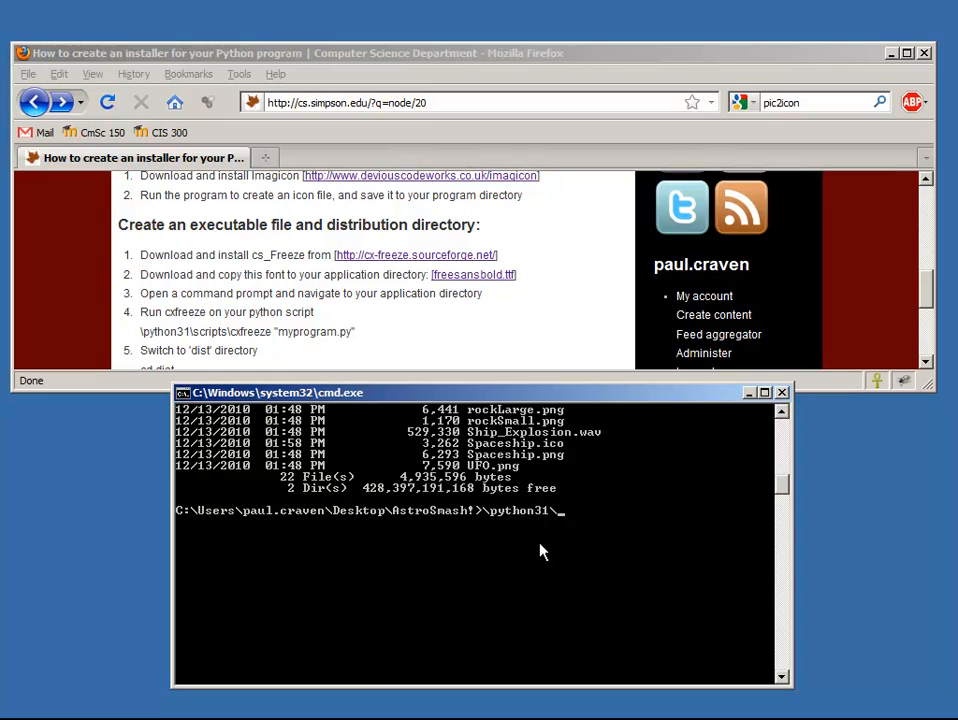
{"action": "type", "text": "sc"}
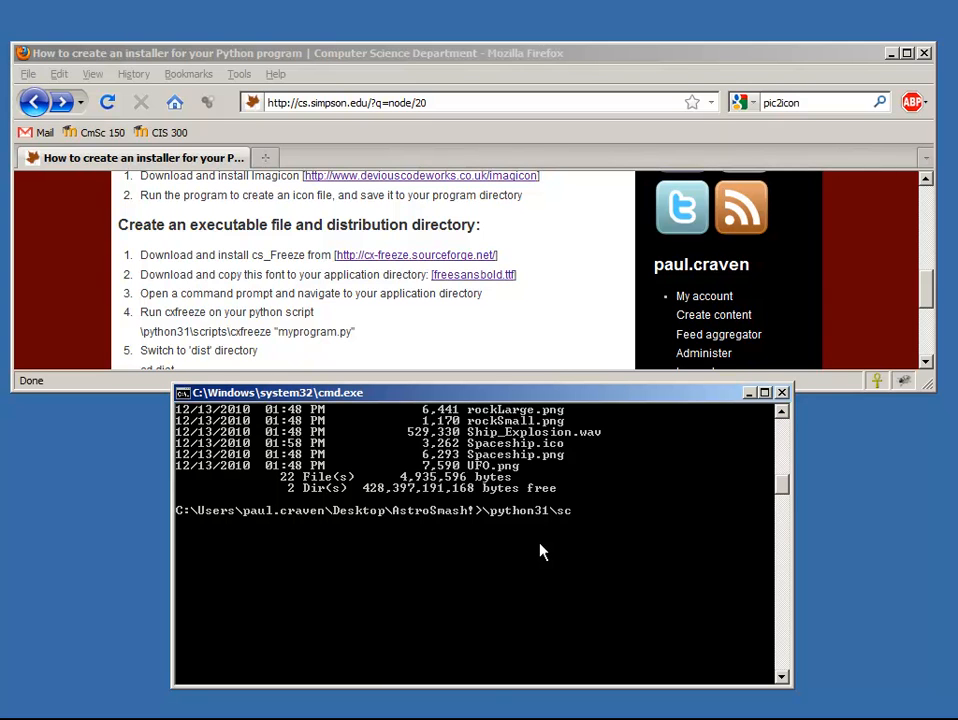
{"action": "type", "text": "ri"}
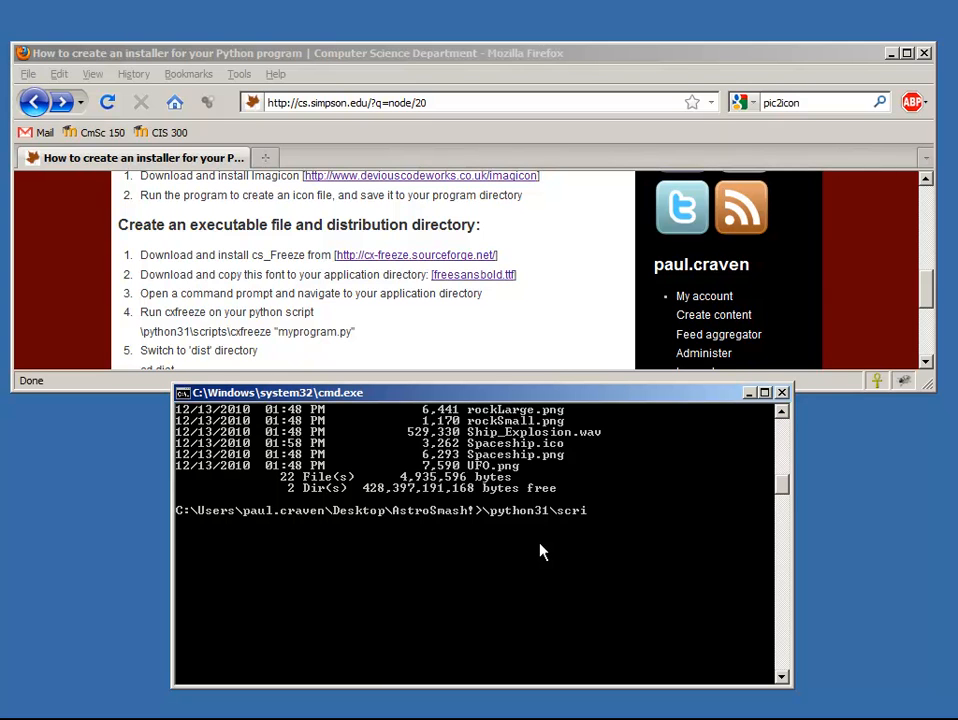
{"action": "type", "text": "pts\\"}
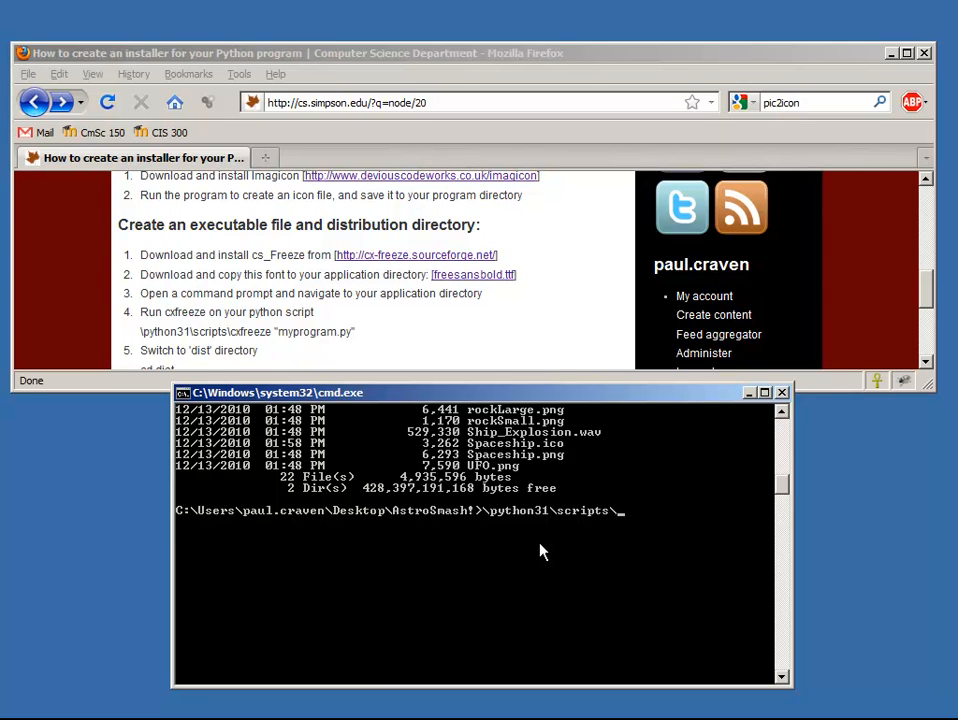
{"action": "type", "text": "cxfree"}
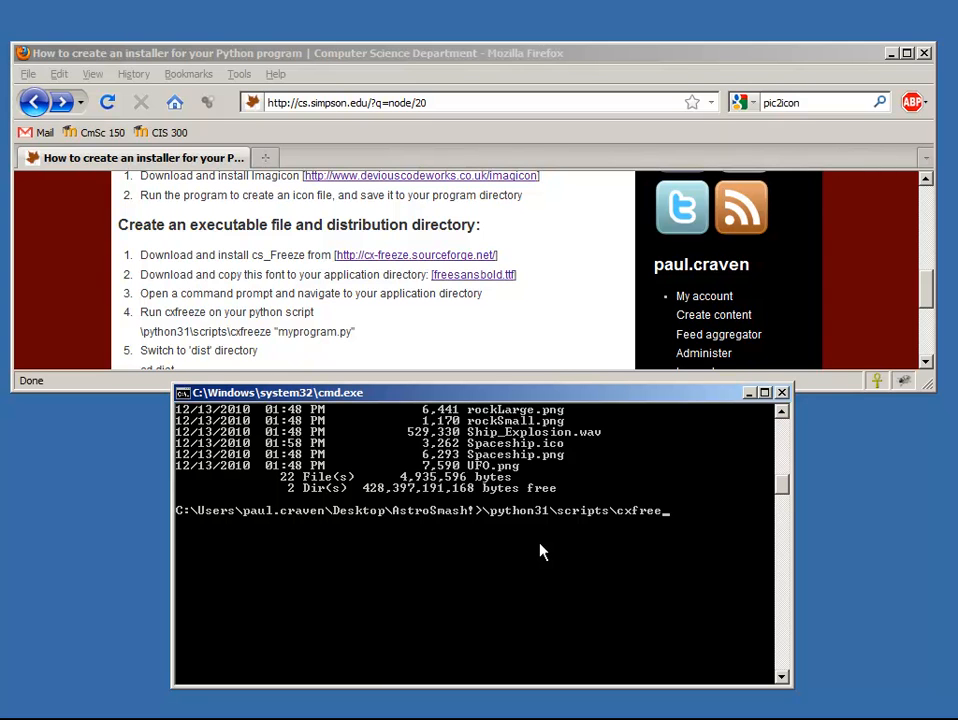
{"action": "type", "text": "\""}
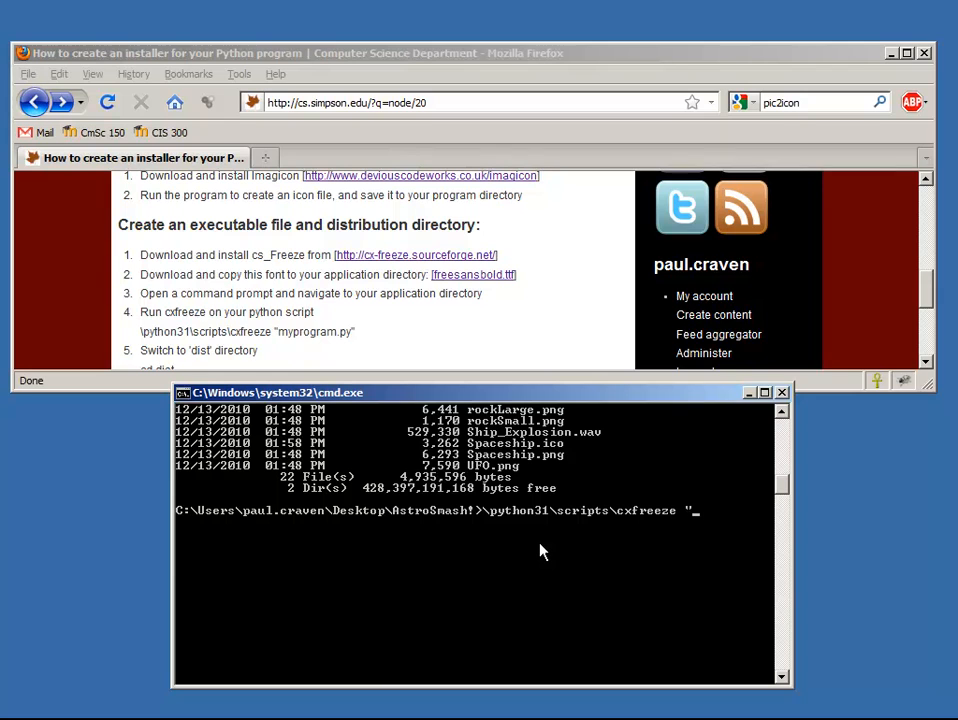
{"action": "type", "text": "Aste"}
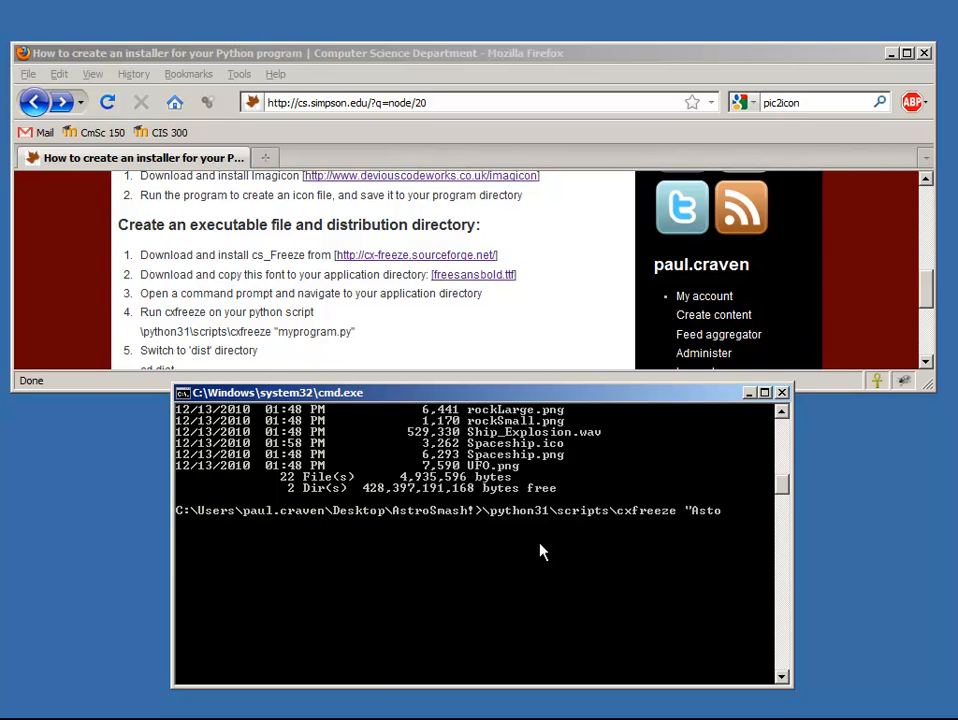
{"action": "type", "text": "SmashHowto.bmp\""}
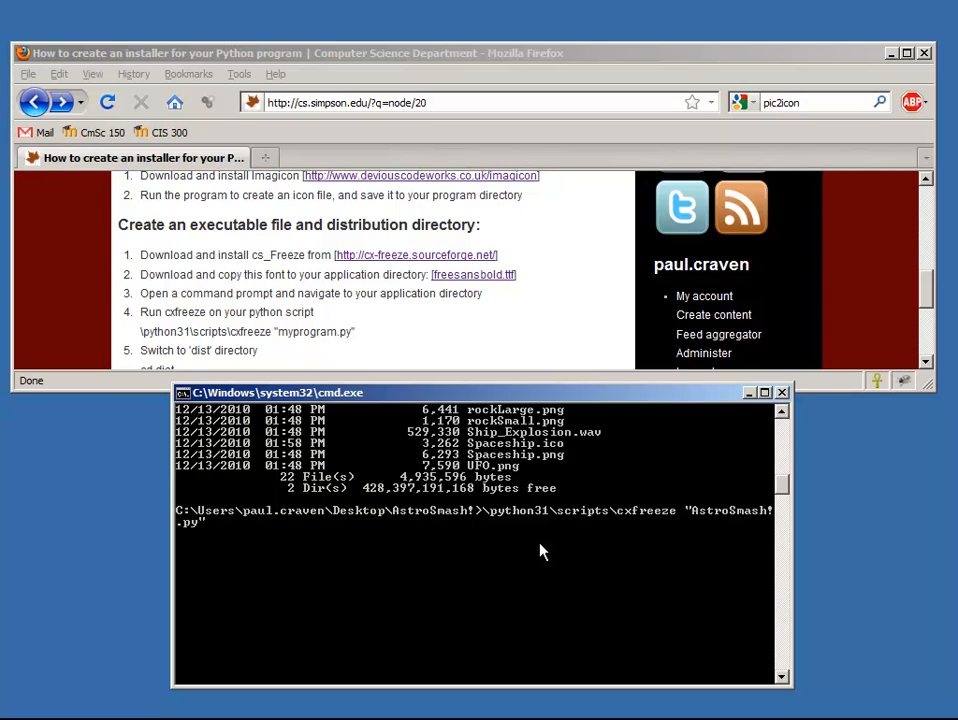
{"action": "key", "text": "Return"}
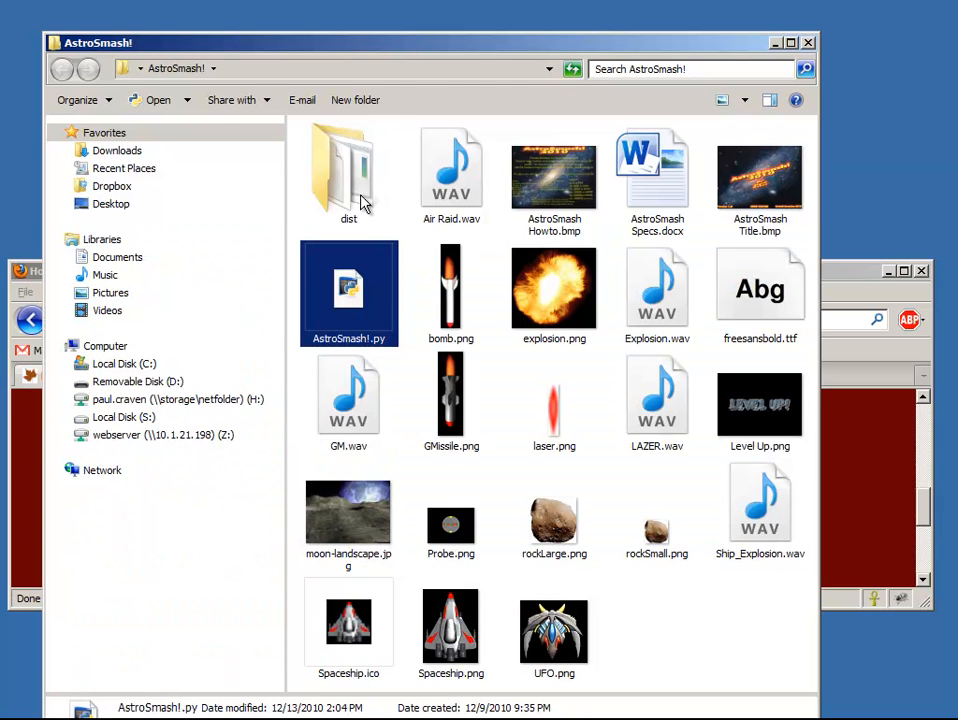
Enter the newly created dist folder to view the built AstroSmash!.exe and libraries
{"action": "left_click", "coordinate": [348, 170]}
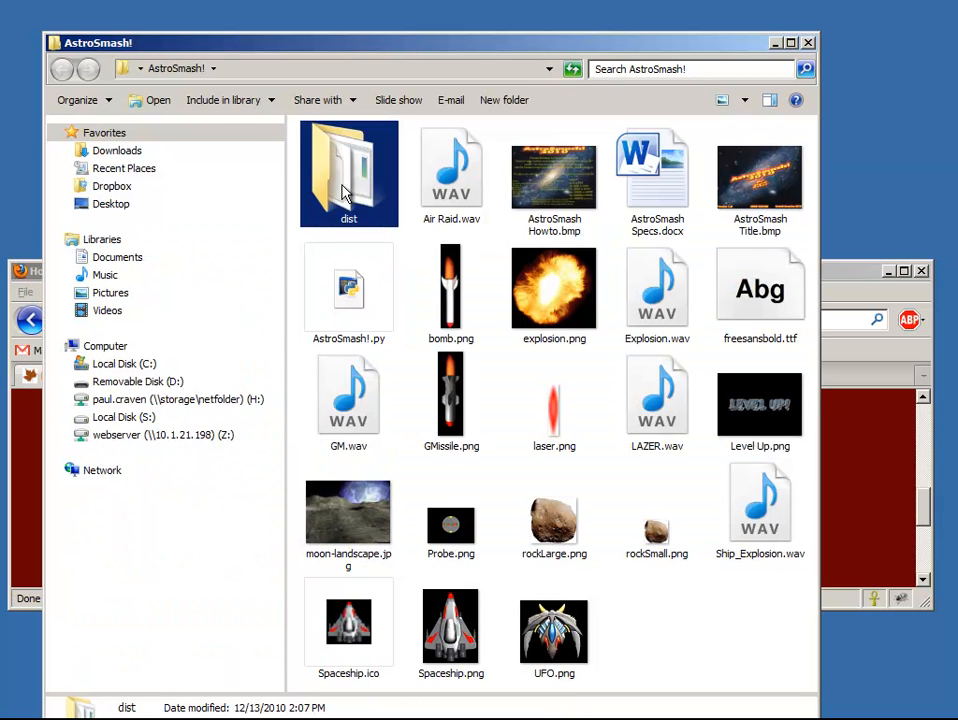
{"action": "double_click", "coordinate": [348, 170]}
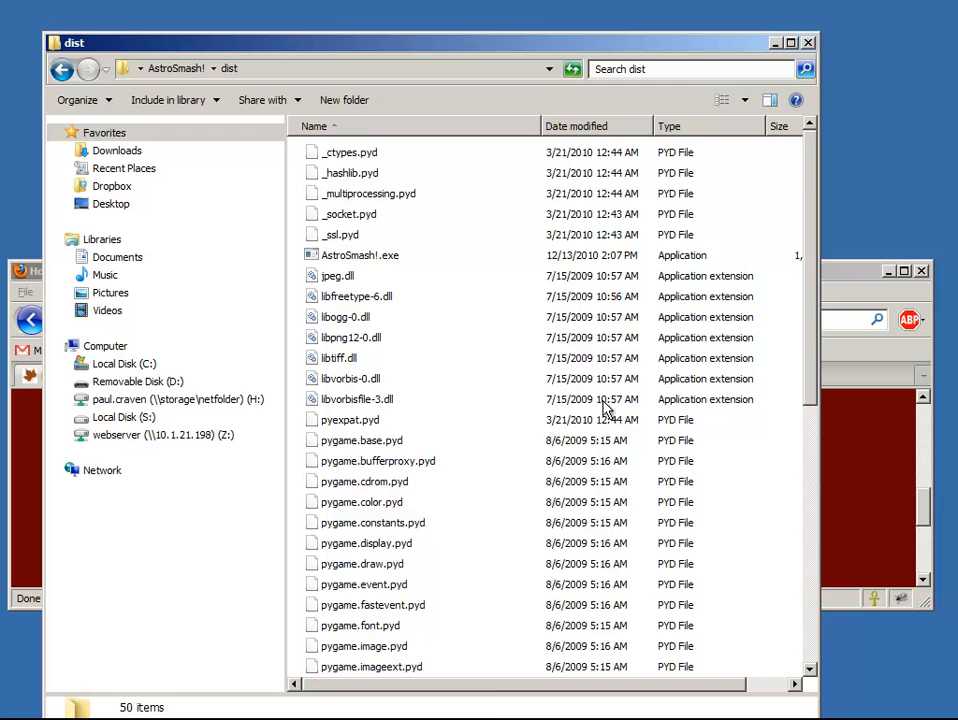
{"action": "mouse_move", "coordinate": [618, 434]}
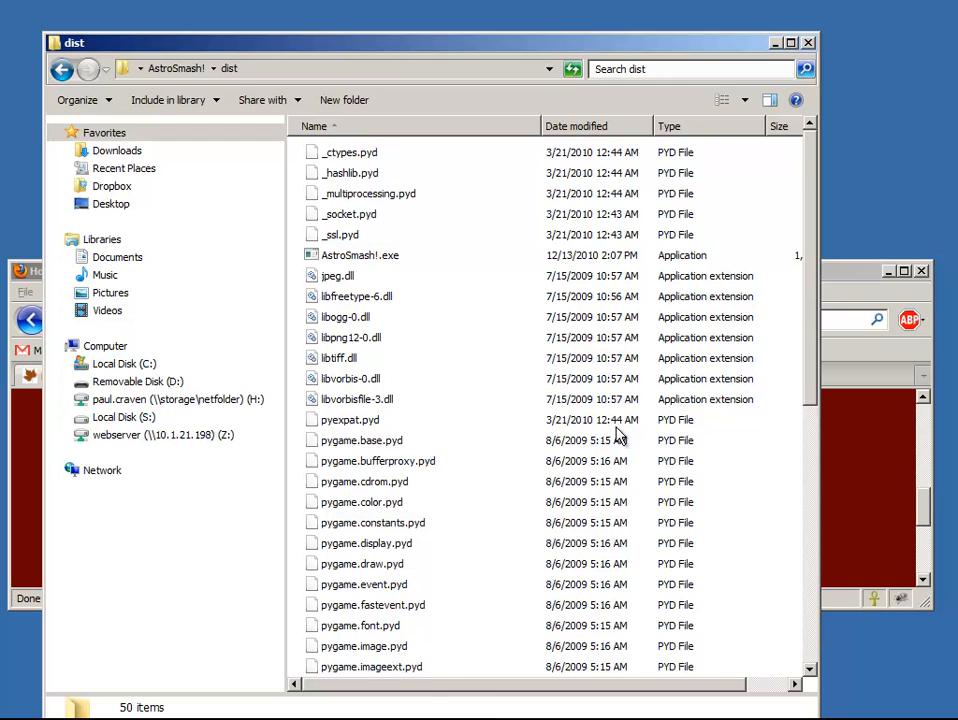
{"action": "mouse_move", "coordinate": [317, 357]}
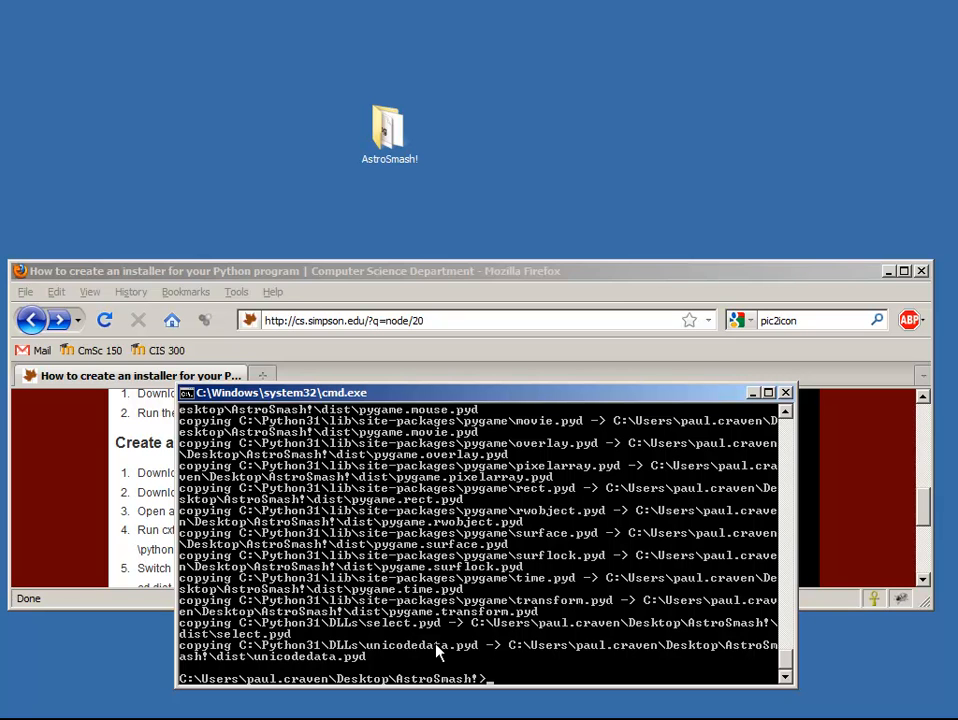
Change into dist and copy all files from the parent folder with copy ..\*.*
{"action": "type", "text": "cd"}
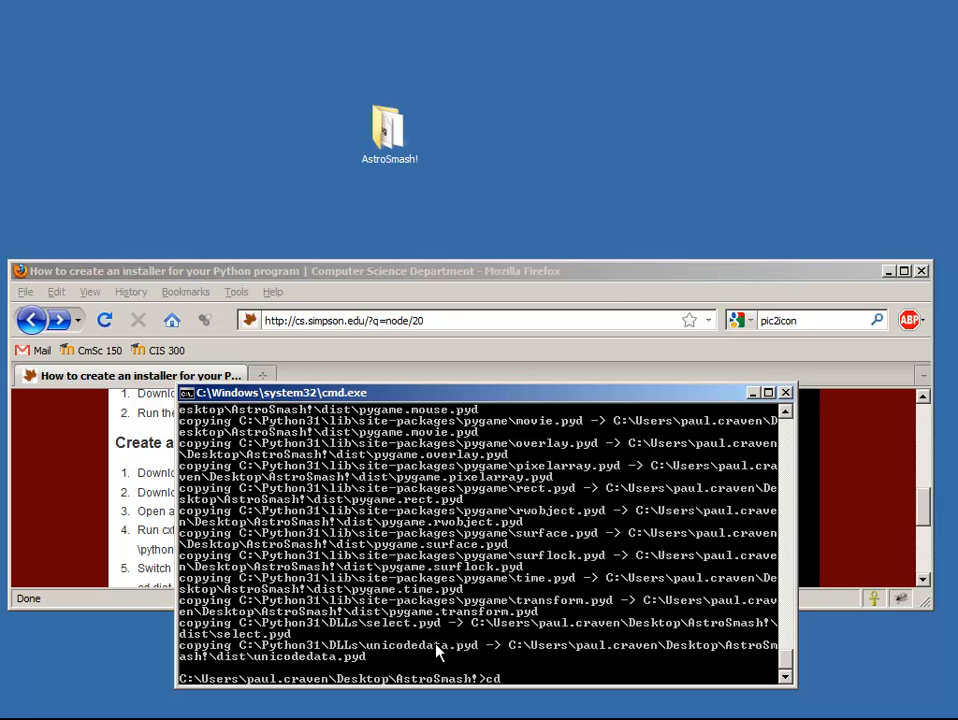
{"action": "type", "text": "dist"}
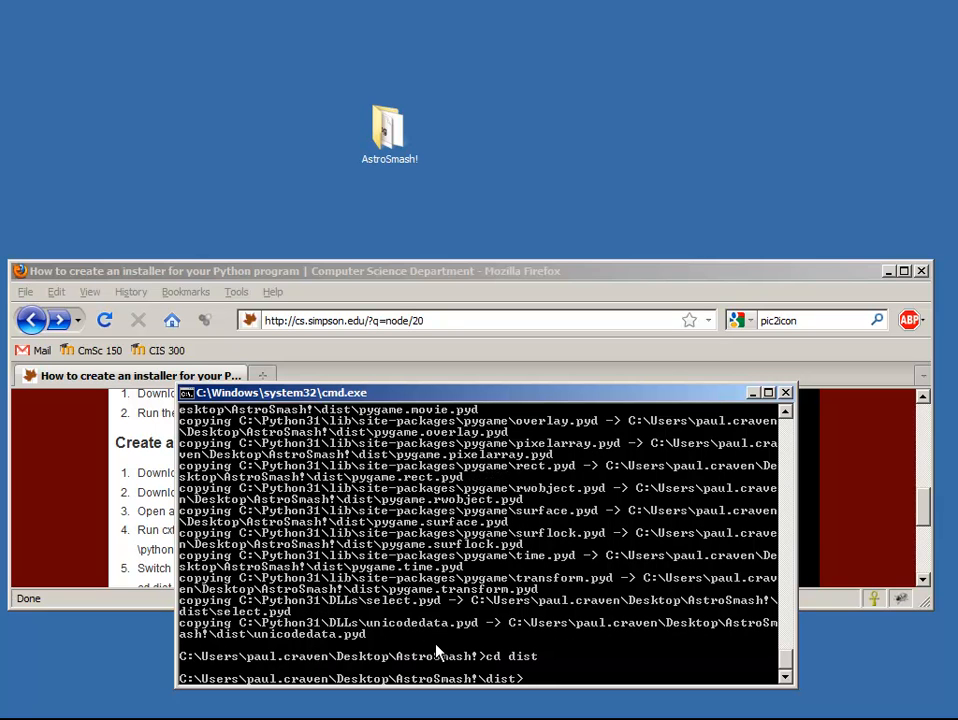
{"action": "type", "text": "copy"}
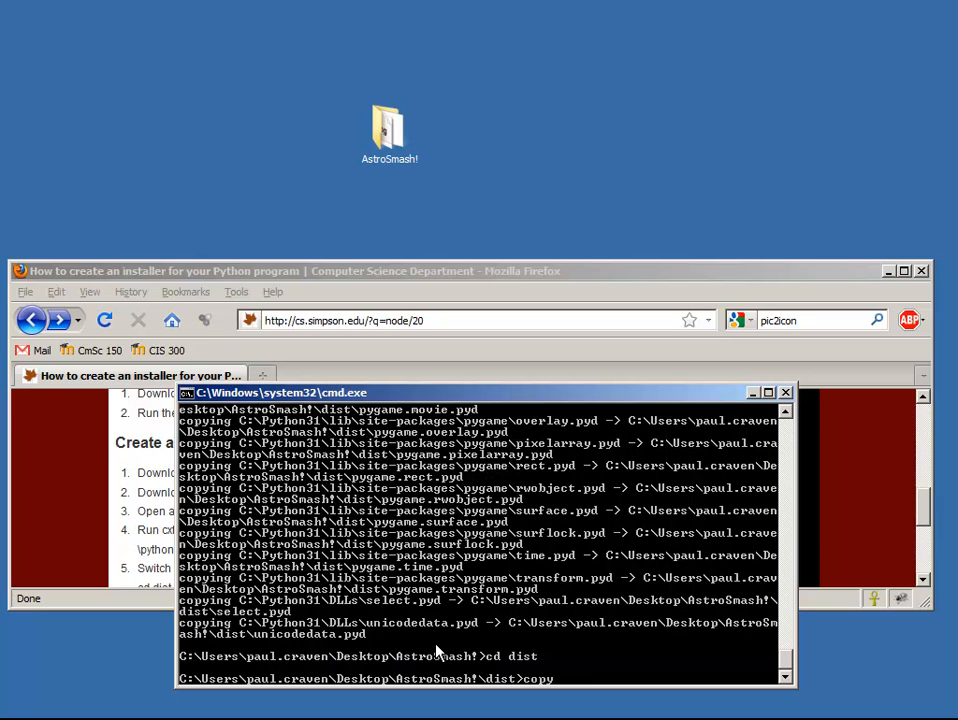
{"action": "type", "text": ".."}
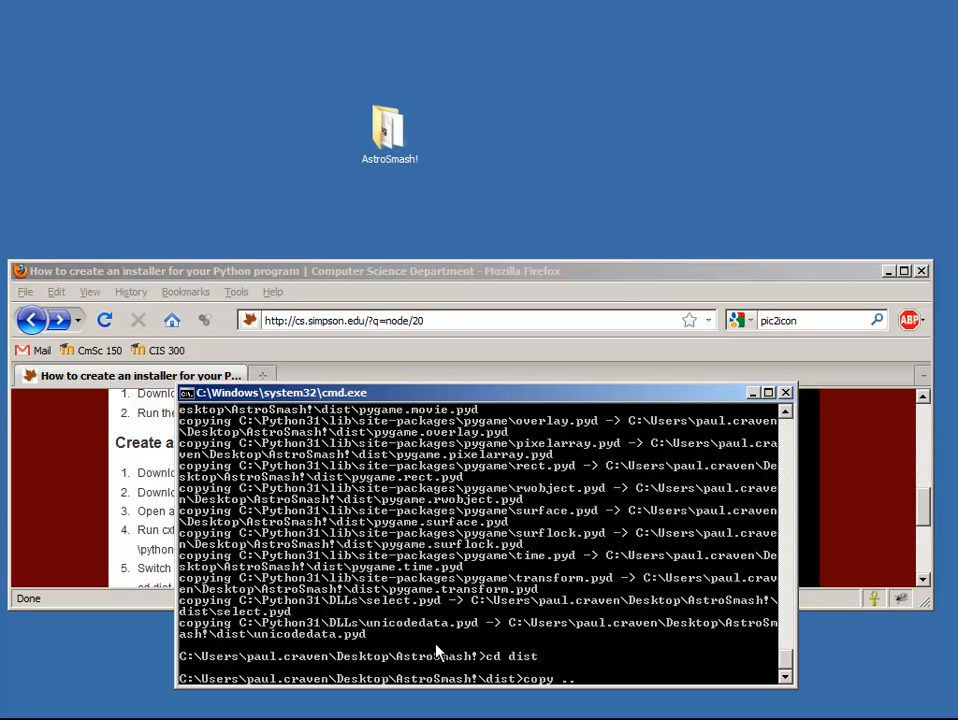
{"action": "type", "text": "\\"}
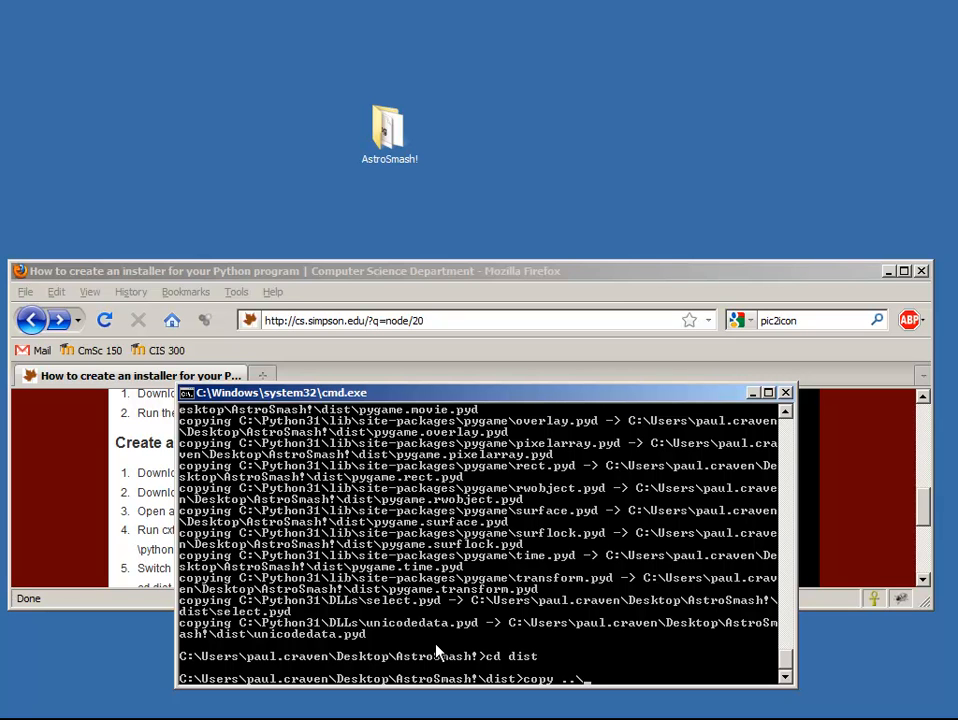
{"action": "type", "text": "*.*"}
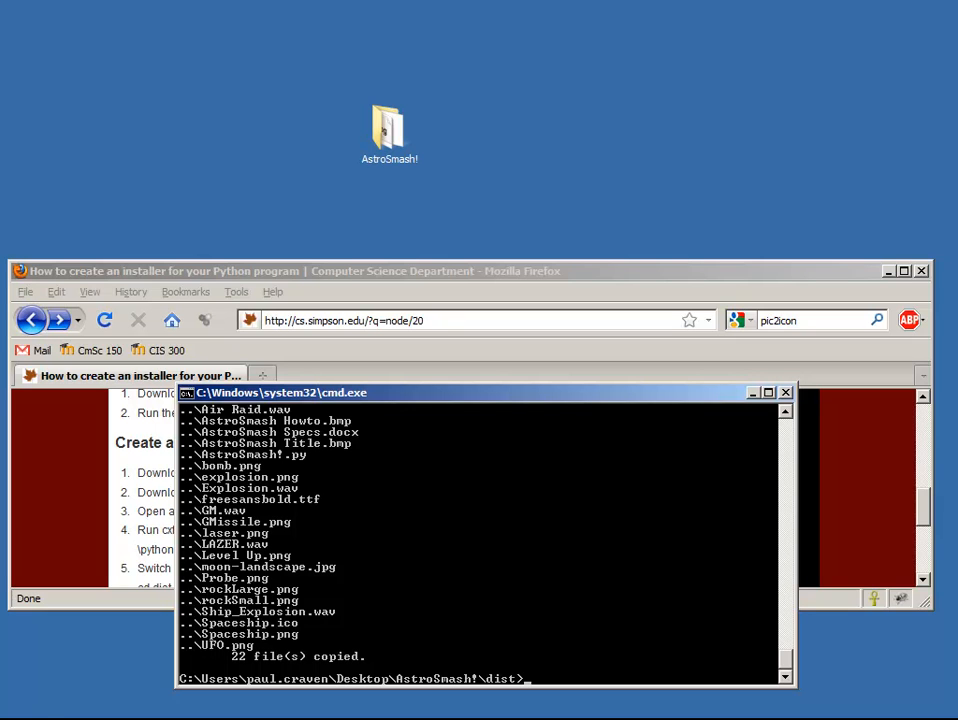
{"action": "mouse_move", "coordinate": [388, 124]}
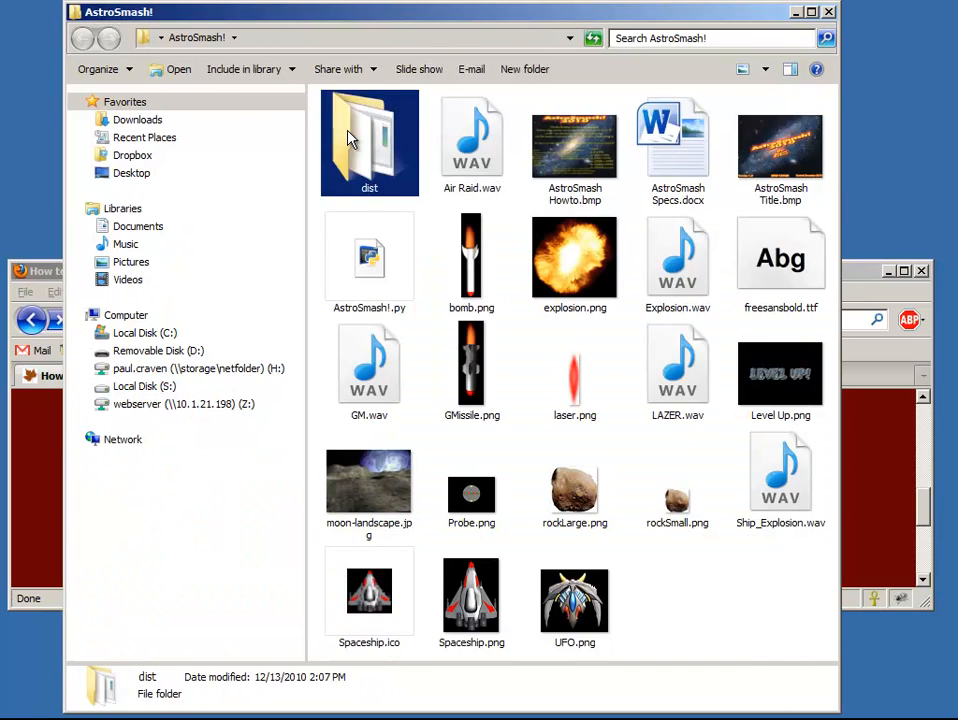
Browse the dist folder to check the copied game files are present
{"action": "double_click", "coordinate": [369, 140]}
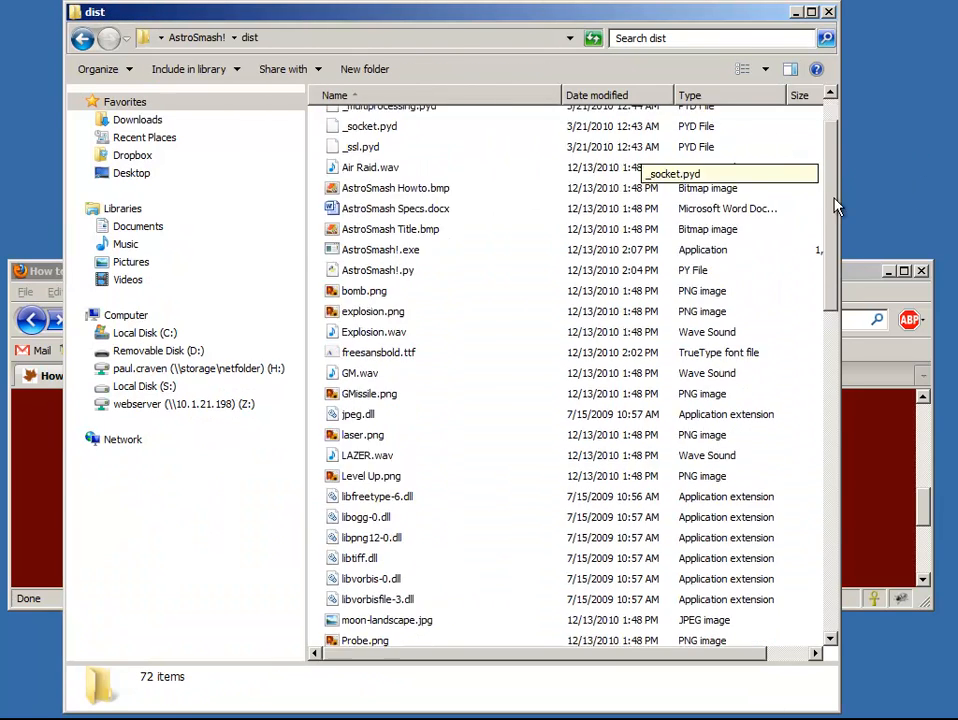
{"action": "scroll", "scroll_direction": "down", "scroll_amount": 3}
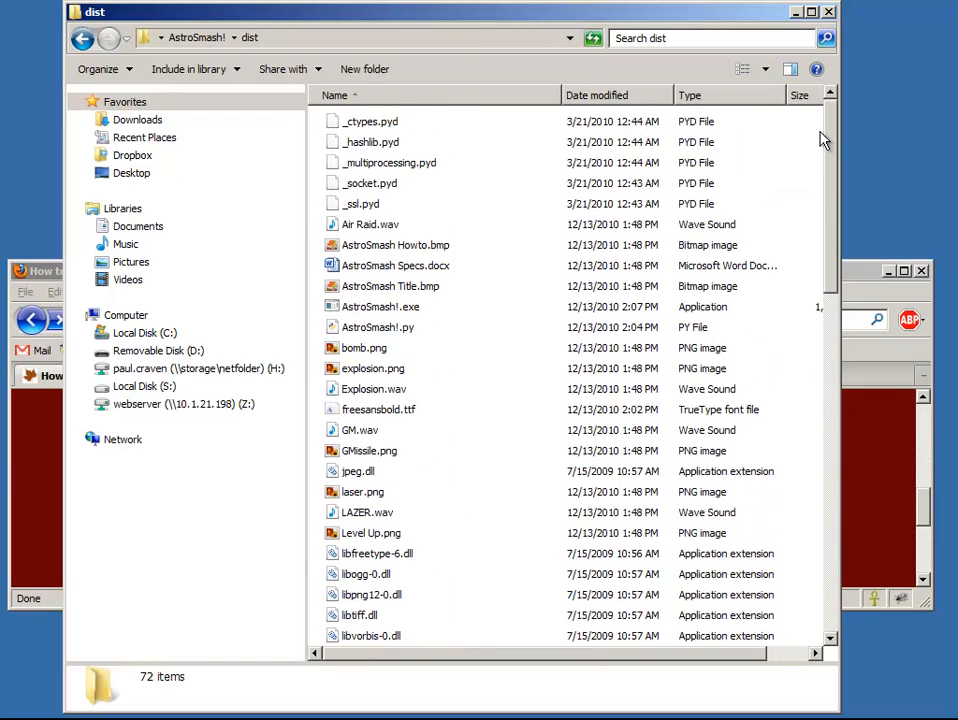
{"action": "scroll", "scroll_direction": "down", "scroll_amount": 3}
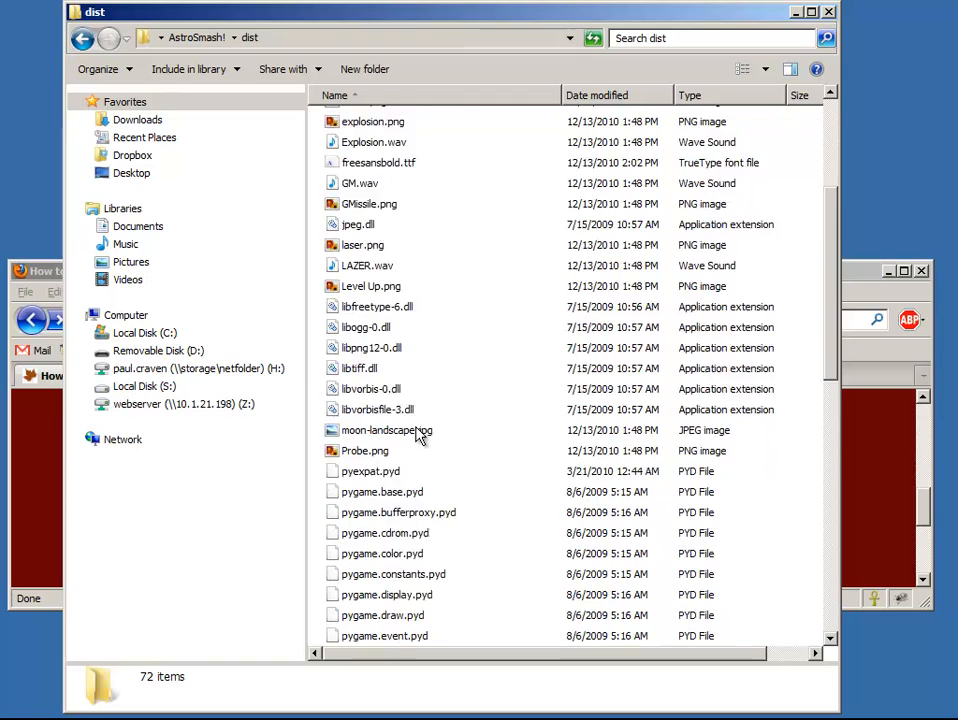
{"action": "scroll", "scroll_direction": "down", "scroll_amount": 3}
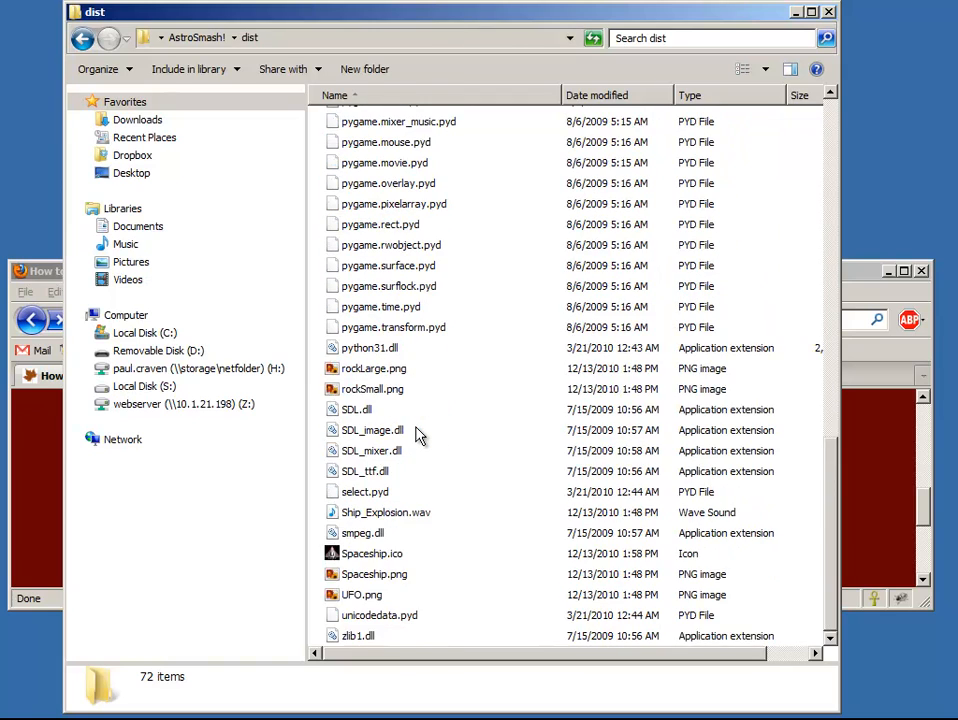
{"action": "scroll", "scroll_direction": "up", "scroll_amount": 3}
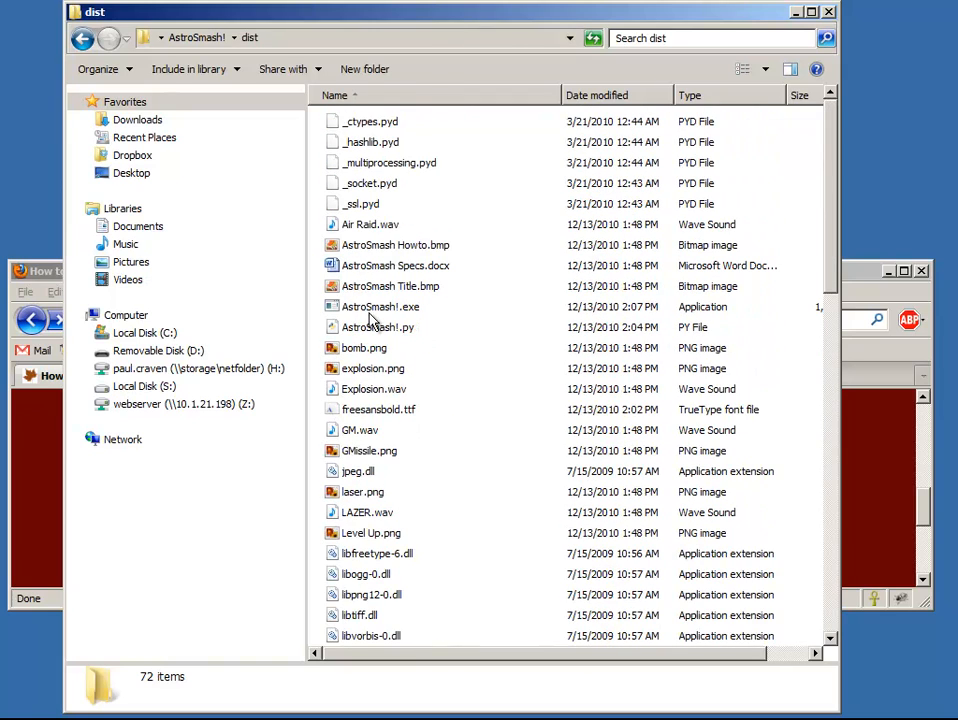
{"action": "mouse_move", "coordinate": [408, 320]}
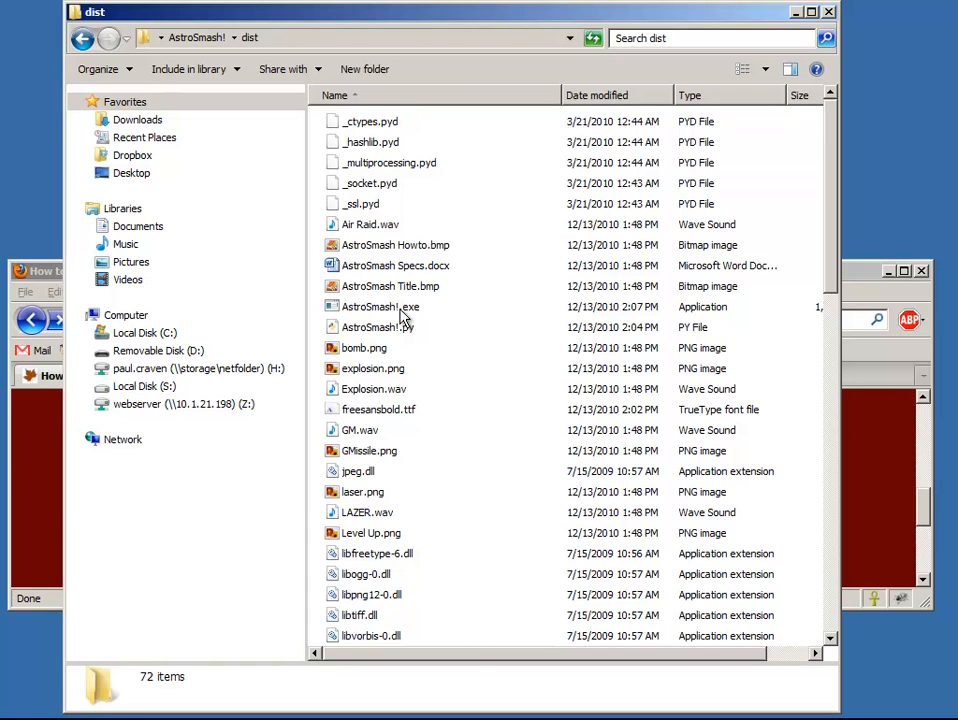
Launch AstroSmash!.exe to confirm the game runs, then close the game window
{"action": "left_click", "coordinate": [375, 306]}
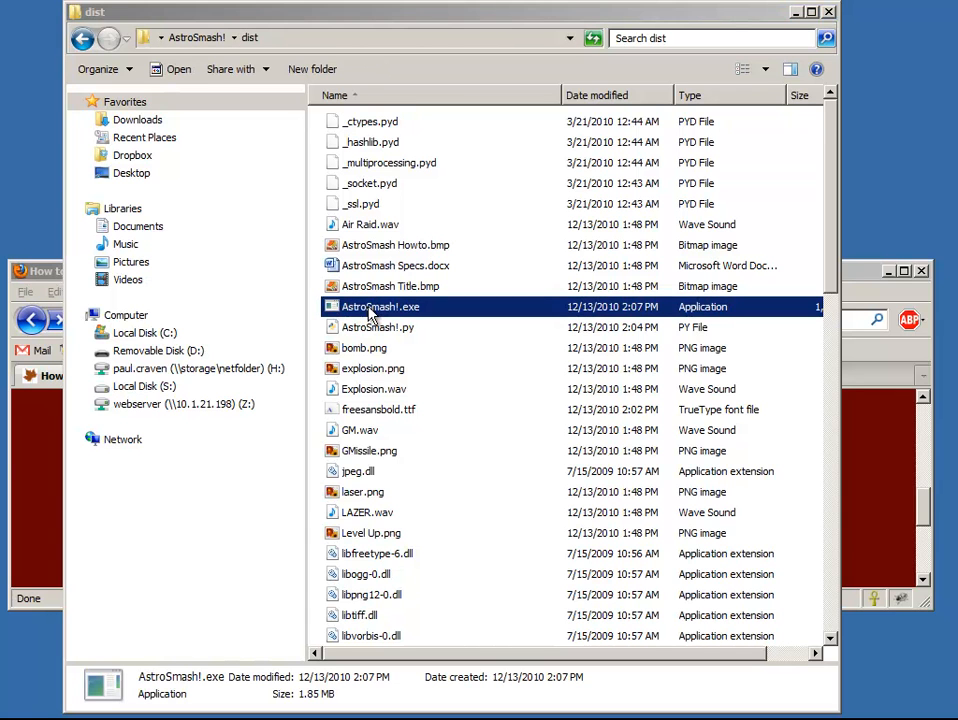
{"action": "double_click", "coordinate": [377, 306]}
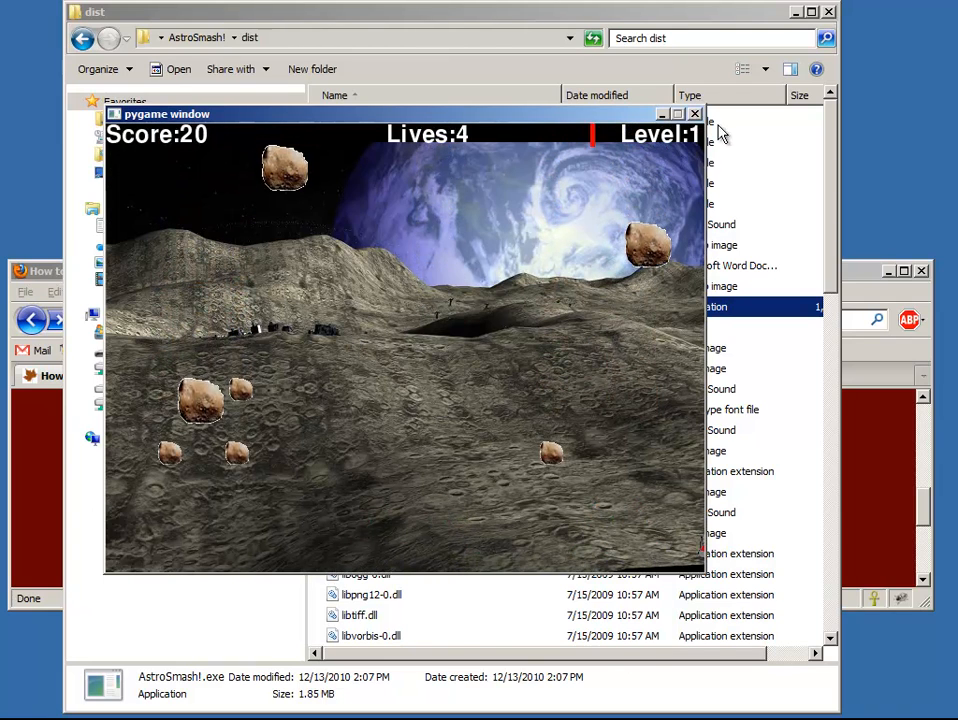
{"action": "left_click", "coordinate": [697, 113]}
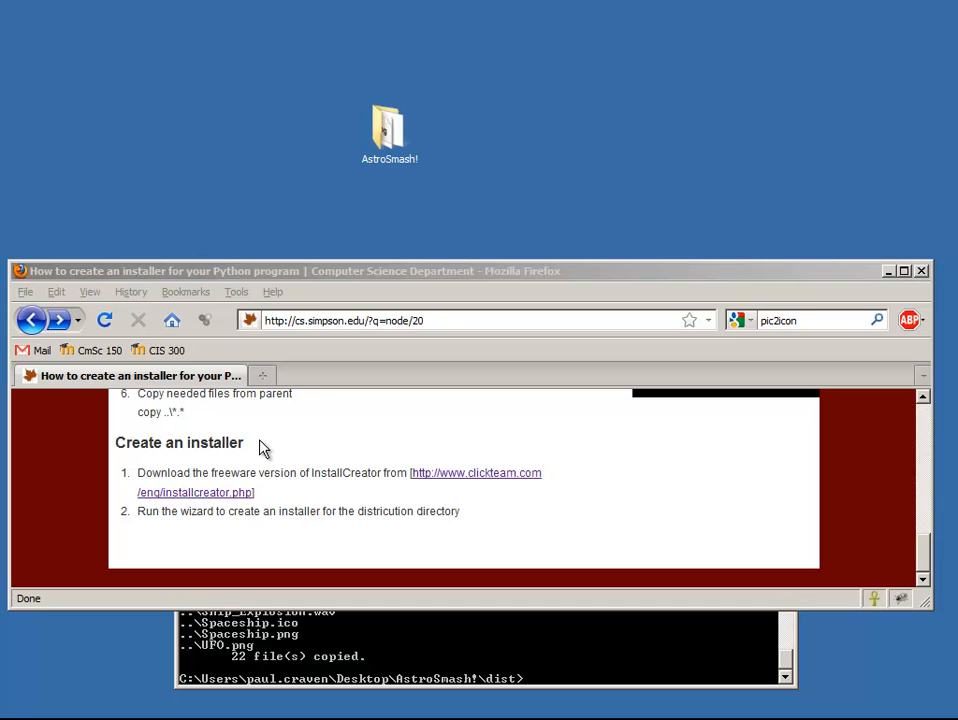
{"action": "mouse_move", "coordinate": [426, 479]}
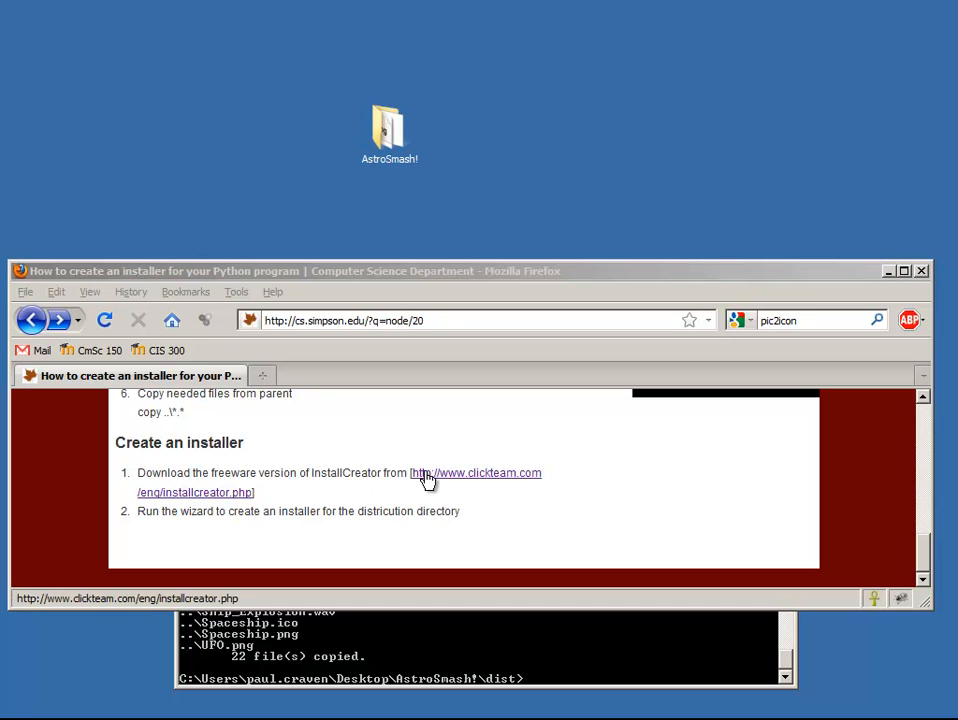
{"action": "mouse_move", "coordinate": [362, 485]}
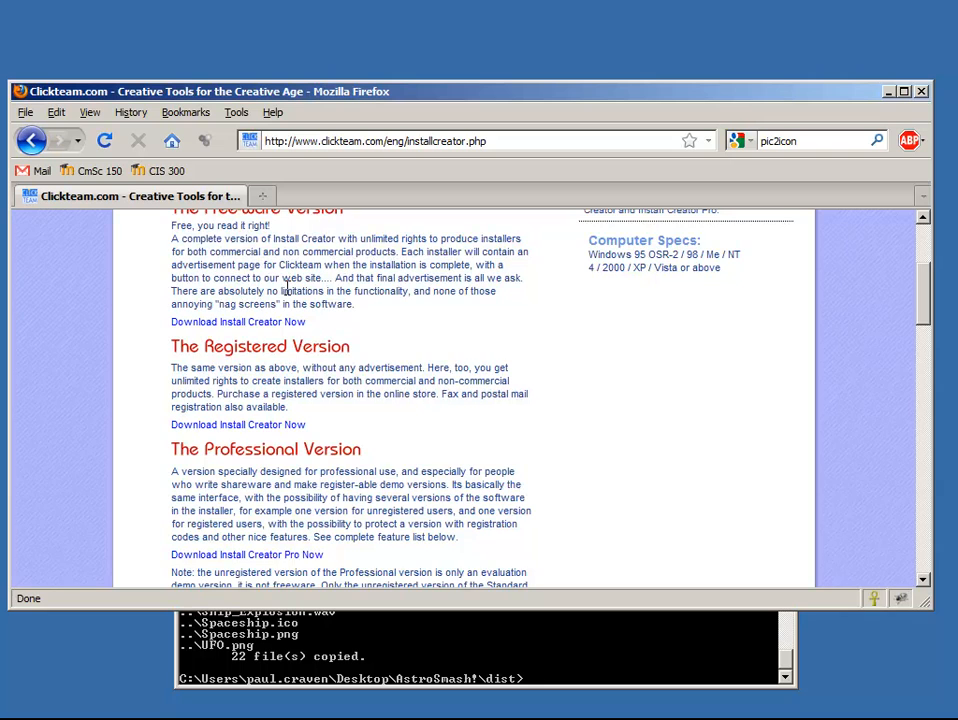
Download Install Creator's icinst.exe from clickteam.com and save it to the Desktop
{"action": "left_click", "coordinate": [238, 428]}
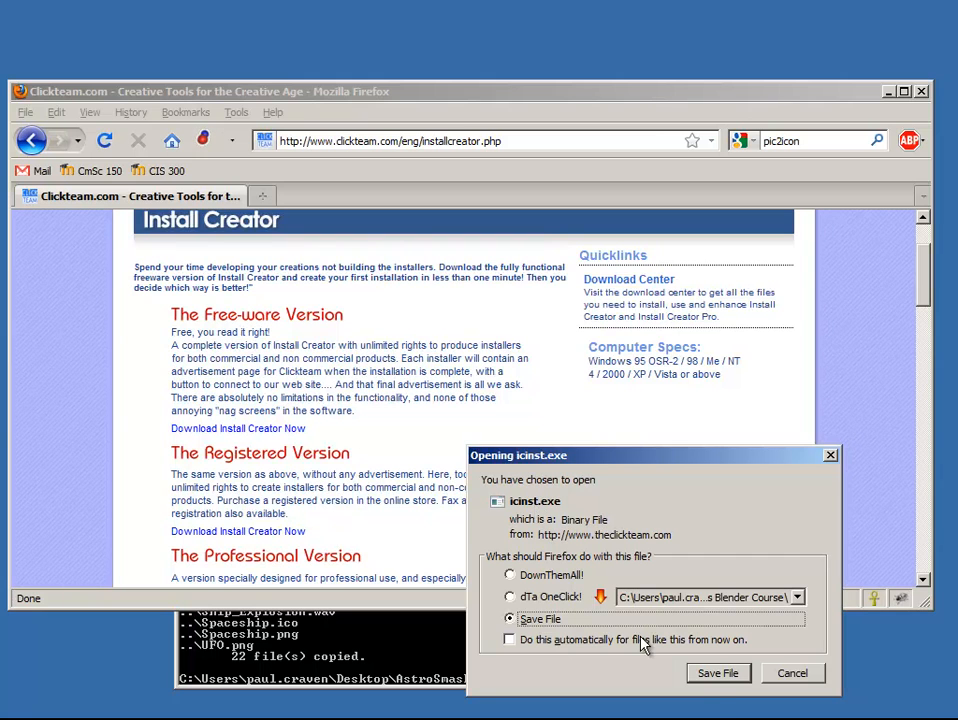
{"action": "left_click", "coordinate": [718, 673]}
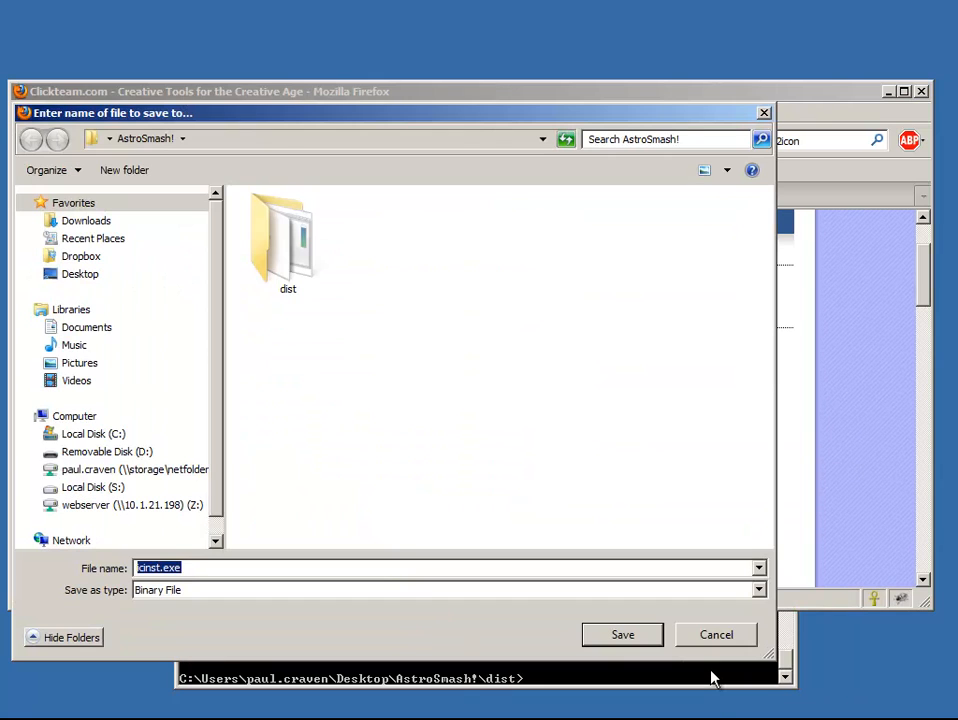
{"action": "left_click", "coordinate": [79, 273]}
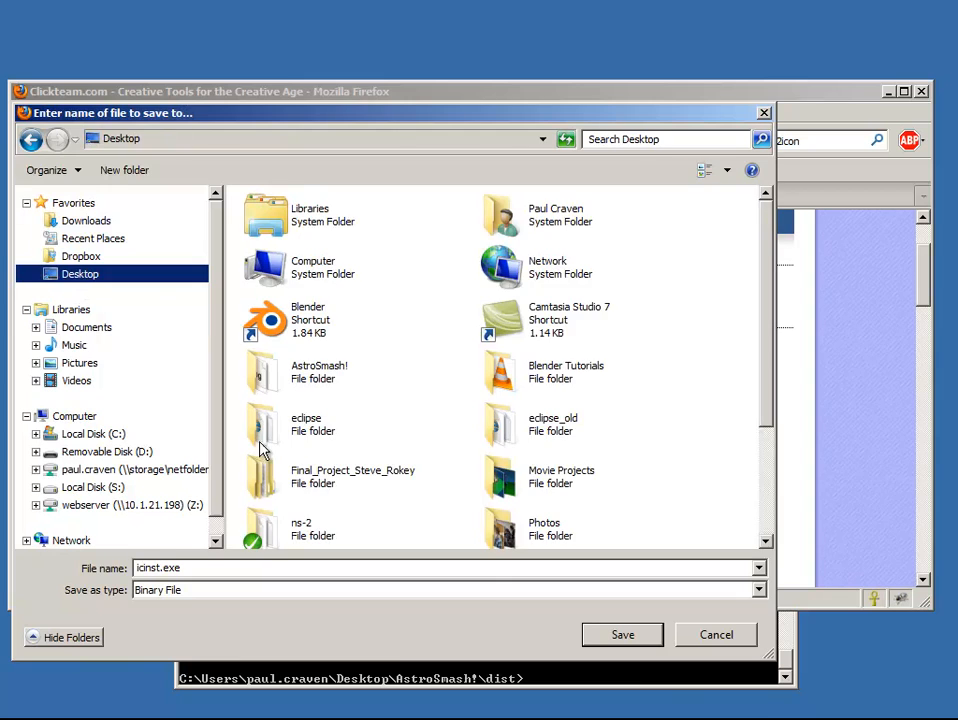
{"action": "left_click", "coordinate": [622, 634]}
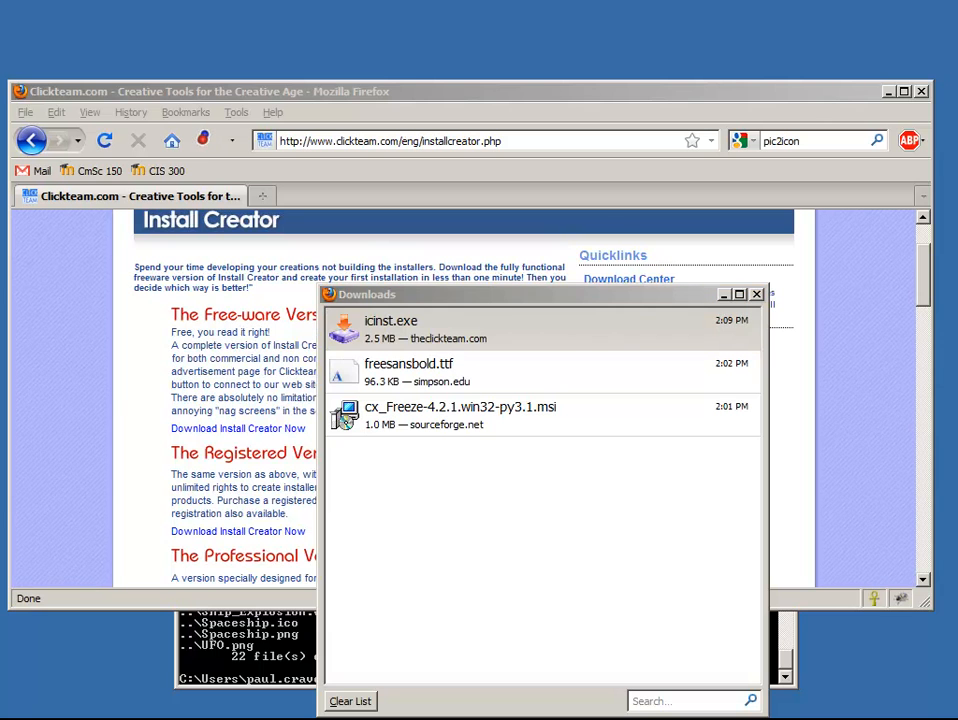
Run icinst.exe, accept the unregistered version and license, install to the default folder and launch it
{"action": "double_click", "coordinate": [392, 328]}
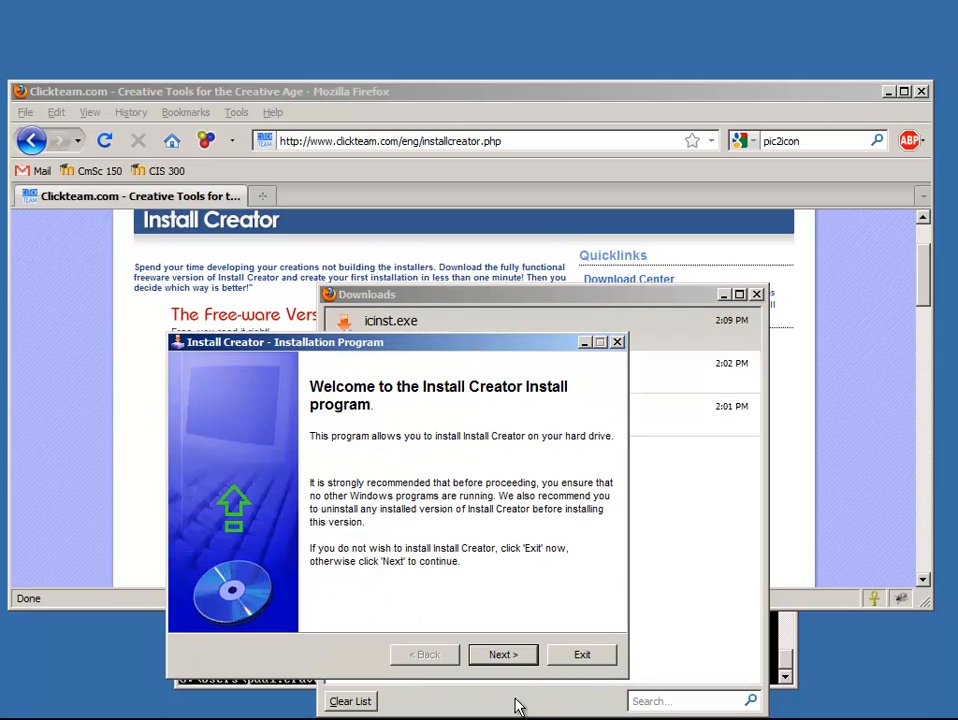
{"action": "left_click", "coordinate": [502, 654]}
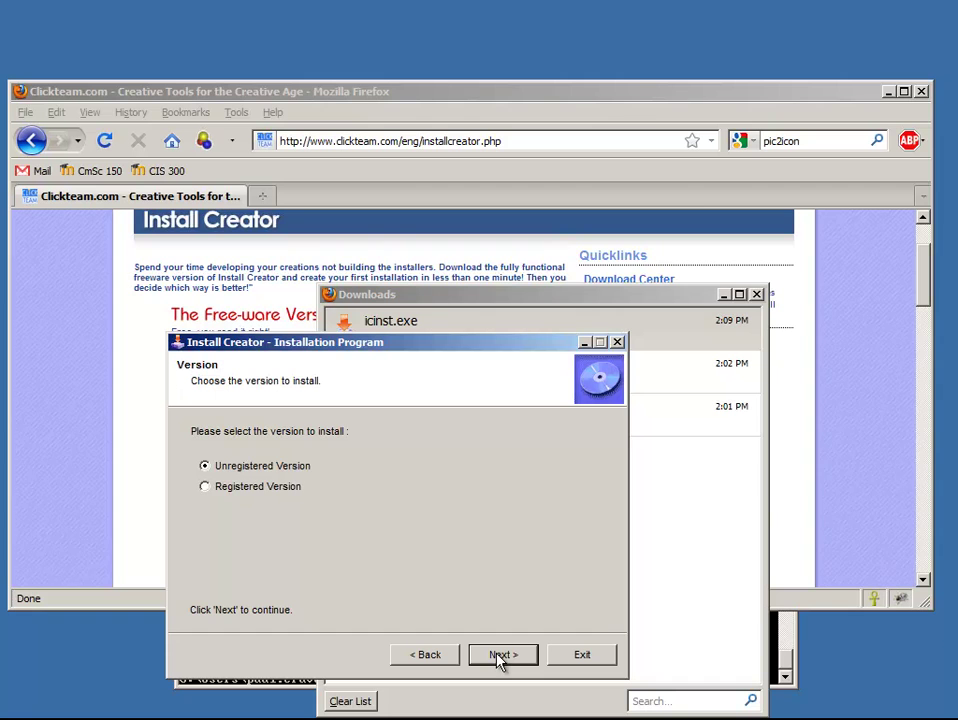
{"action": "left_click", "coordinate": [501, 654]}
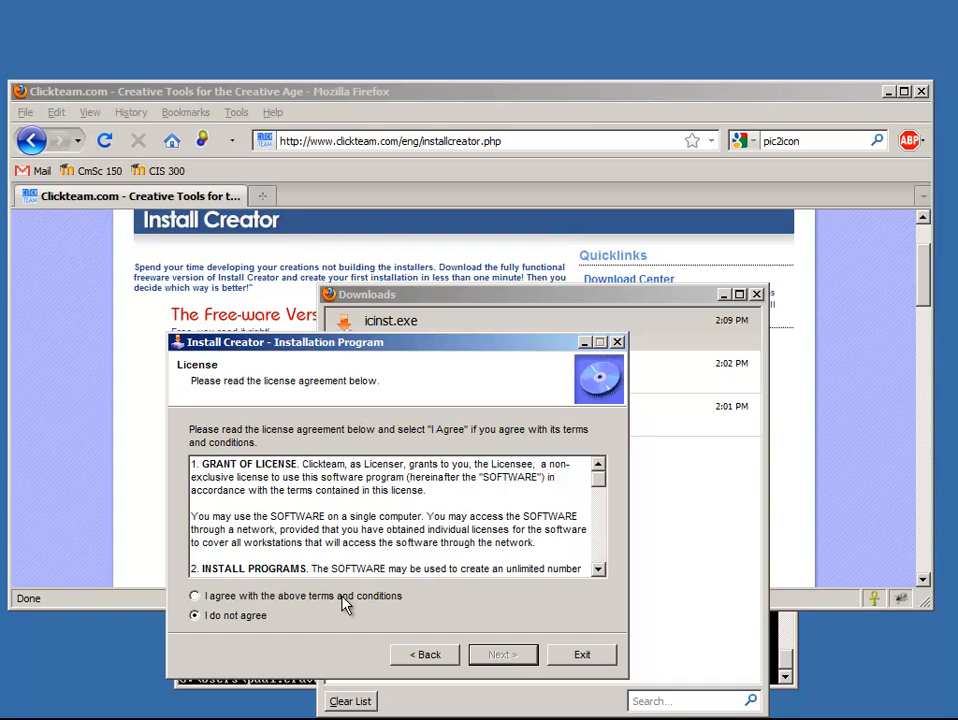
{"action": "left_click", "coordinate": [501, 654]}
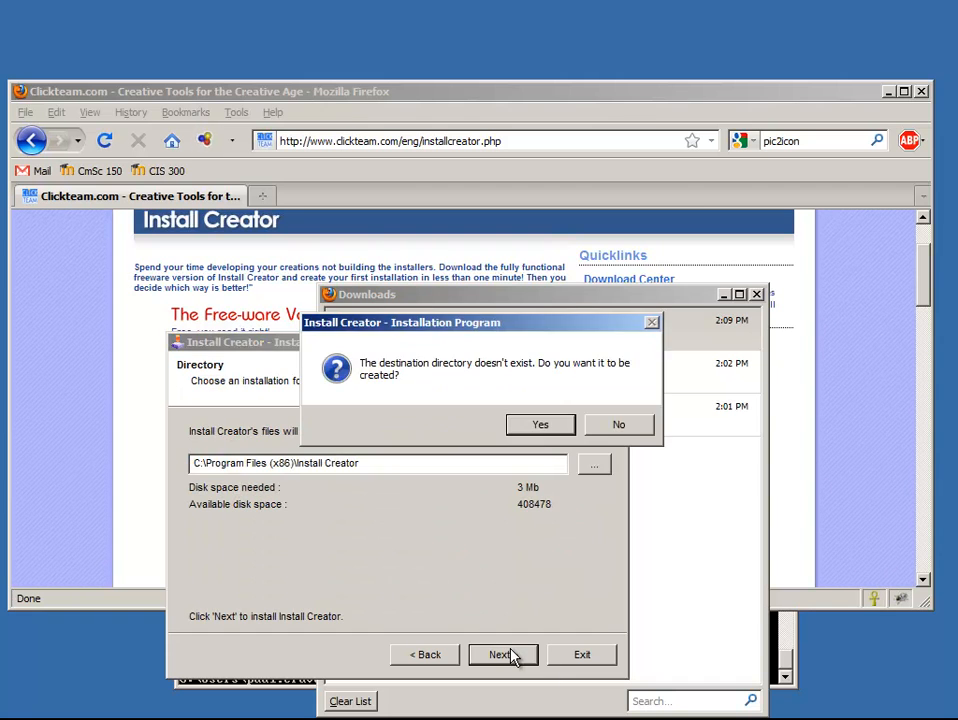
{"action": "left_click", "coordinate": [540, 424]}
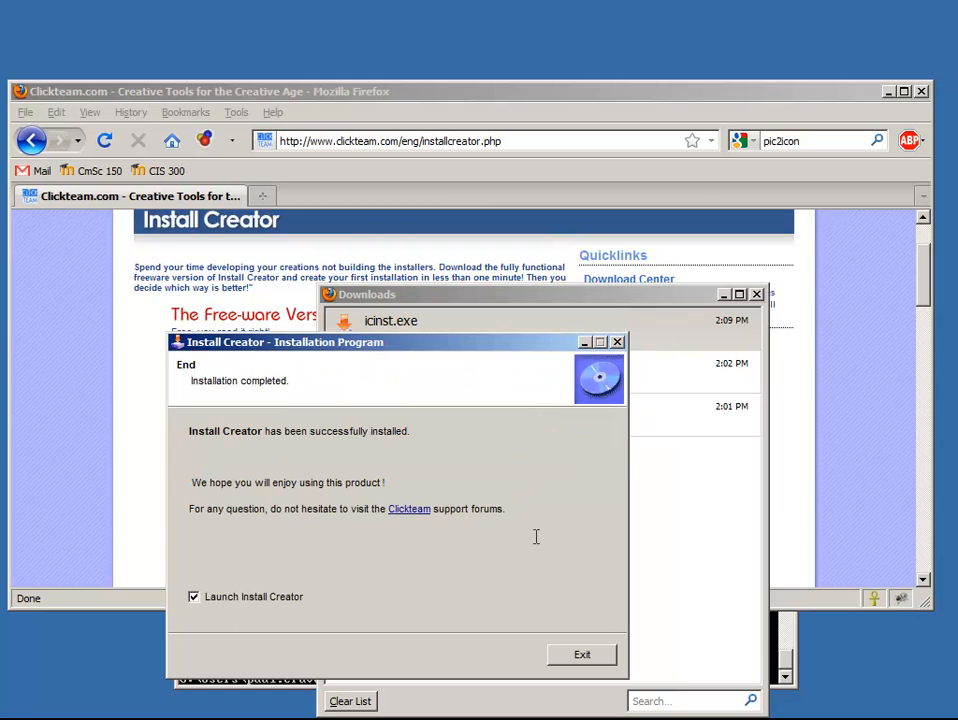
{"action": "mouse_move", "coordinate": [567, 632]}
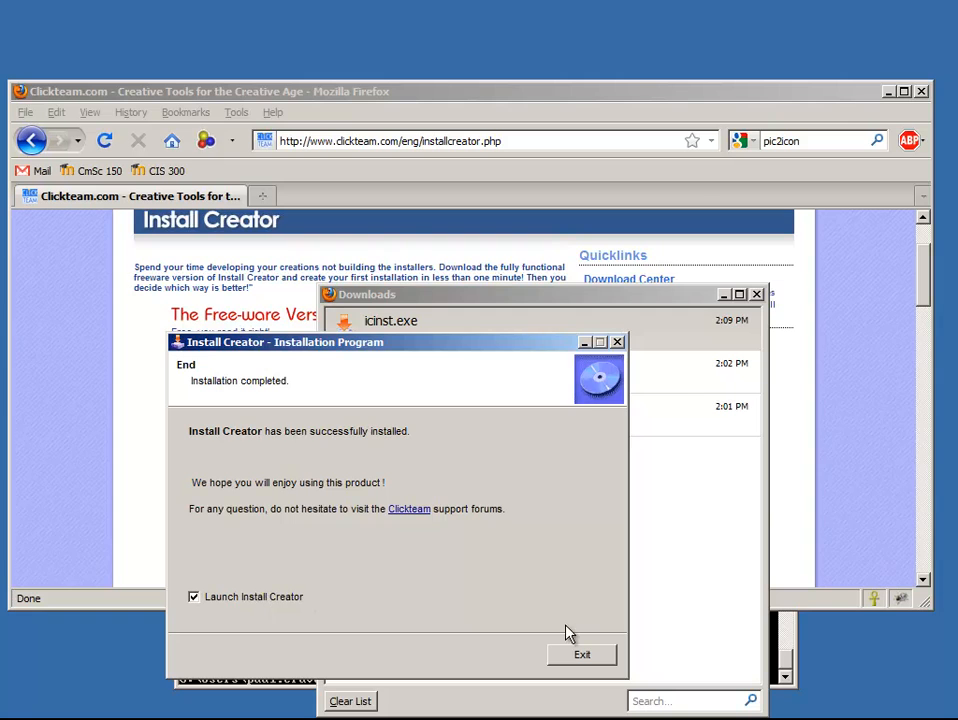
{"action": "left_click", "coordinate": [584, 653]}
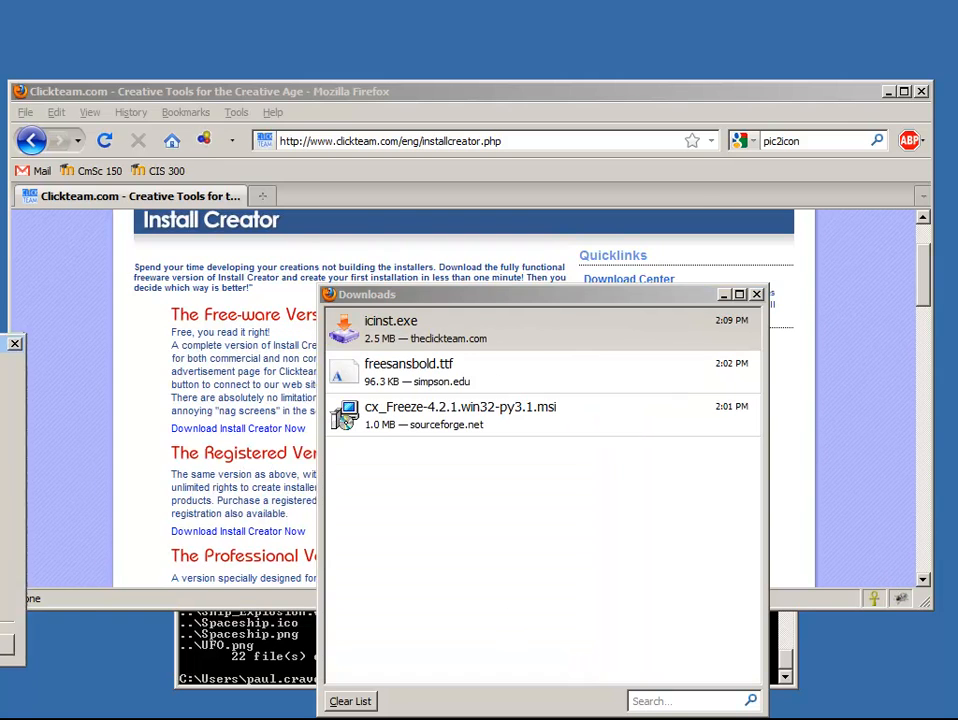
{"action": "double_click", "coordinate": [390, 328]}
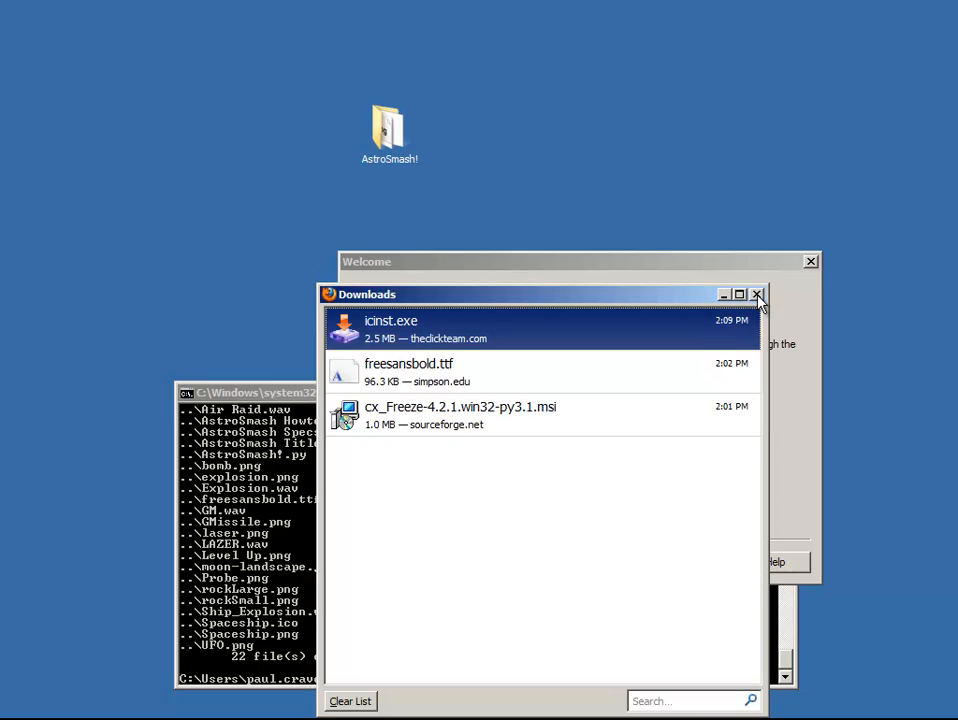
Start the Install Creator wizard and select the AstroSmash! dist folder as the source files
{"action": "left_click", "coordinate": [755, 297]}
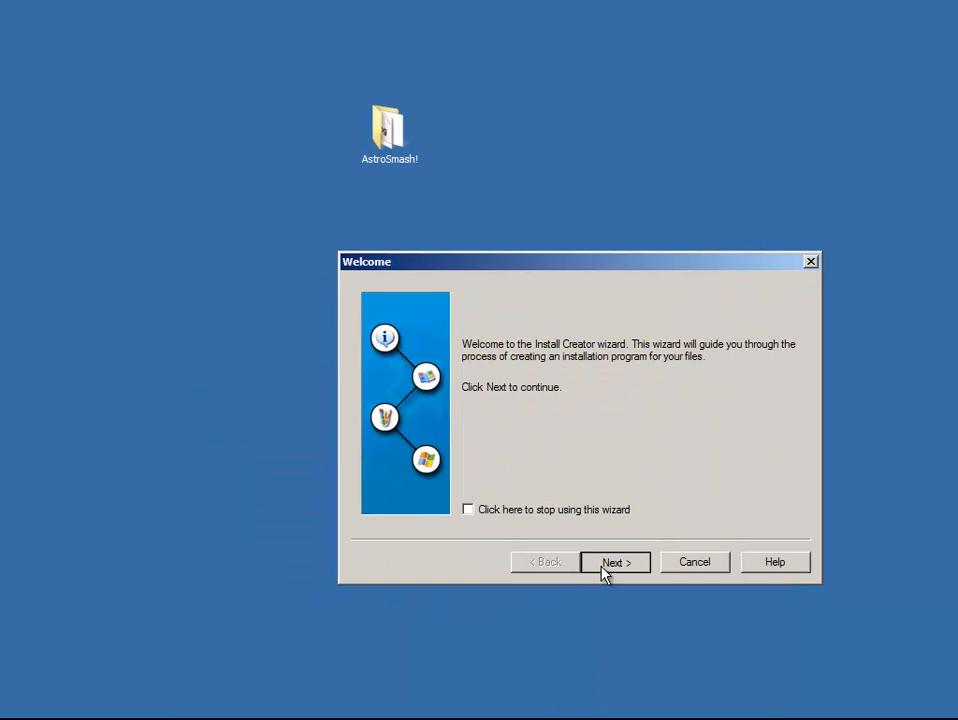
{"action": "left_click", "coordinate": [614, 562]}
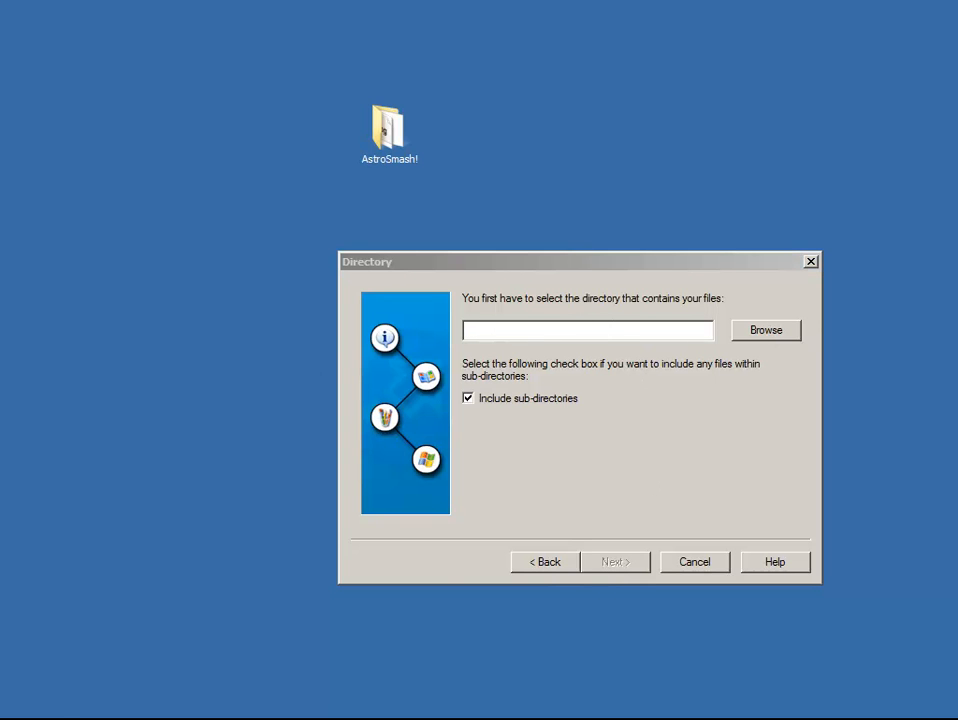
{"action": "left_click", "coordinate": [765, 330]}
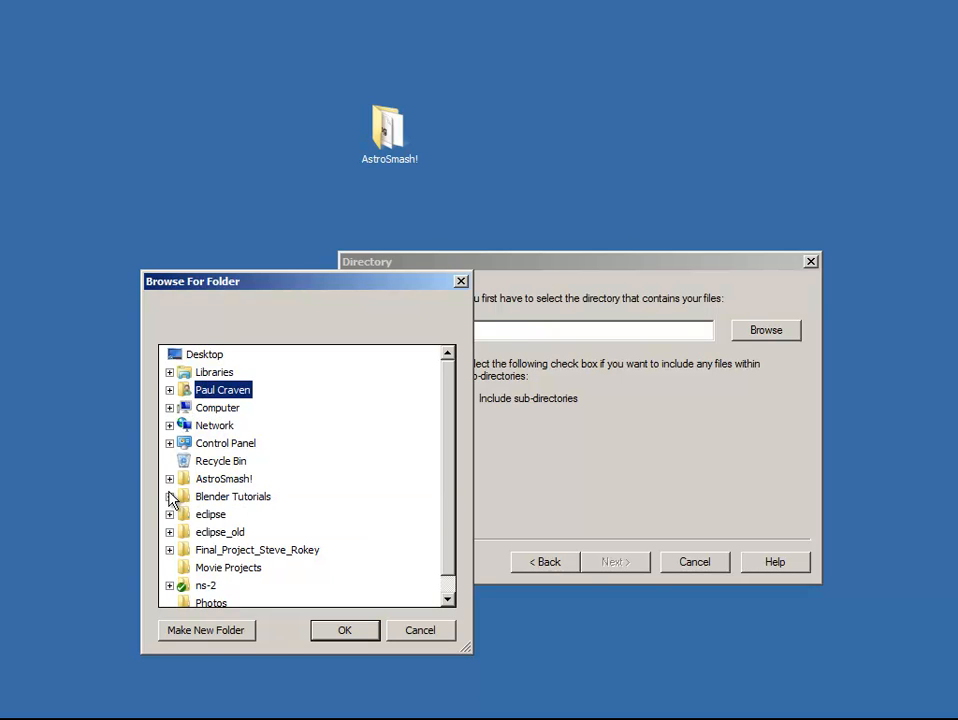
{"action": "left_click", "coordinate": [169, 478]}
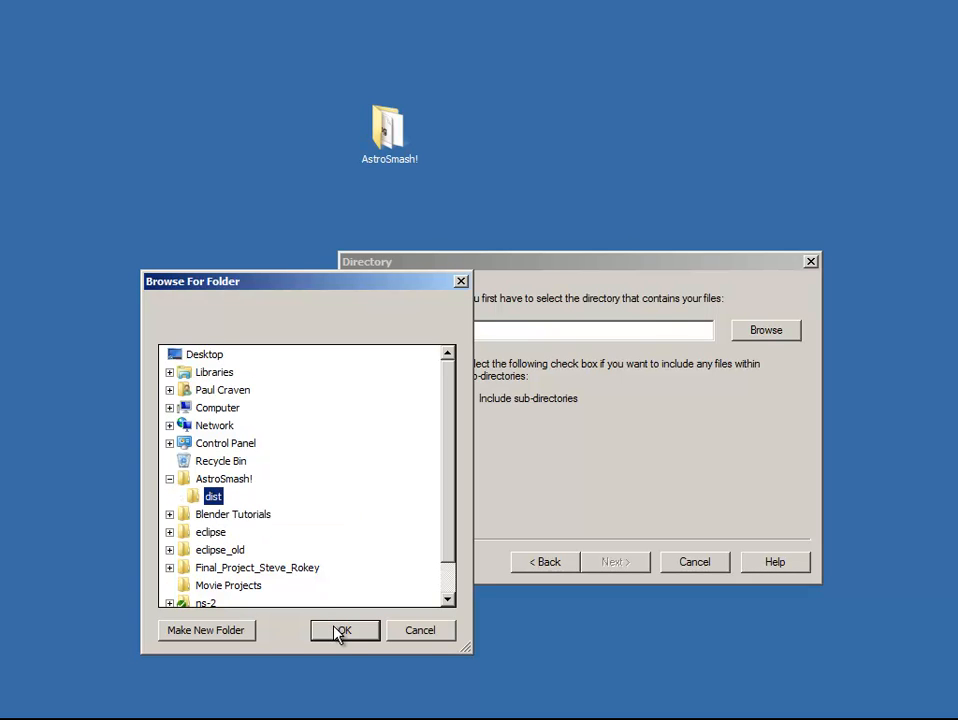
{"action": "left_click", "coordinate": [343, 630]}
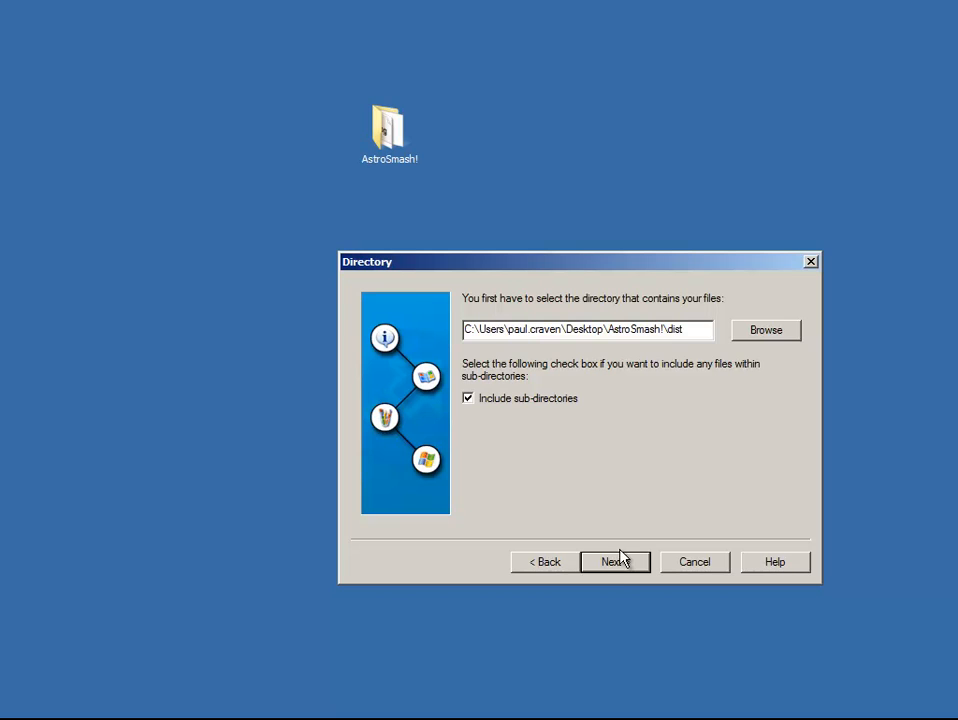
{"action": "left_click", "coordinate": [615, 561]}
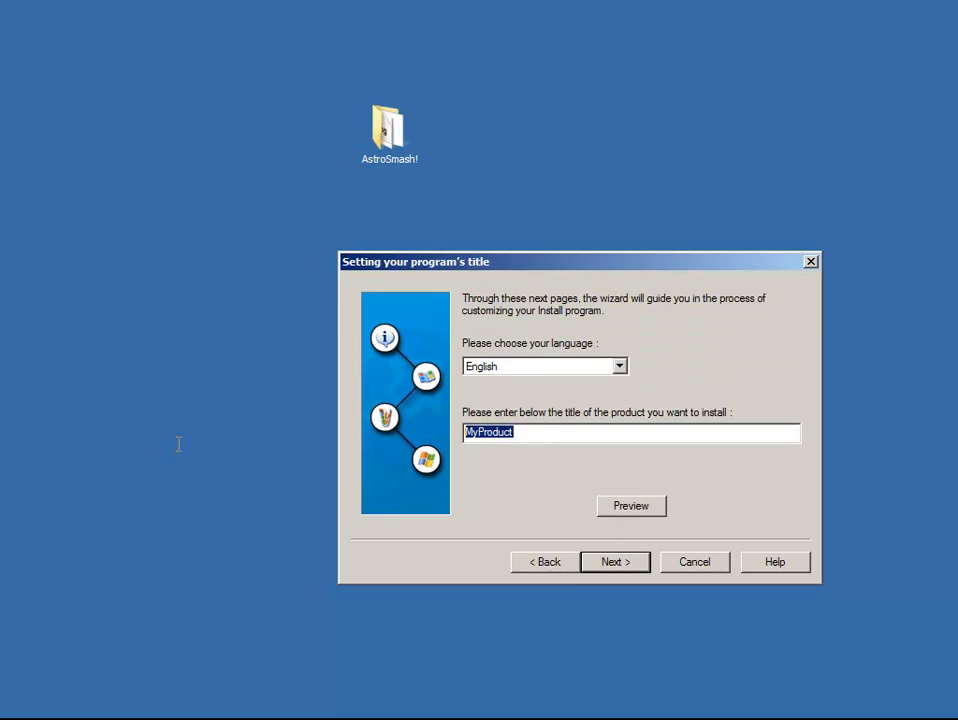
Set the product title to AstroSmash! and keep the small window format and default template
{"action": "type", "text": "Astro"}
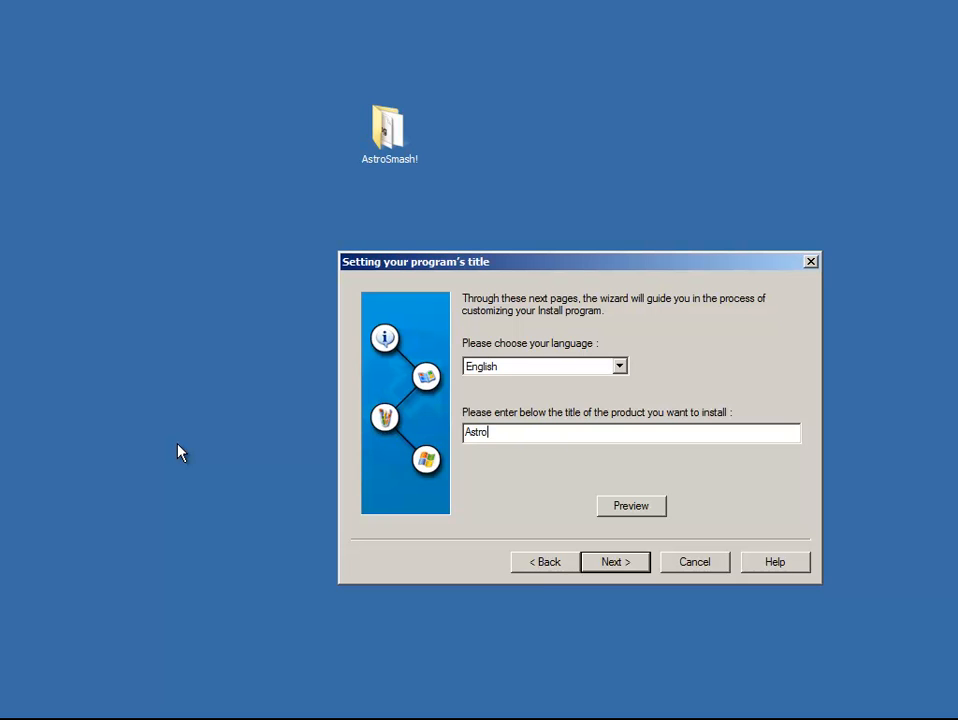
{"action": "type", "text": "Smash!"}
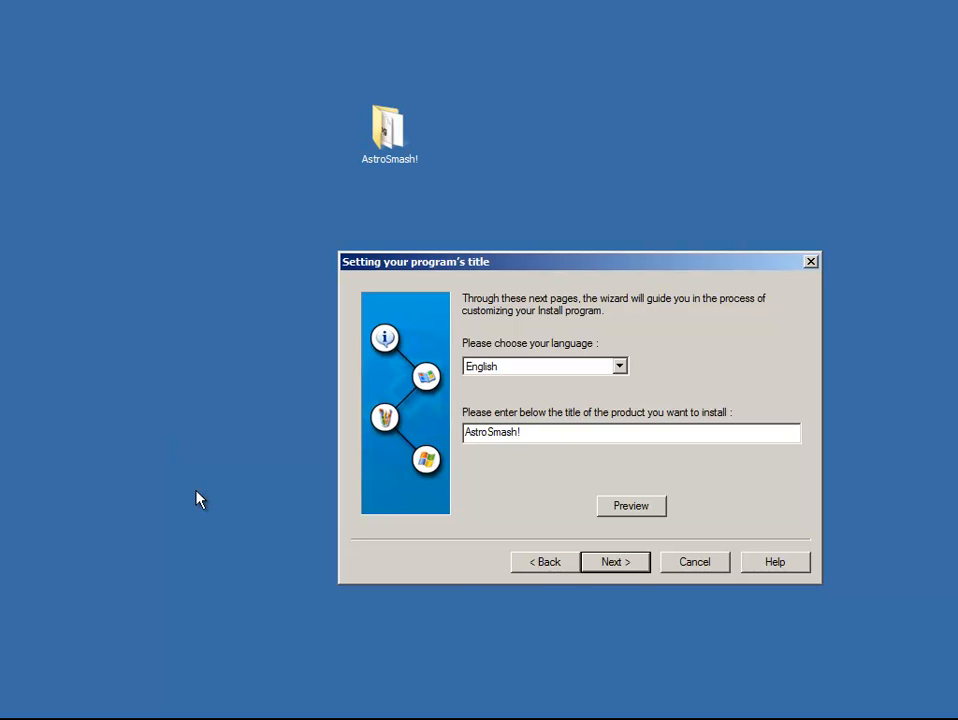
{"action": "left_click", "coordinate": [614, 561]}
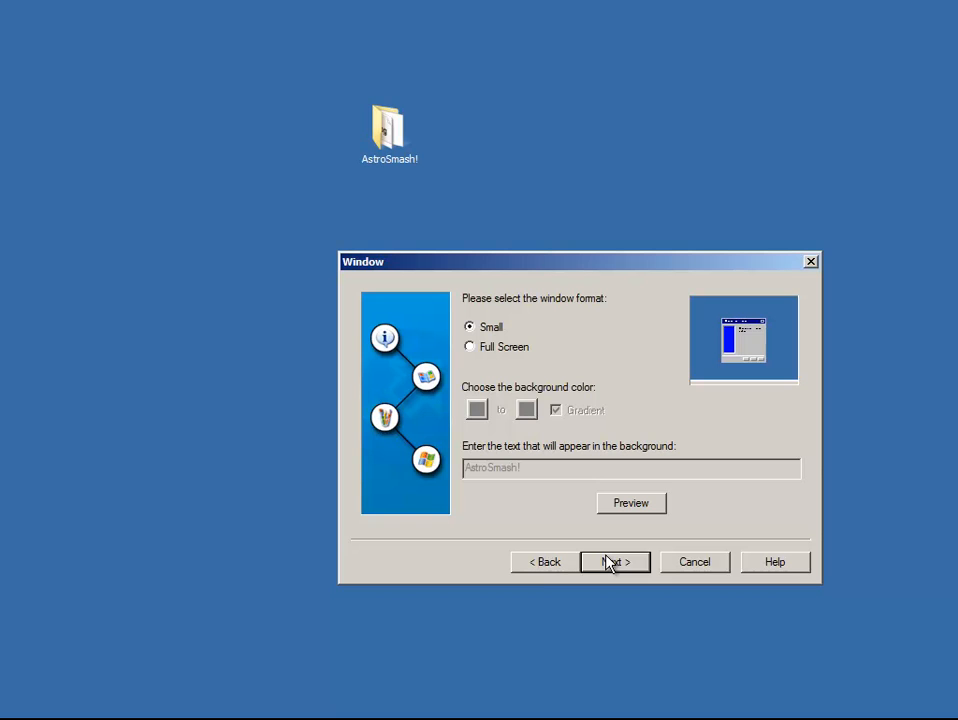
{"action": "left_click", "coordinate": [614, 562]}
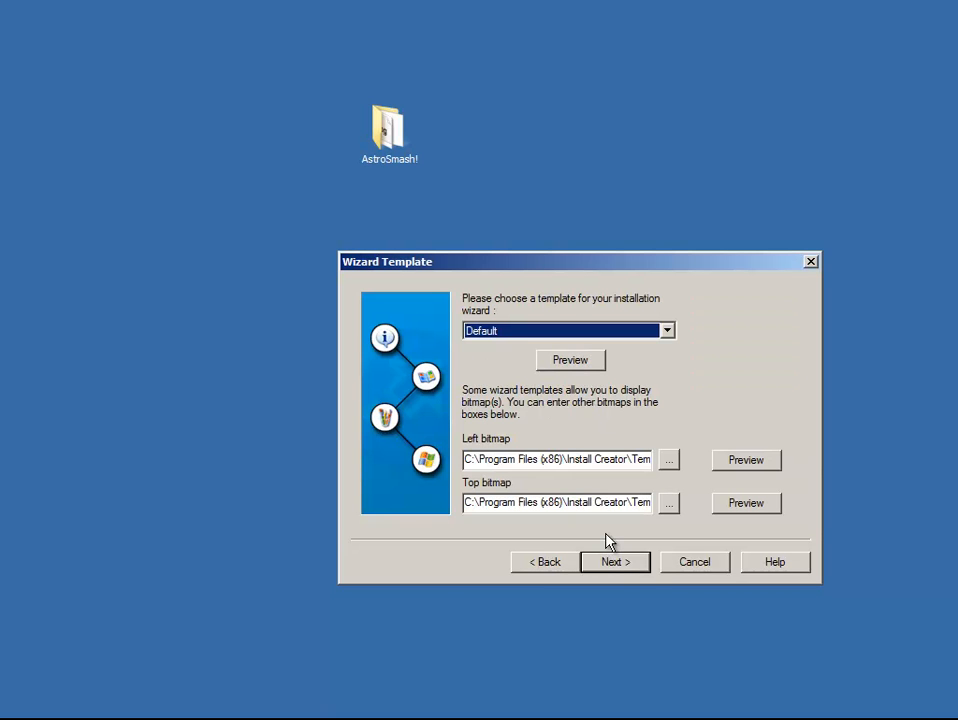
{"action": "left_click", "coordinate": [667, 330]}
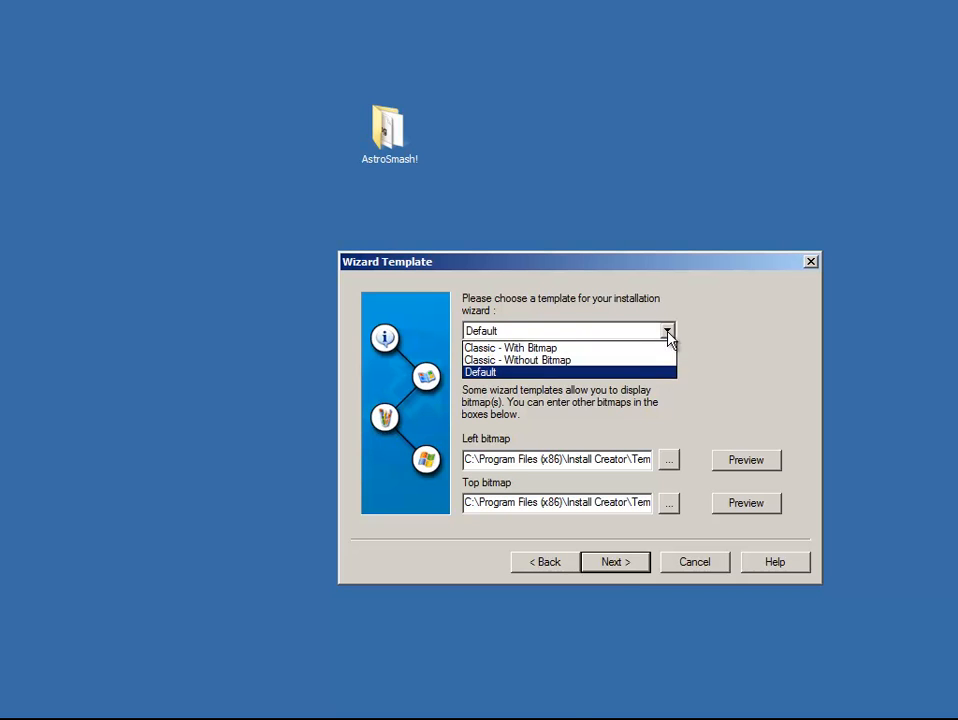
{"action": "left_click", "coordinate": [614, 561]}
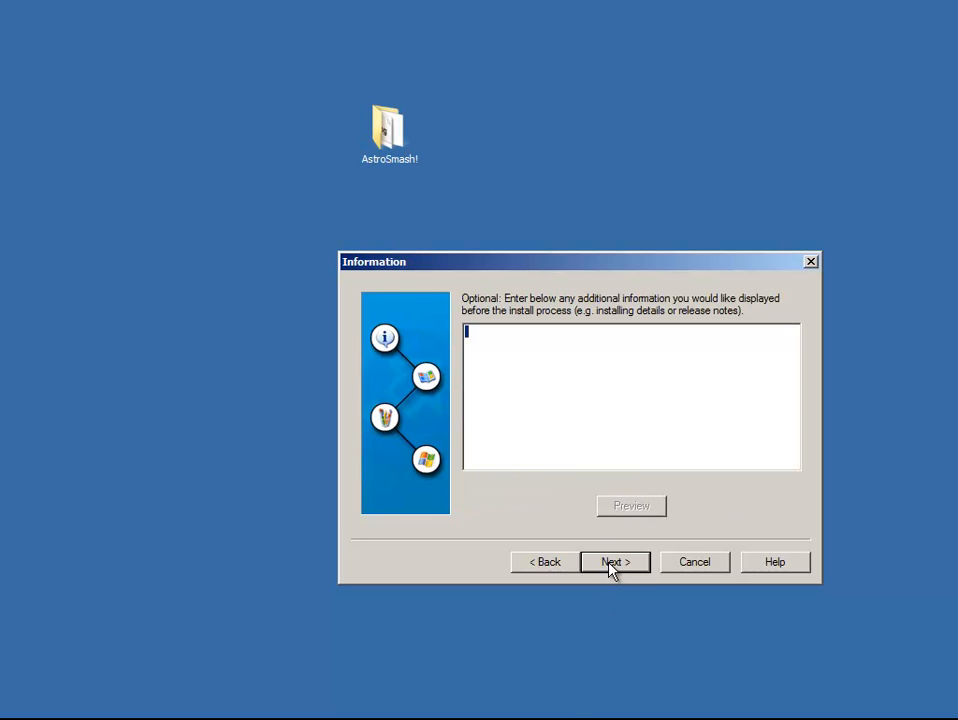
Leave information and license empty and keep #Program Files#\AstroSmash! as install directory
{"action": "left_click", "coordinate": [614, 562]}
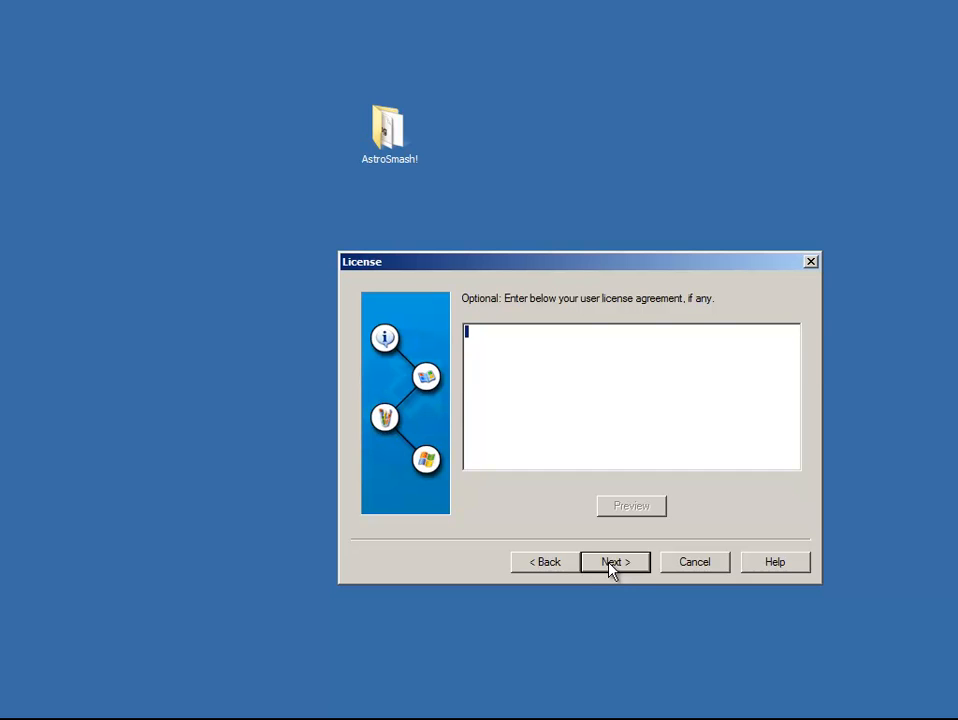
{"action": "left_click", "coordinate": [614, 562]}
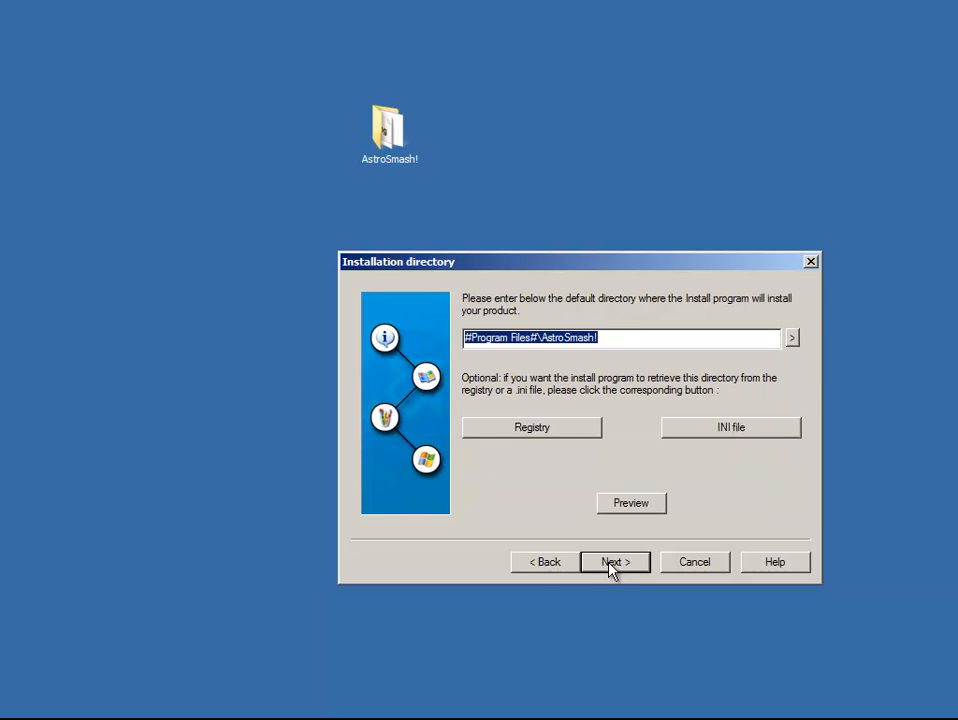
{"action": "left_click", "coordinate": [614, 562]}
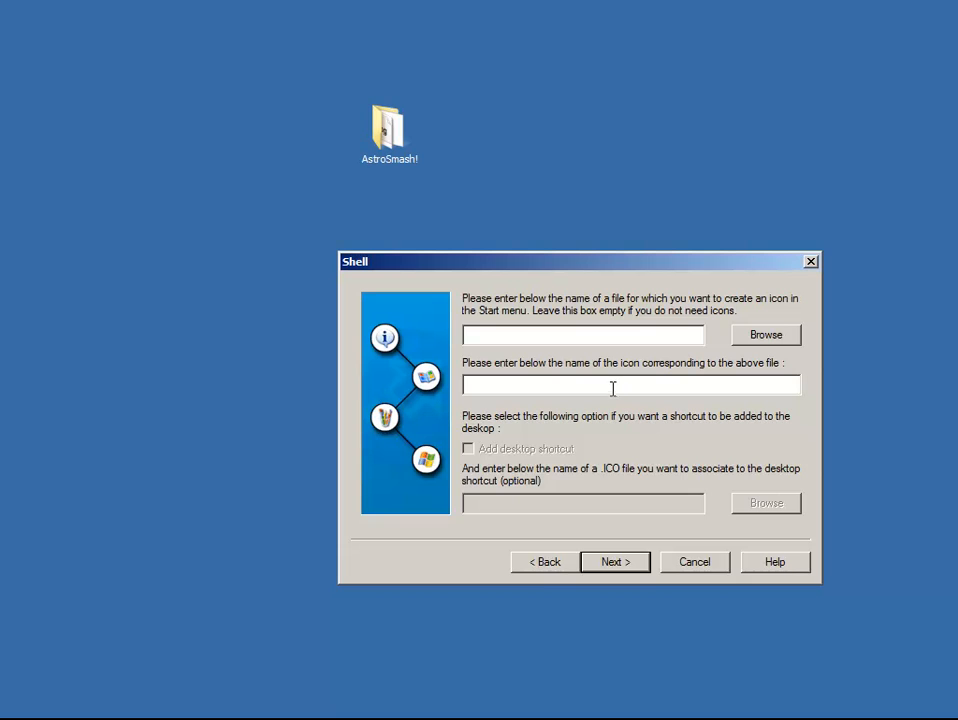
Point the shortcut at AstroSmash!.exe with Spaceship.ico as its icon
{"action": "type", "text": "As"}
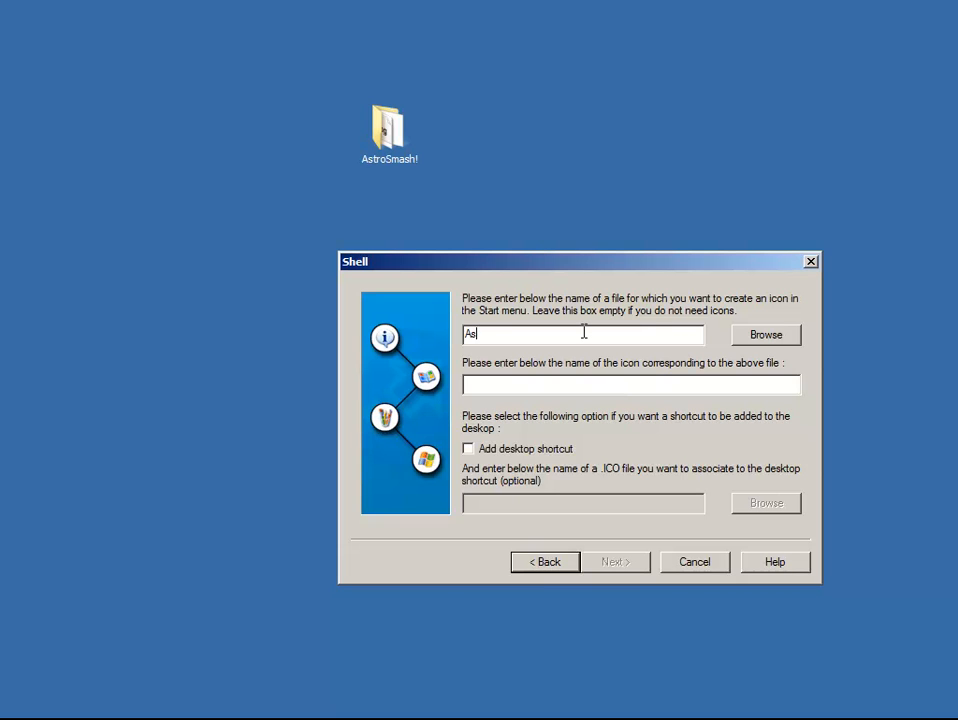
{"action": "left_click", "coordinate": [766, 335]}
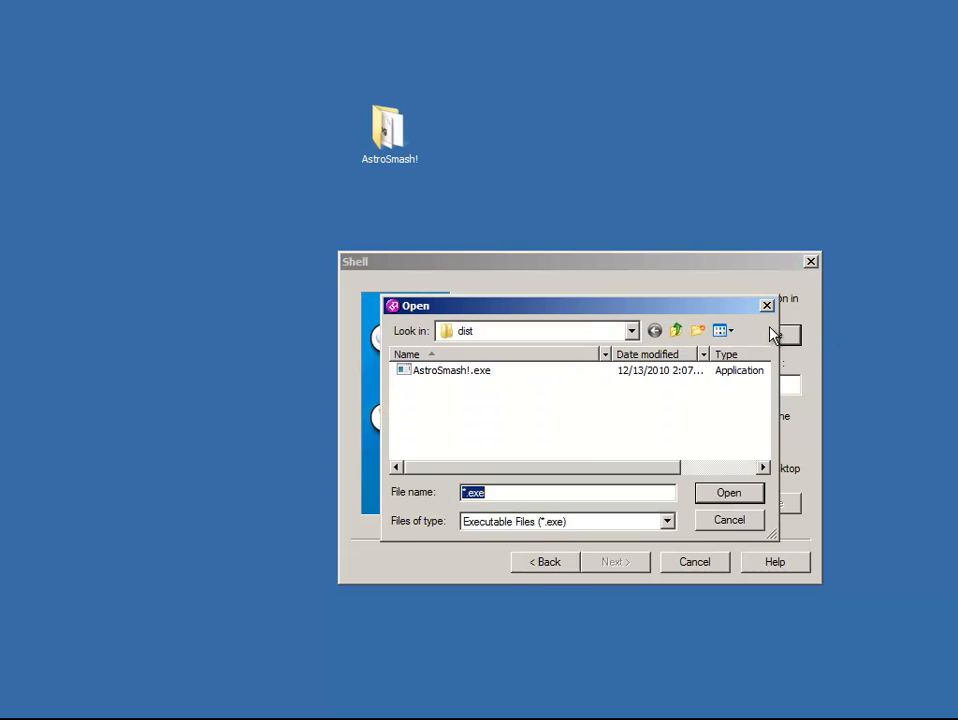
{"action": "left_click", "coordinate": [728, 493]}
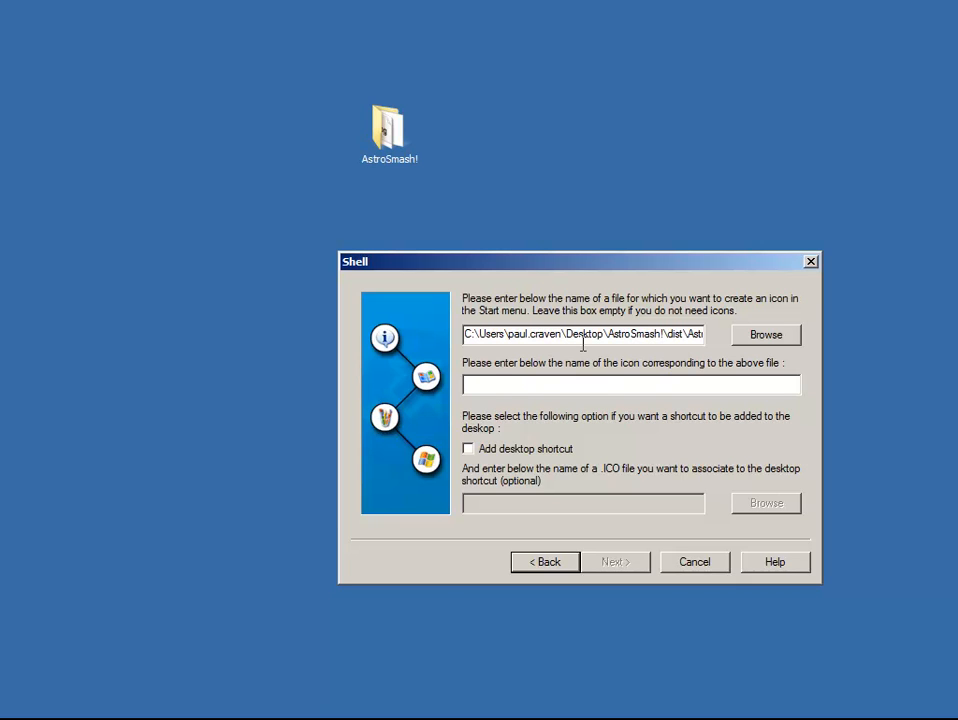
{"action": "type", "text": "Spac"}
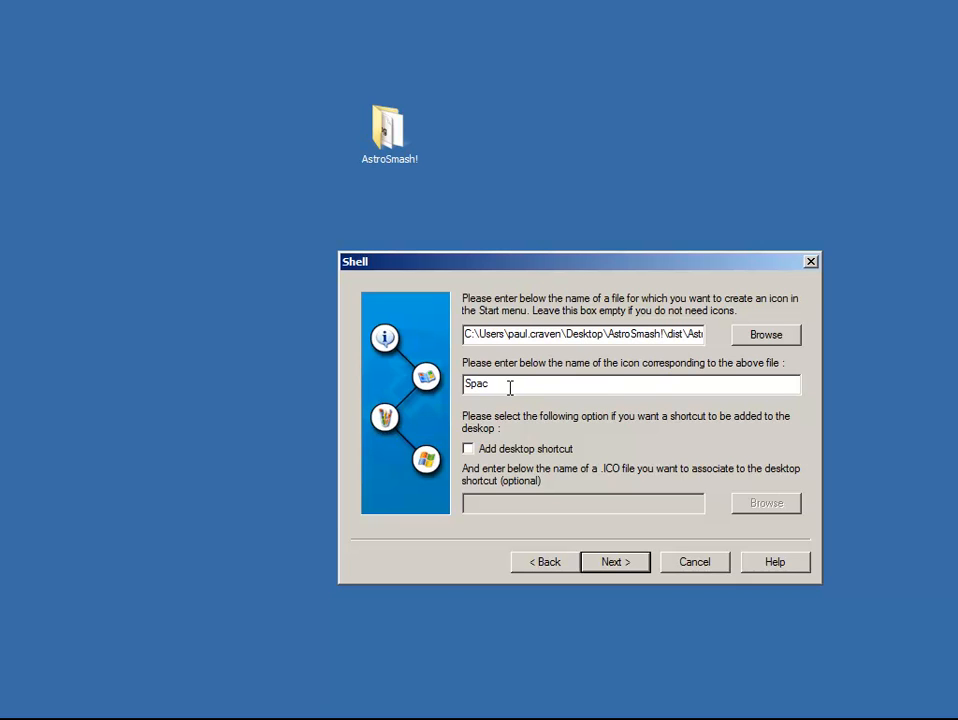
{"action": "type", "text": "eship!"}
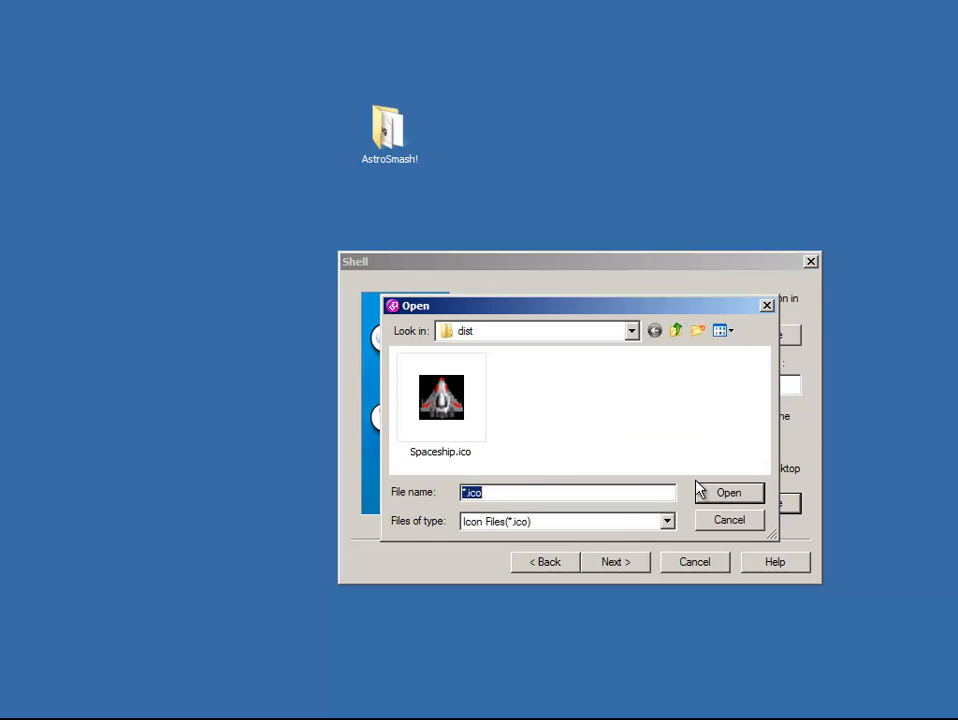
{"action": "left_click", "coordinate": [728, 492]}
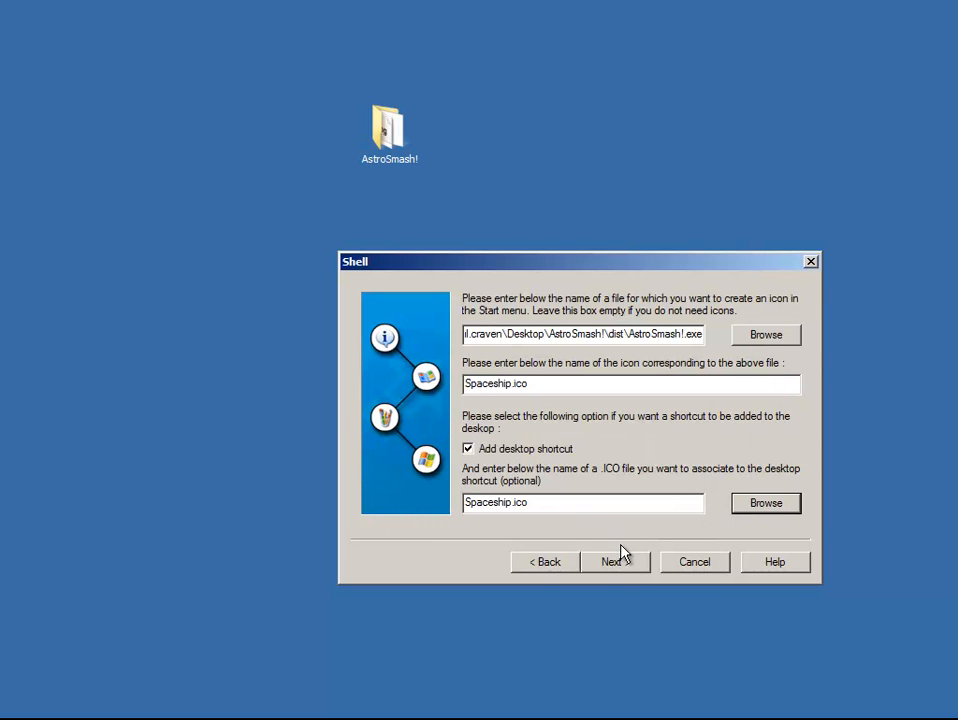
Add a desktop shortcut, leave end page options empty and keep the uninstaller
{"action": "left_click", "coordinate": [614, 562]}
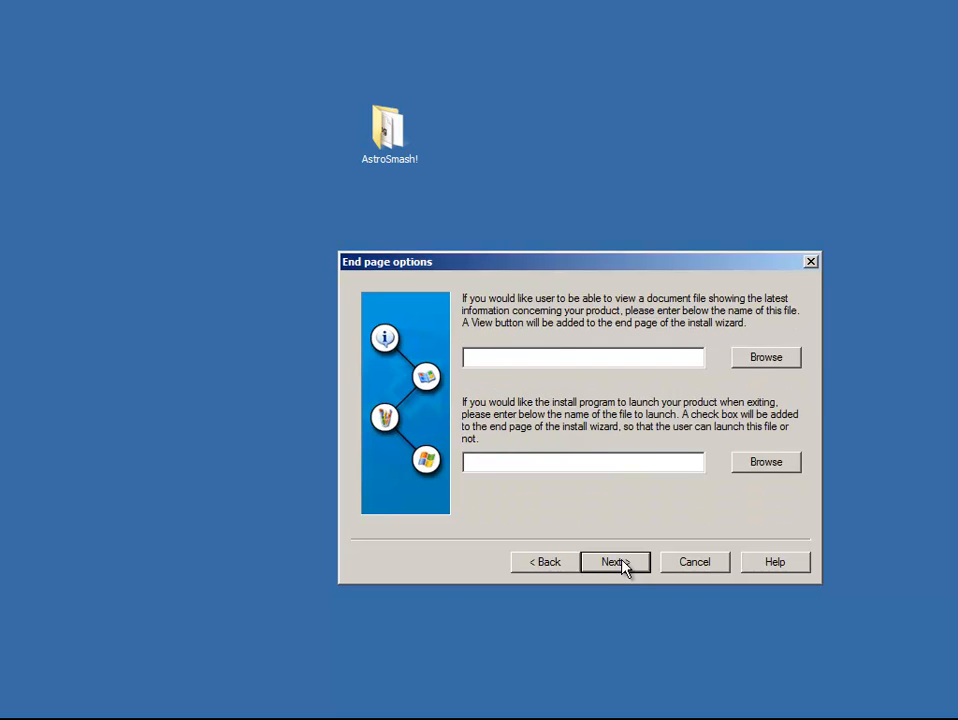
{"action": "left_click", "coordinate": [583, 357]}
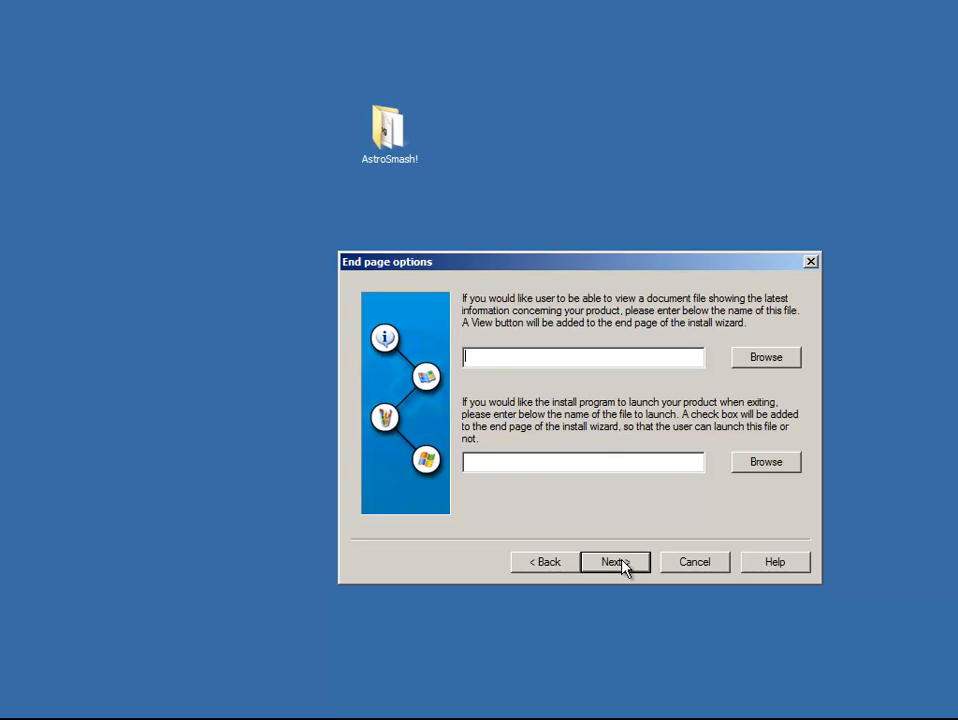
{"action": "left_click", "coordinate": [615, 561]}
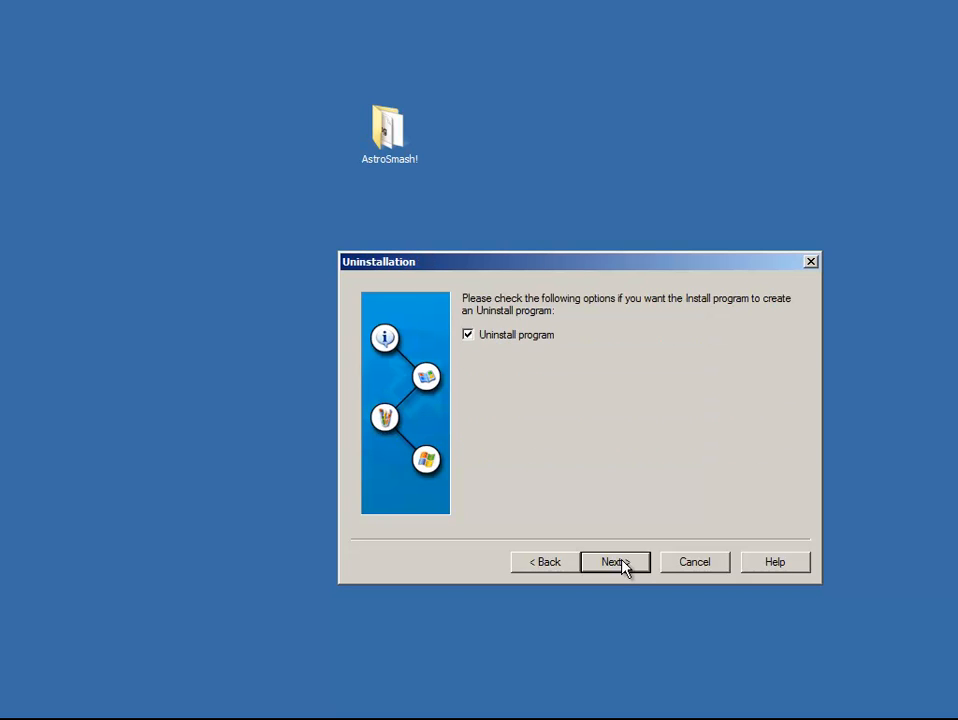
{"action": "left_click", "coordinate": [615, 562]}
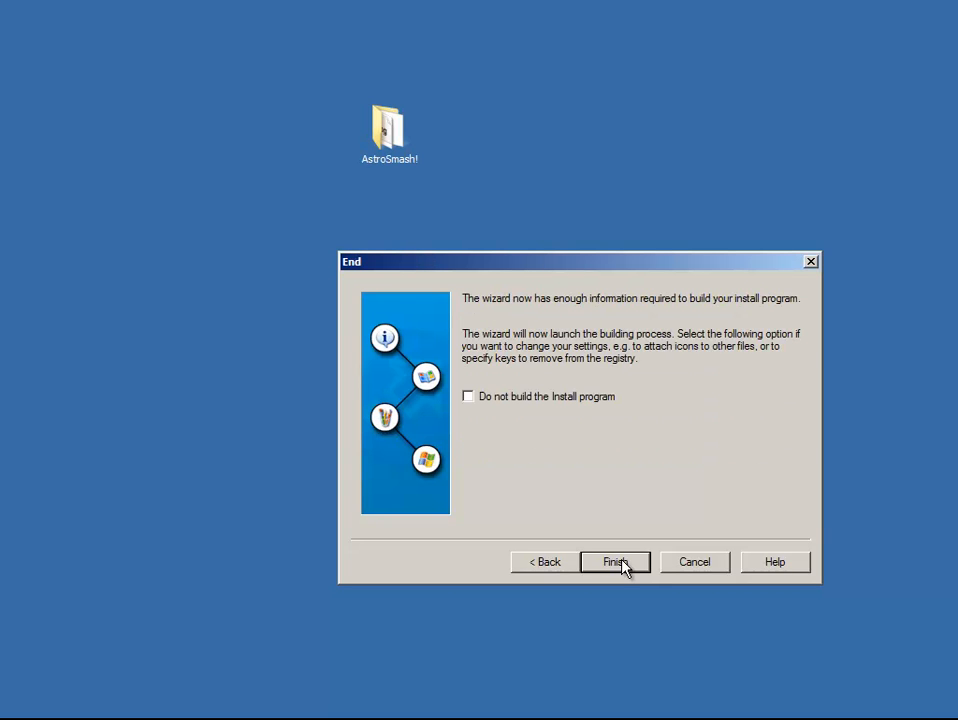
Finish the wizard and save the installer as AstroSmash! on the Desktop
{"action": "left_click", "coordinate": [614, 562]}
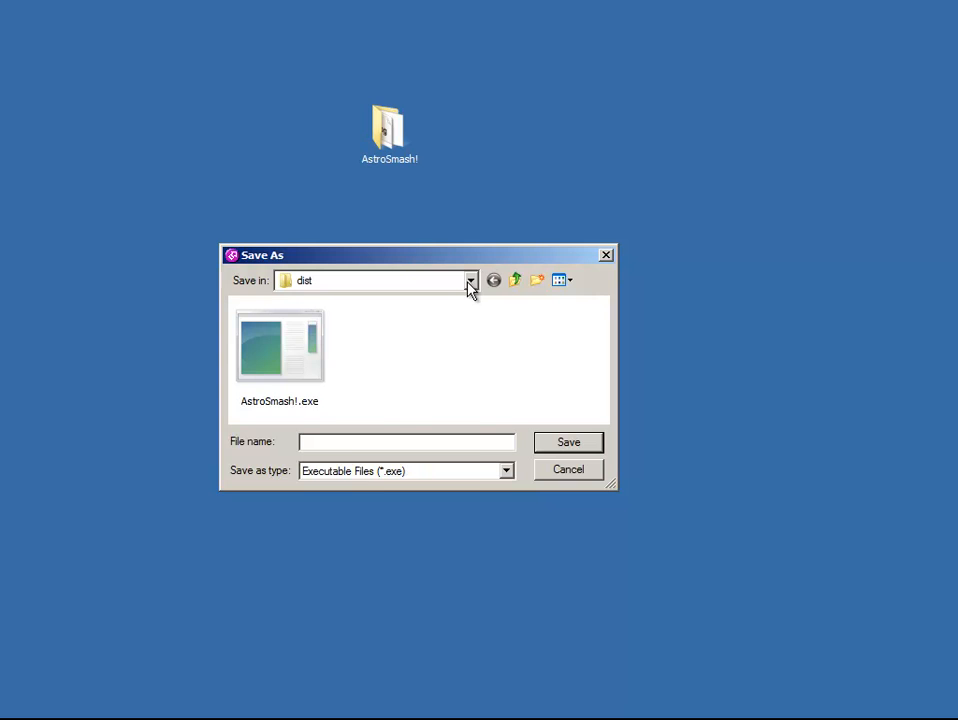
{"action": "left_click", "coordinate": [470, 281]}
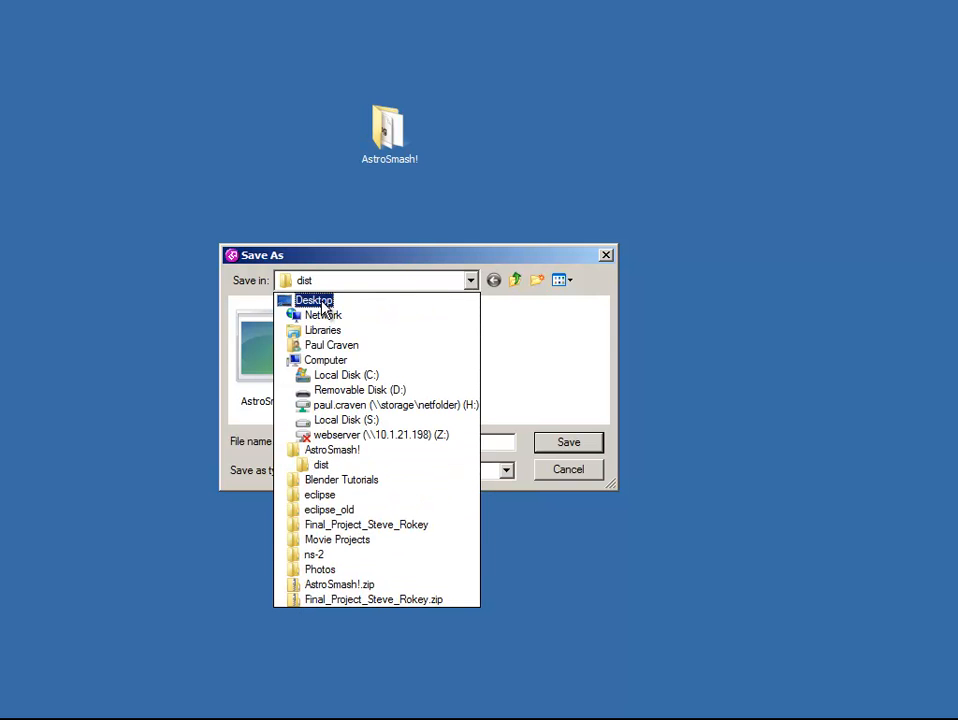
{"action": "left_click", "coordinate": [313, 300]}
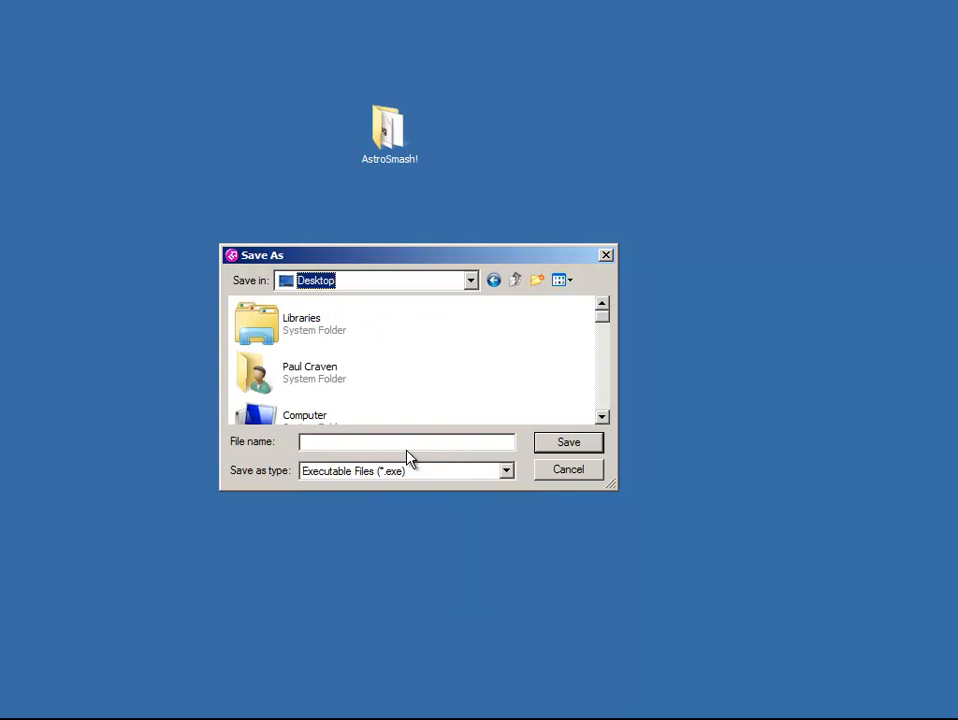
{"action": "type", "text": "AstroSma"}
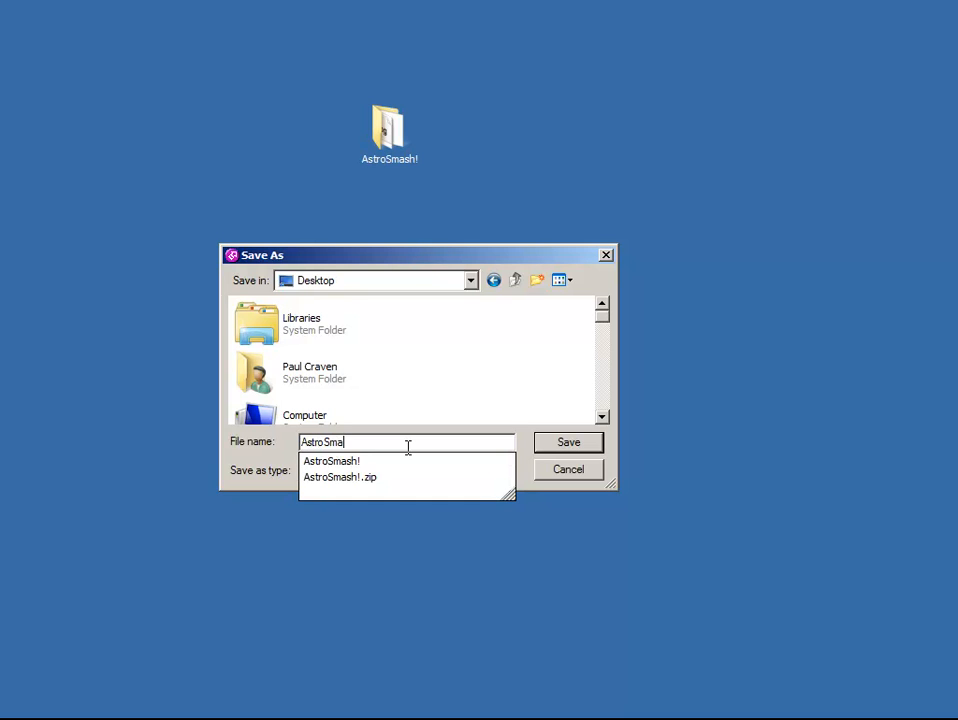
{"action": "type", "text": "sh"}
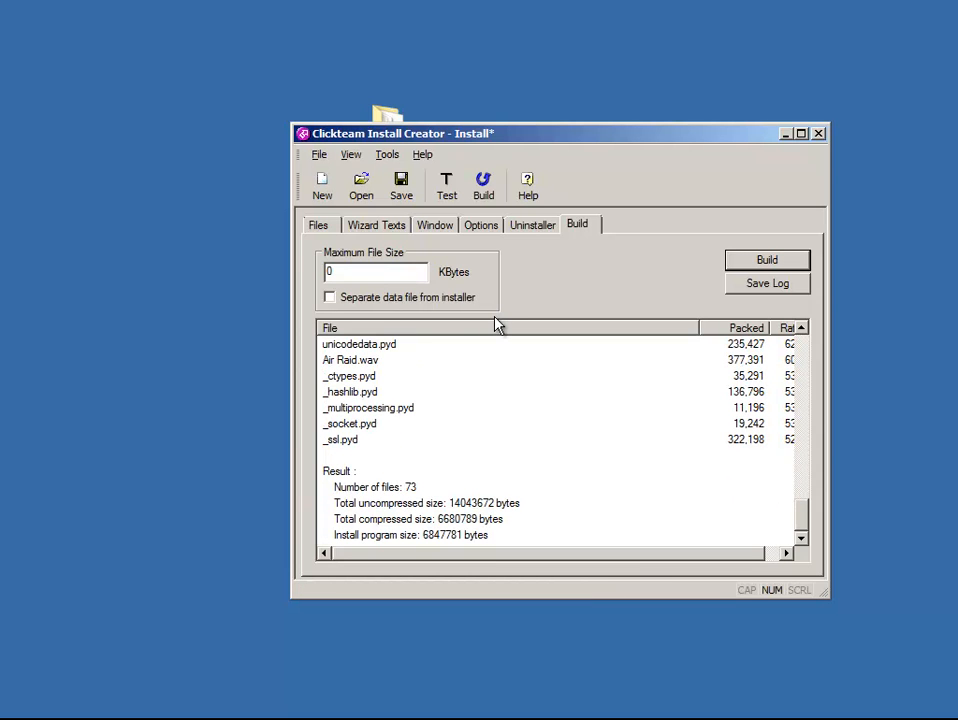
{"action": "mouse_move", "coordinate": [601, 298]}
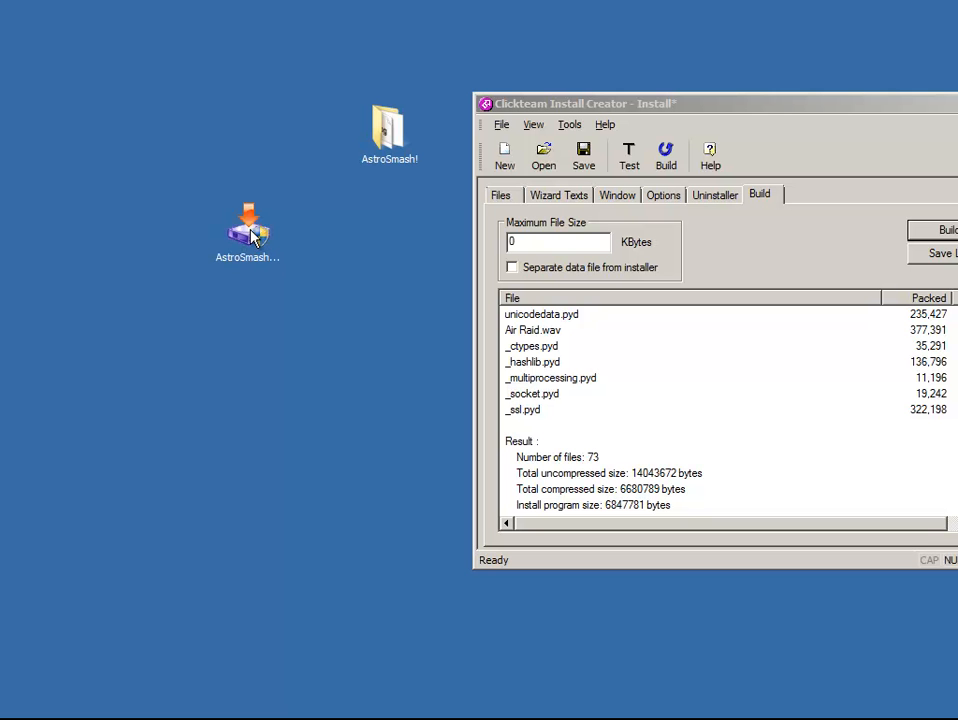
Launch the built AstroSmash! installer and accept the default Program Files (x86)\AstroSmash! folder, creating it
{"action": "double_click", "coordinate": [245, 230]}
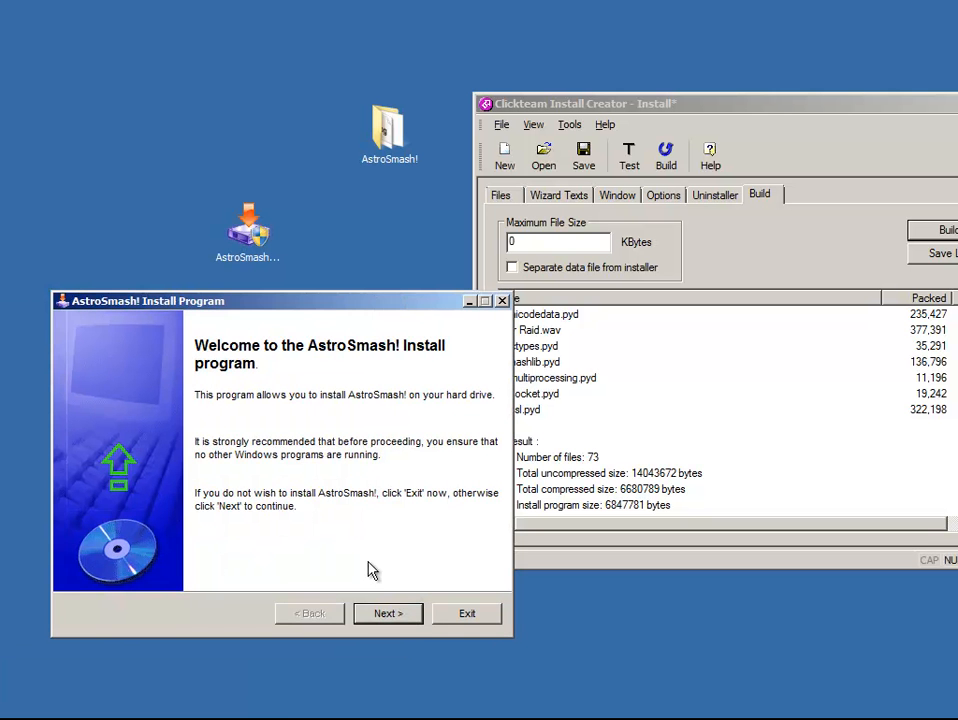
{"action": "mouse_move", "coordinate": [367, 596]}
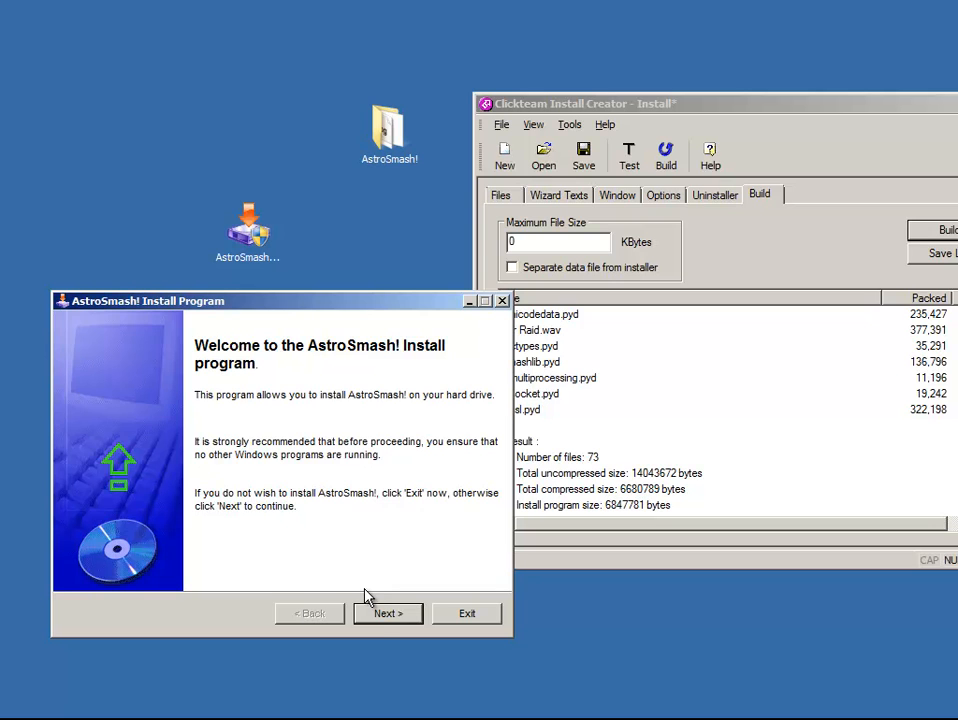
{"action": "left_click", "coordinate": [386, 613]}
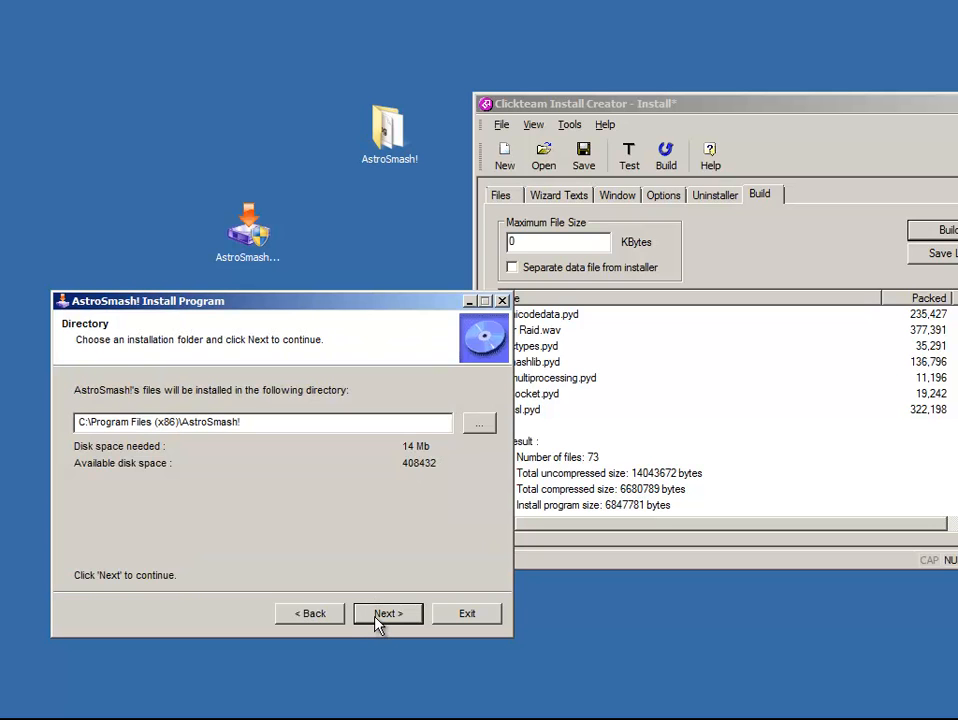
{"action": "left_click", "coordinate": [387, 613]}
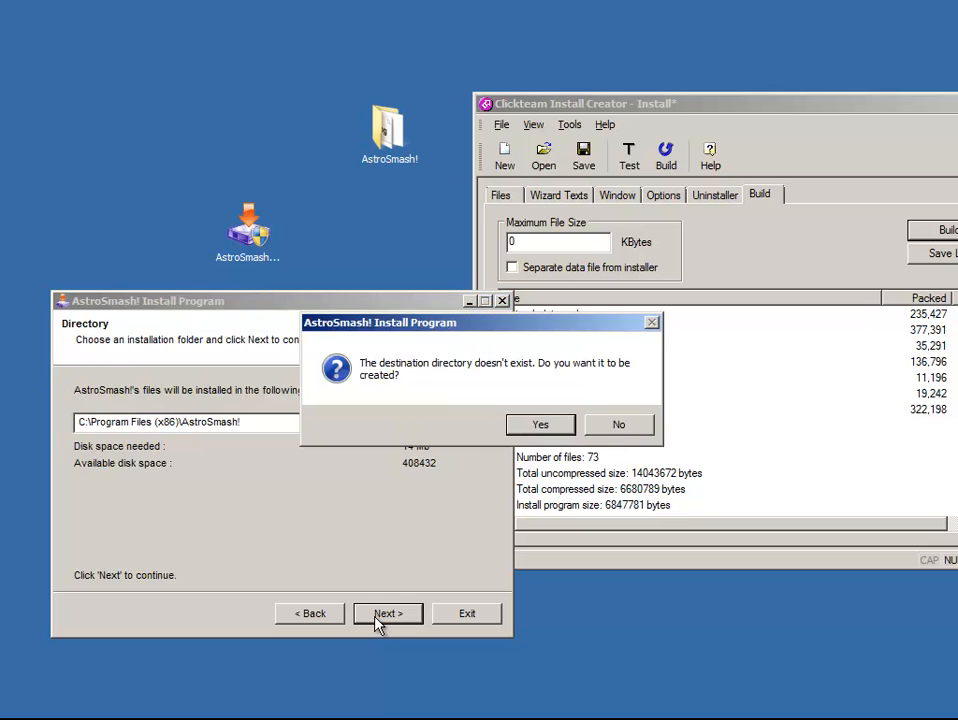
{"action": "left_click", "coordinate": [540, 424]}
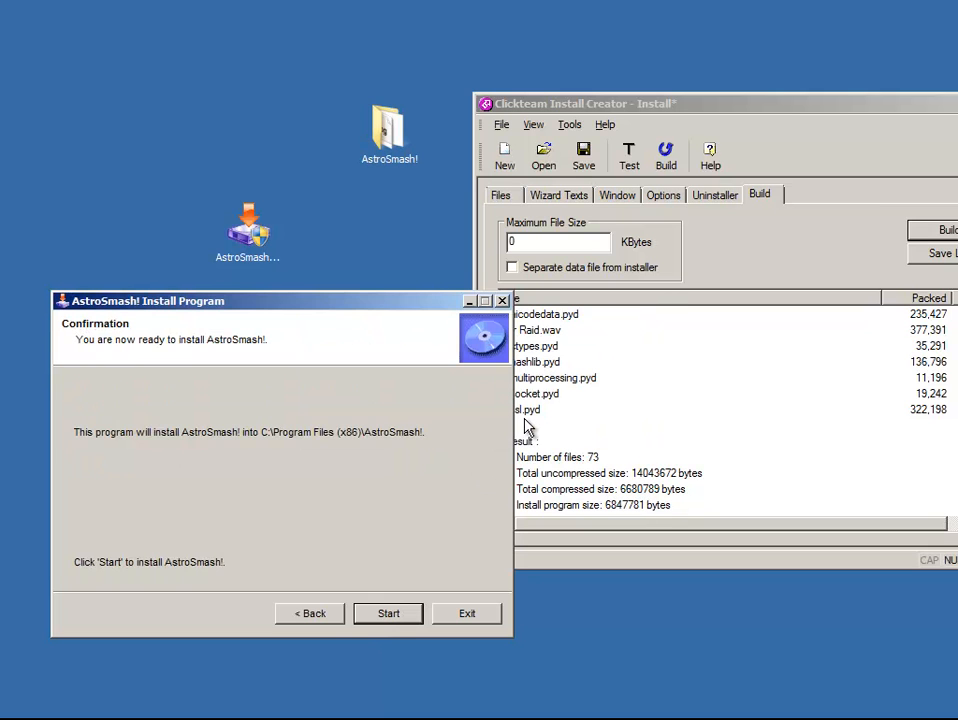
Run the game installation to completion and exit the installer
{"action": "left_click", "coordinate": [388, 613]}
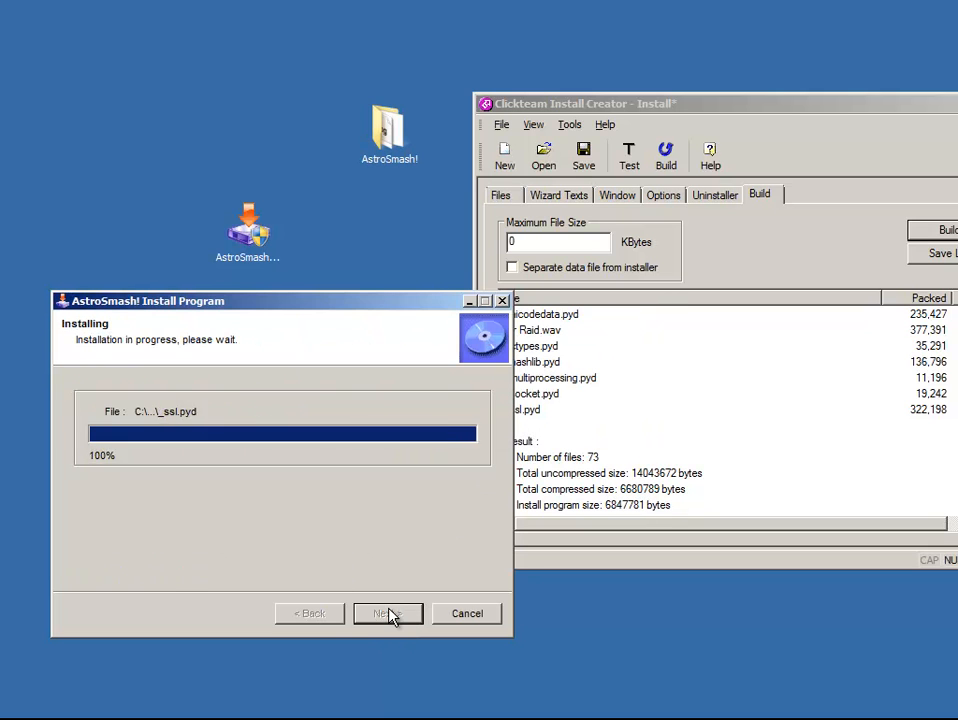
{"action": "left_click", "coordinate": [386, 613]}
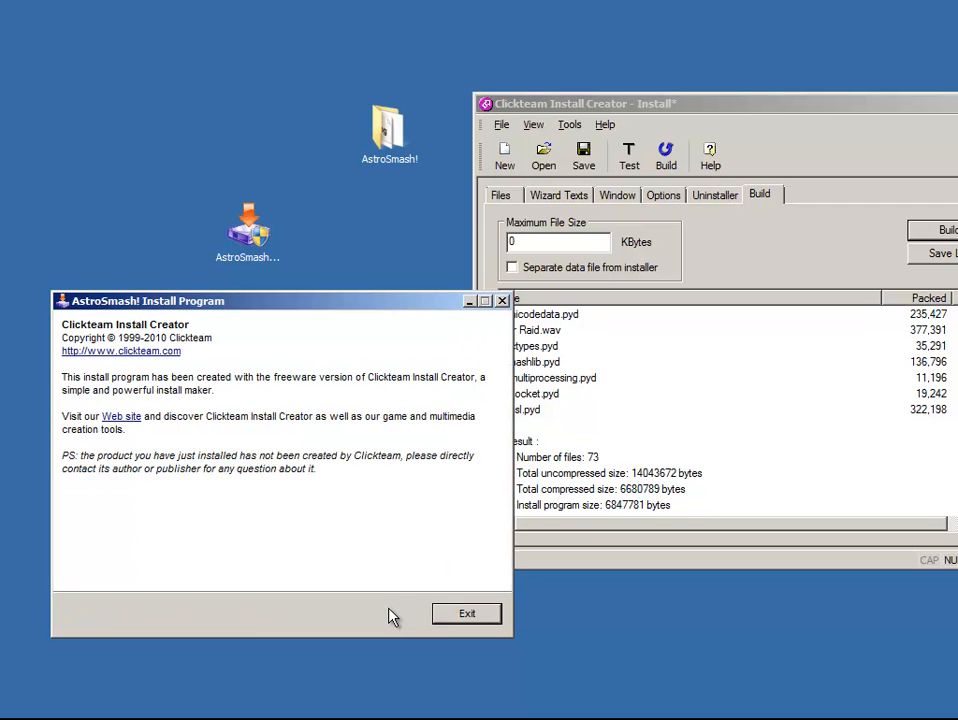
{"action": "mouse_move", "coordinate": [394, 346]}
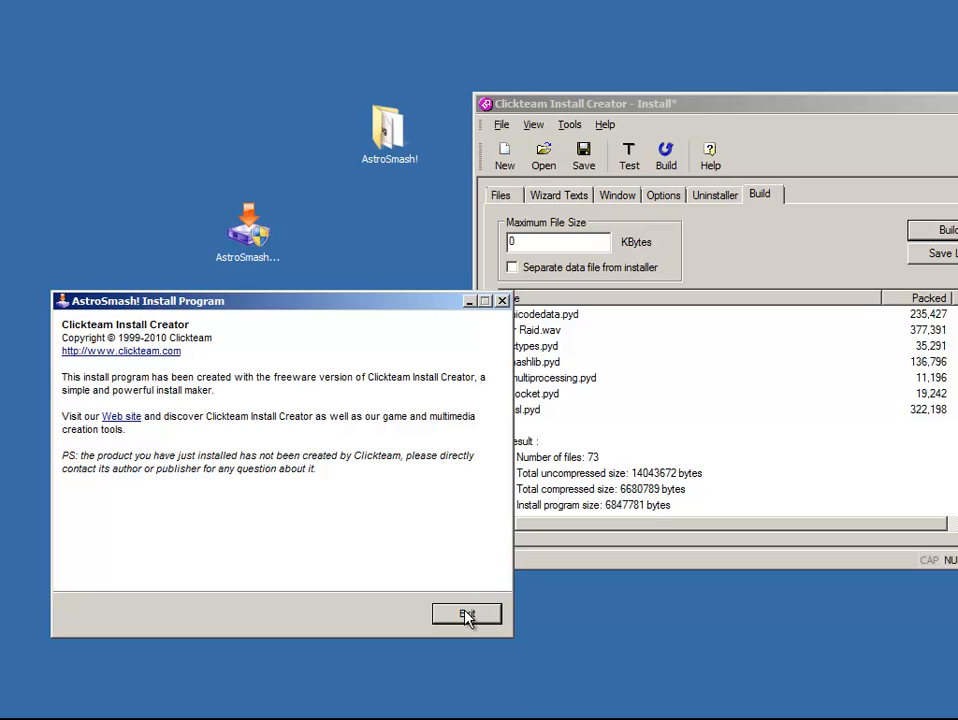
{"action": "left_click", "coordinate": [466, 614]}
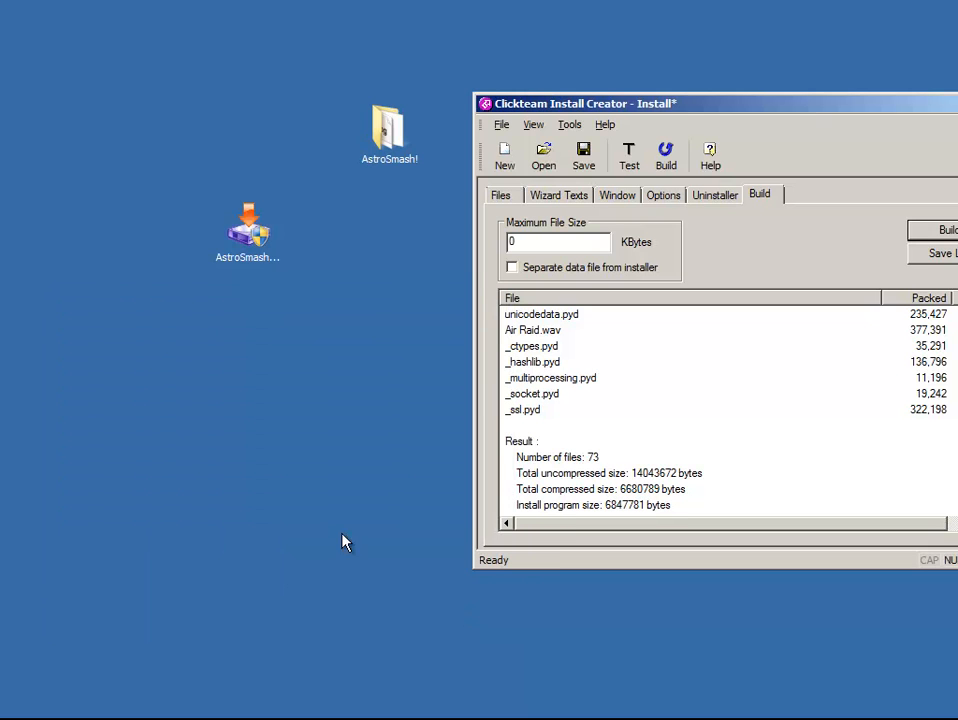